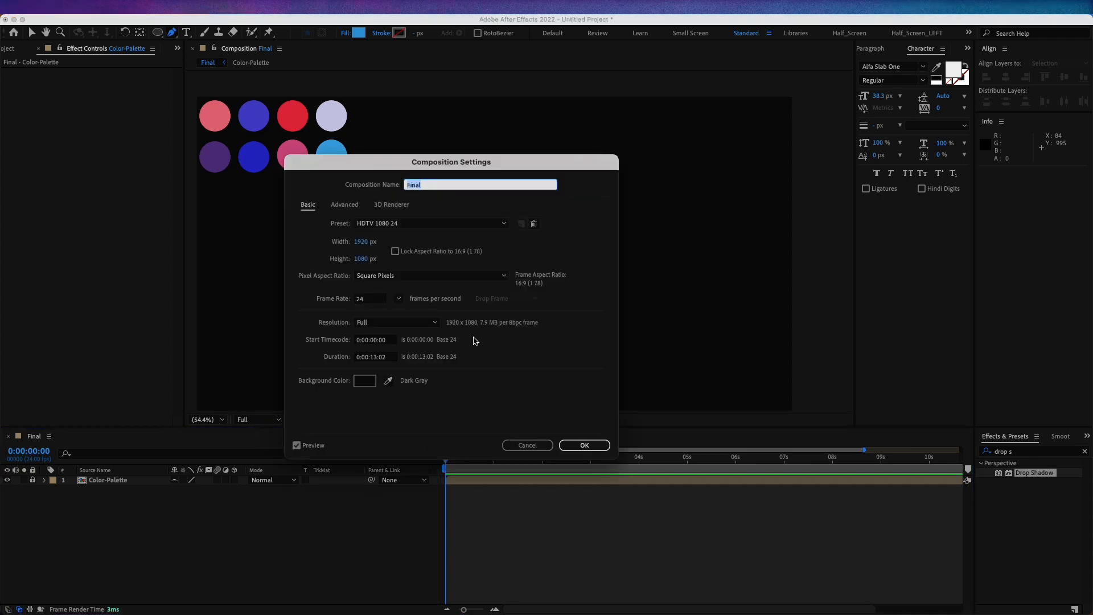
pyautogui.moveTo(369, 263)
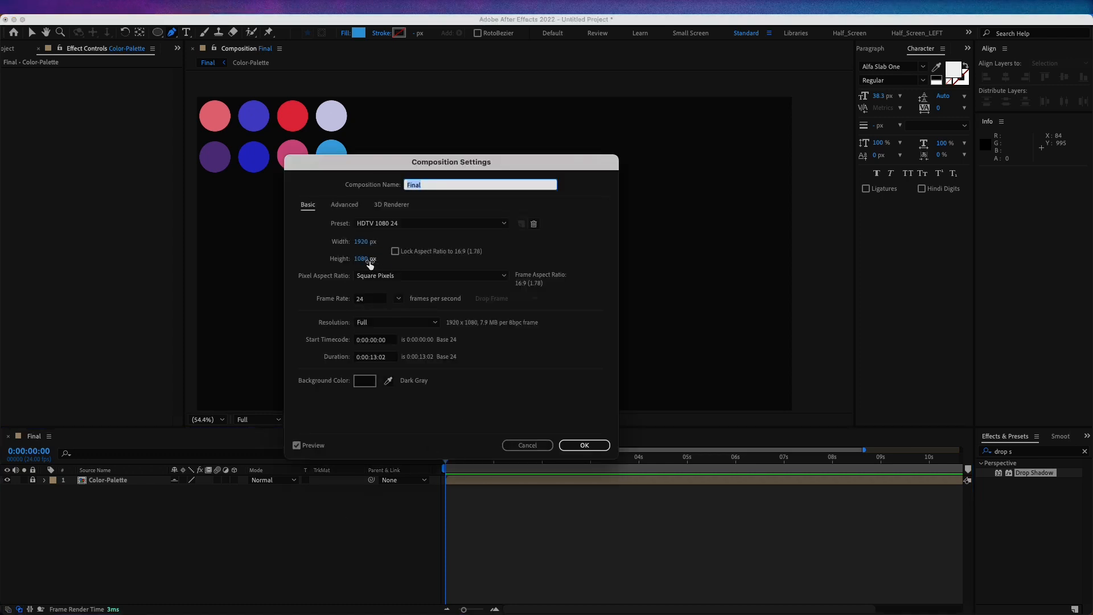
# - Confirm the Final composition at 1920×1080, 24 fps, duration 0:00:13:02
pyautogui.click(583, 445)
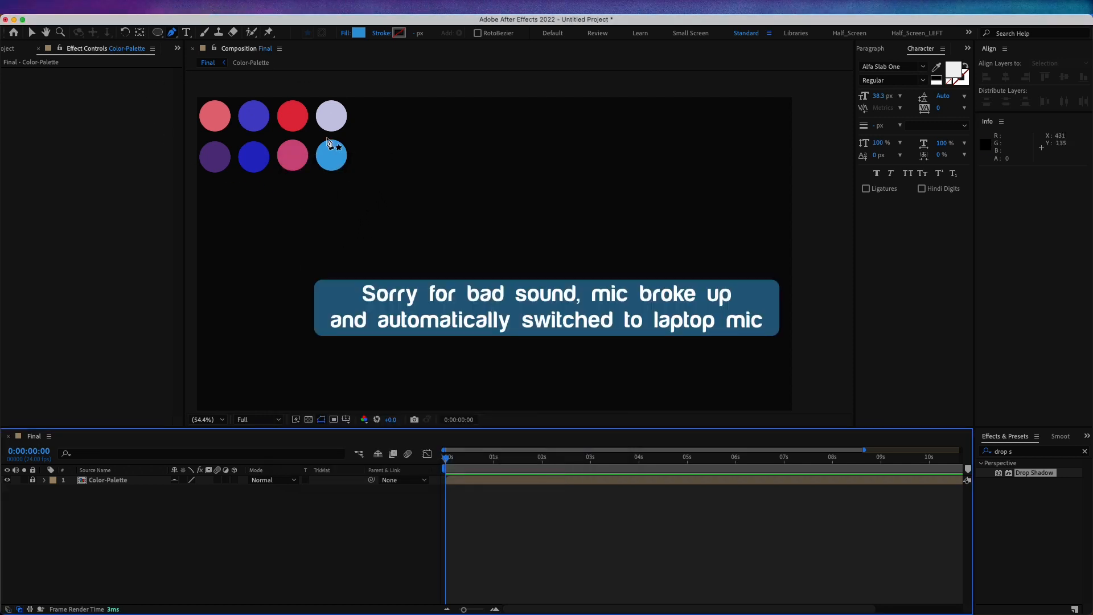
pyautogui.moveTo(288, 514)
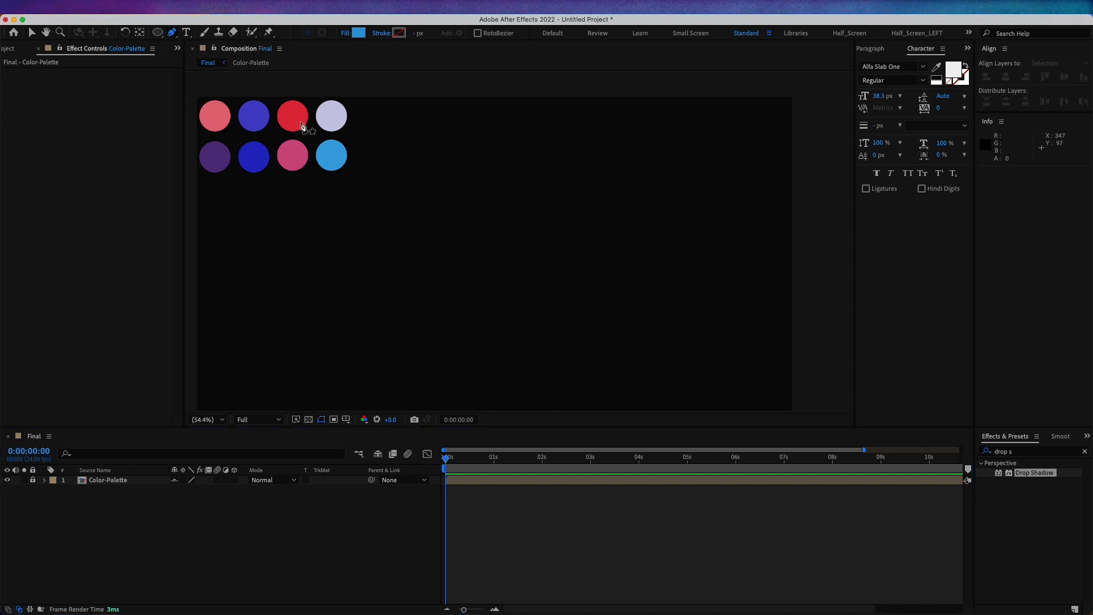
# - Give new shapes no fill and a solid-colour stroke of width 99 px
pyautogui.click(343, 33)
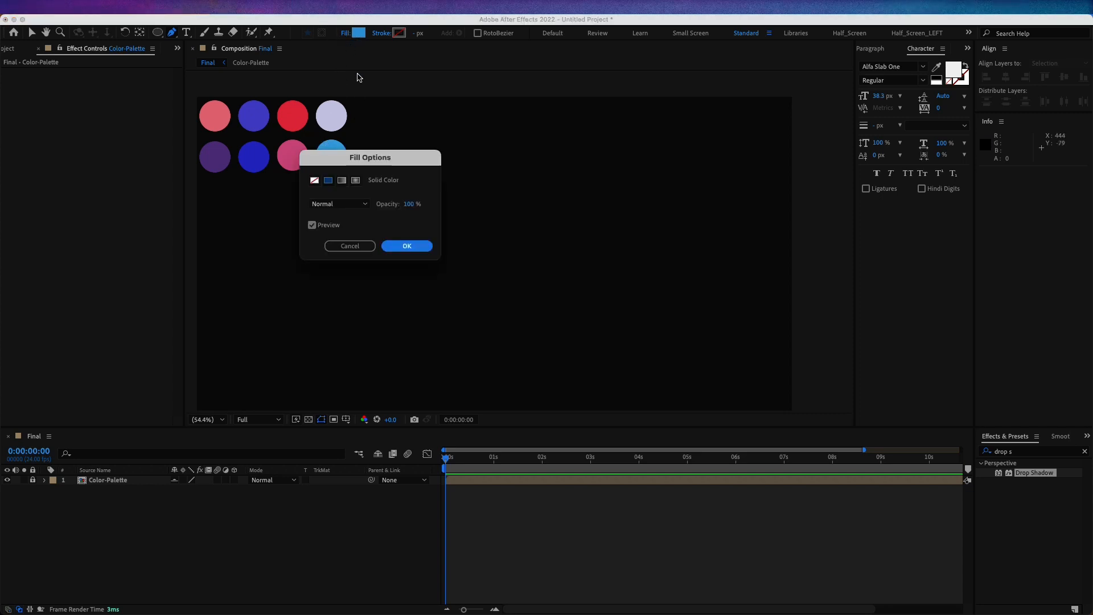
pyautogui.click(316, 180)
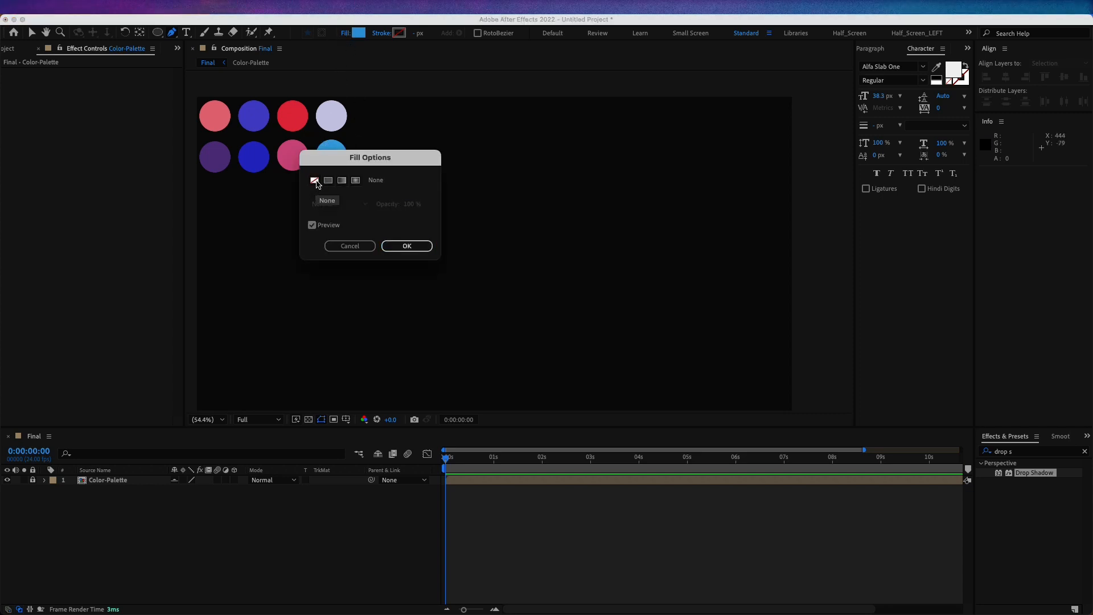
pyautogui.click(405, 246)
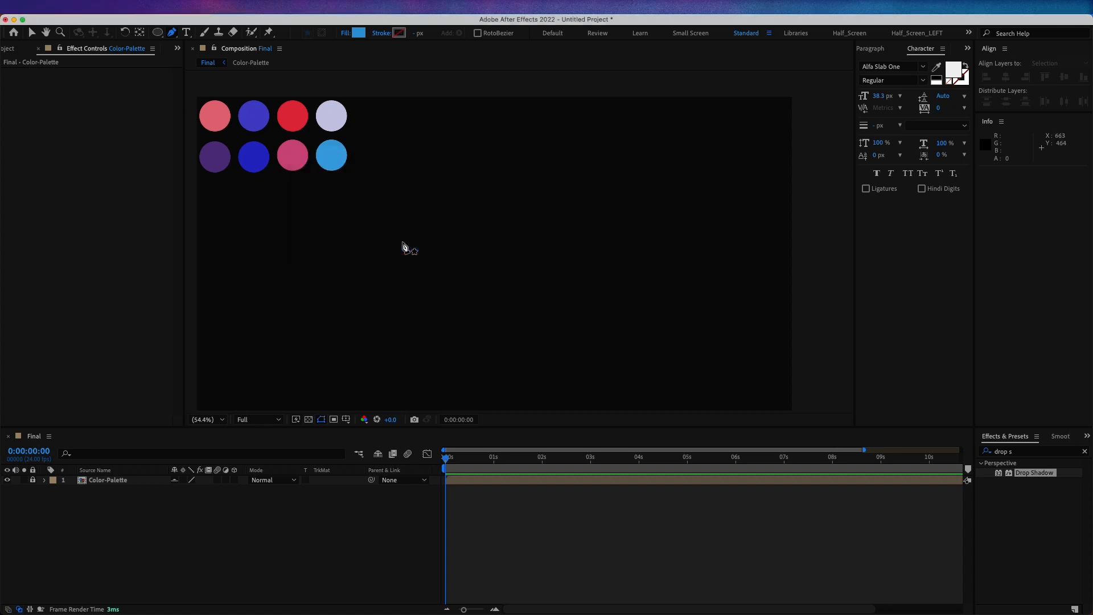
pyautogui.click(400, 33)
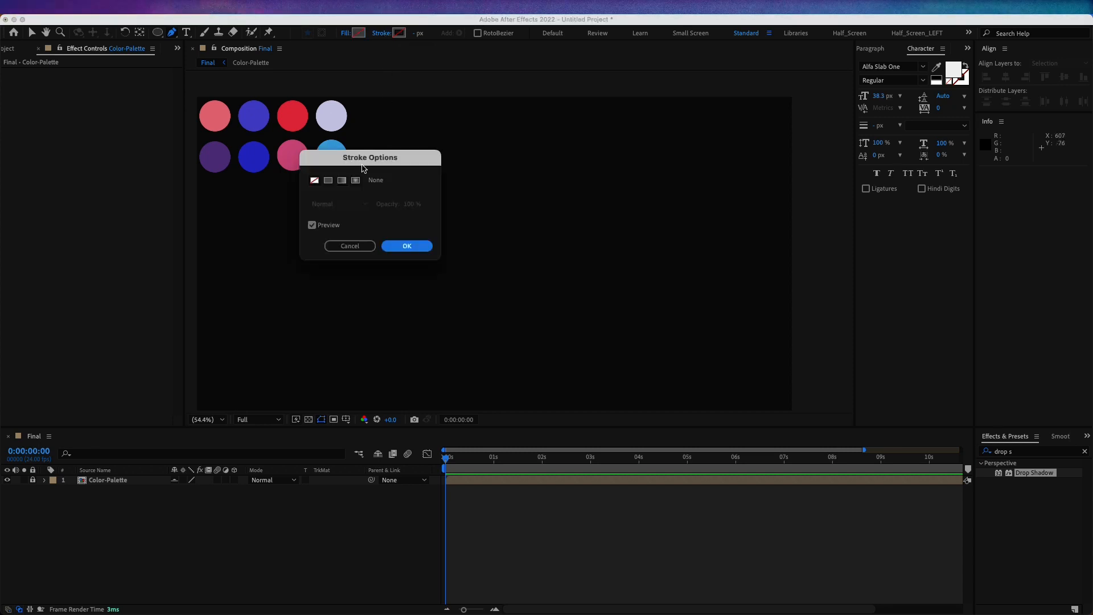
pyautogui.click(327, 179)
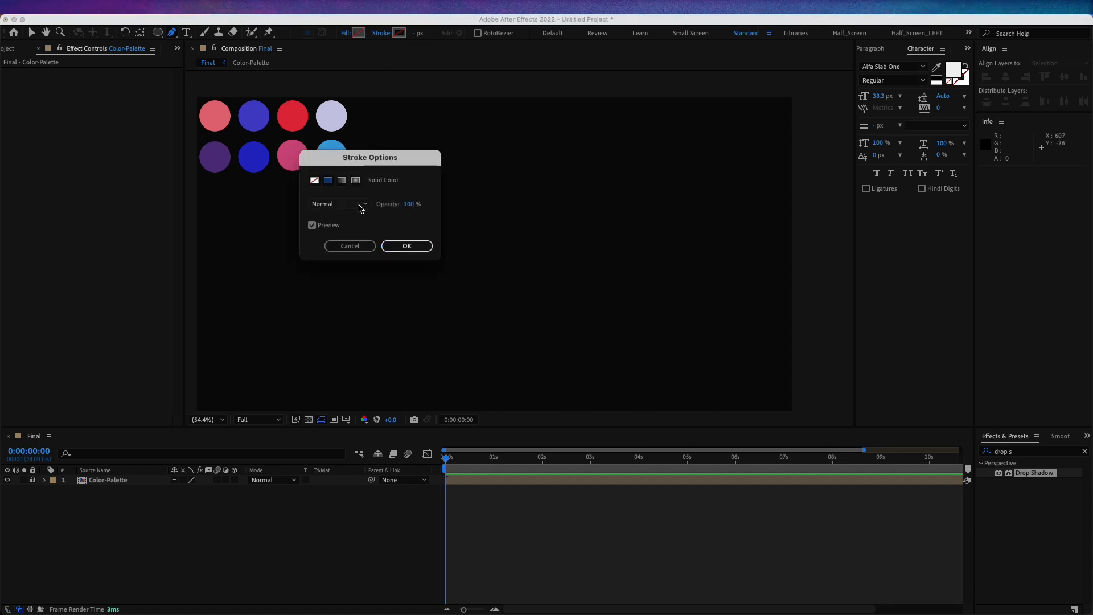
pyautogui.click(407, 246)
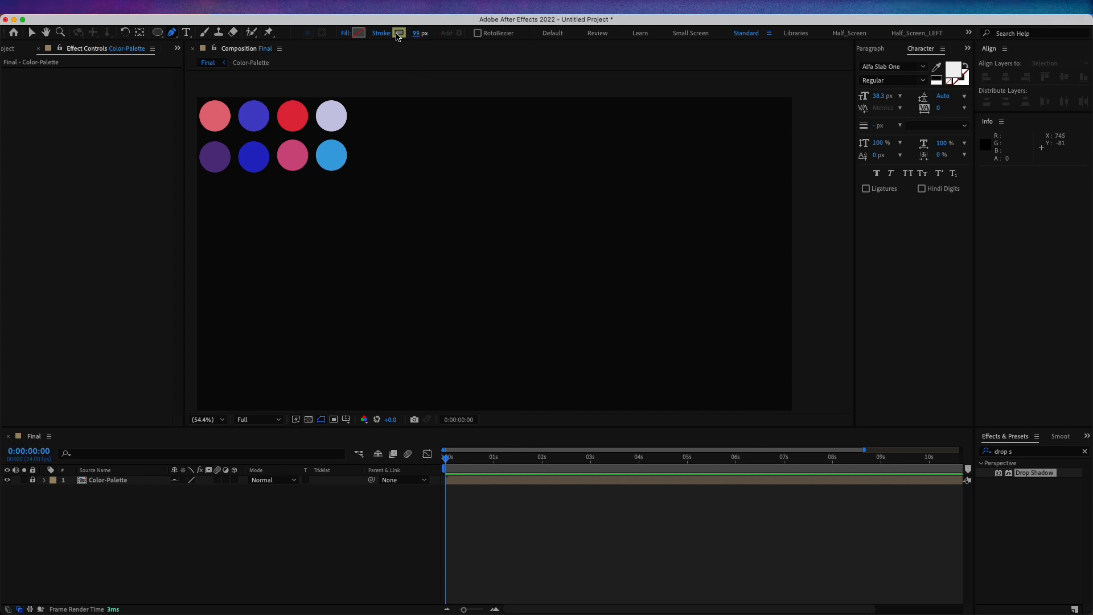
# - Sample the pink (E26D7A) palette circle as the stroke colour for the first curved path
pyautogui.click(397, 33)
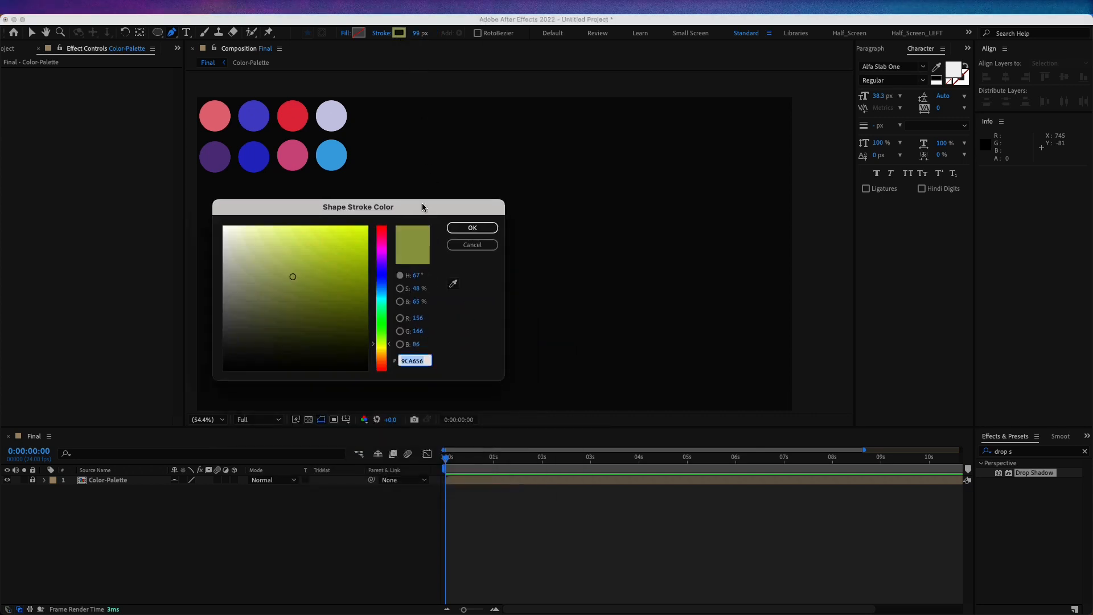
pyautogui.click(214, 116)
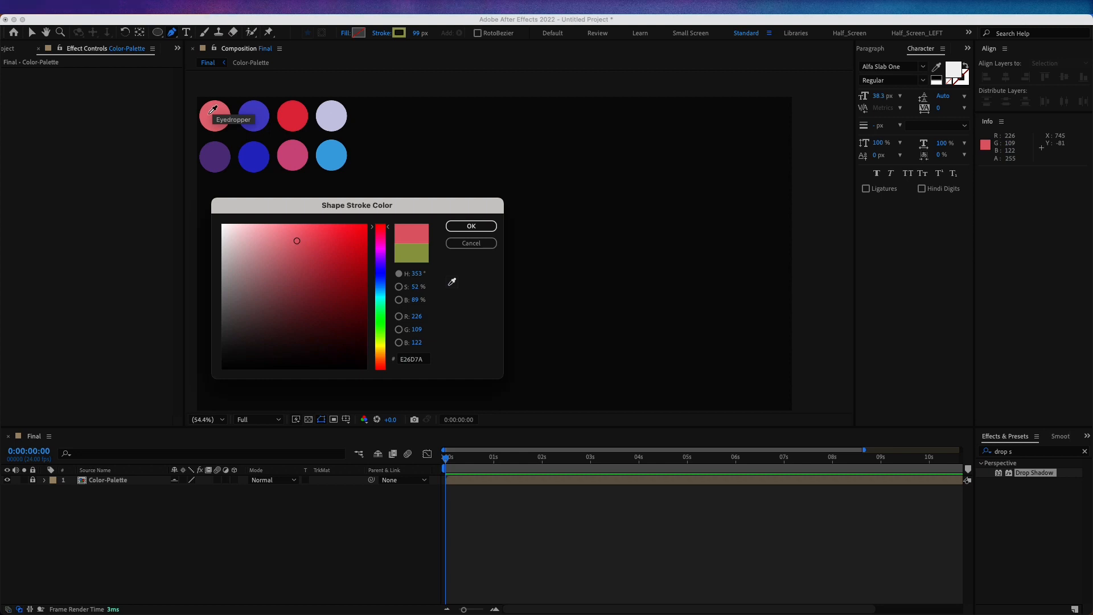
pyautogui.moveTo(411, 371)
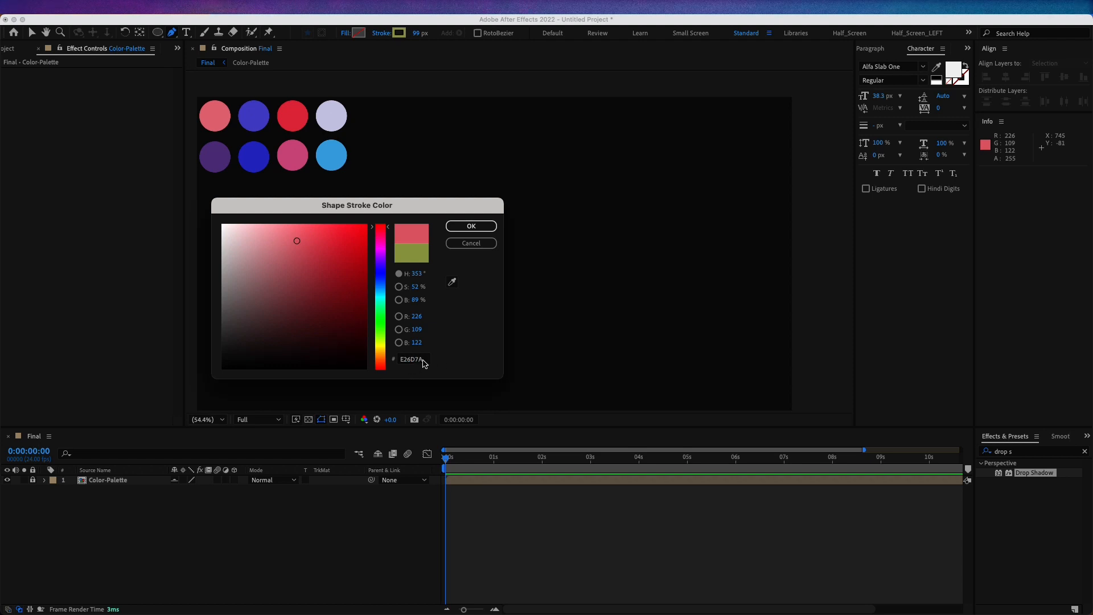
pyautogui.click(470, 225)
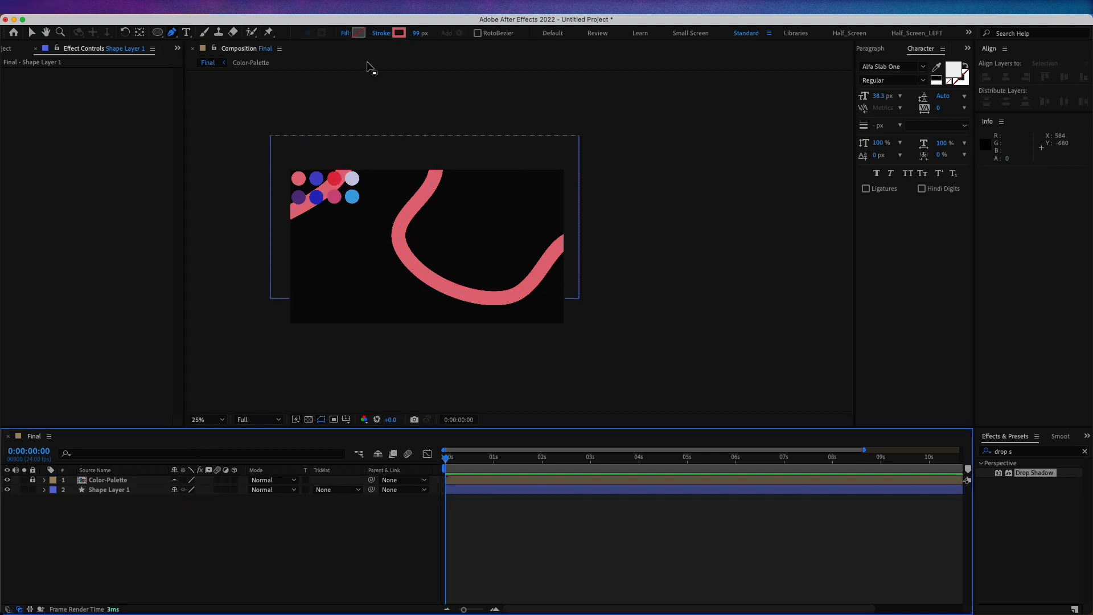
# - Sample the palette blue (4D48C6) as the stroke colour for Shape Layer 2
pyautogui.click(399, 33)
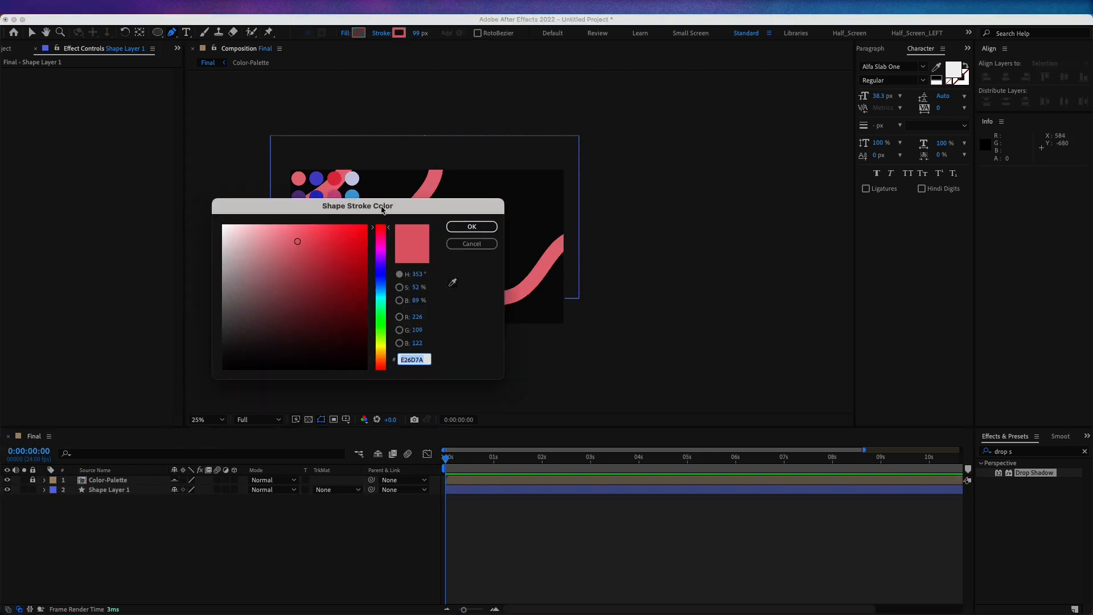
pyautogui.moveTo(356, 206); pyautogui.dragTo(346, 253)
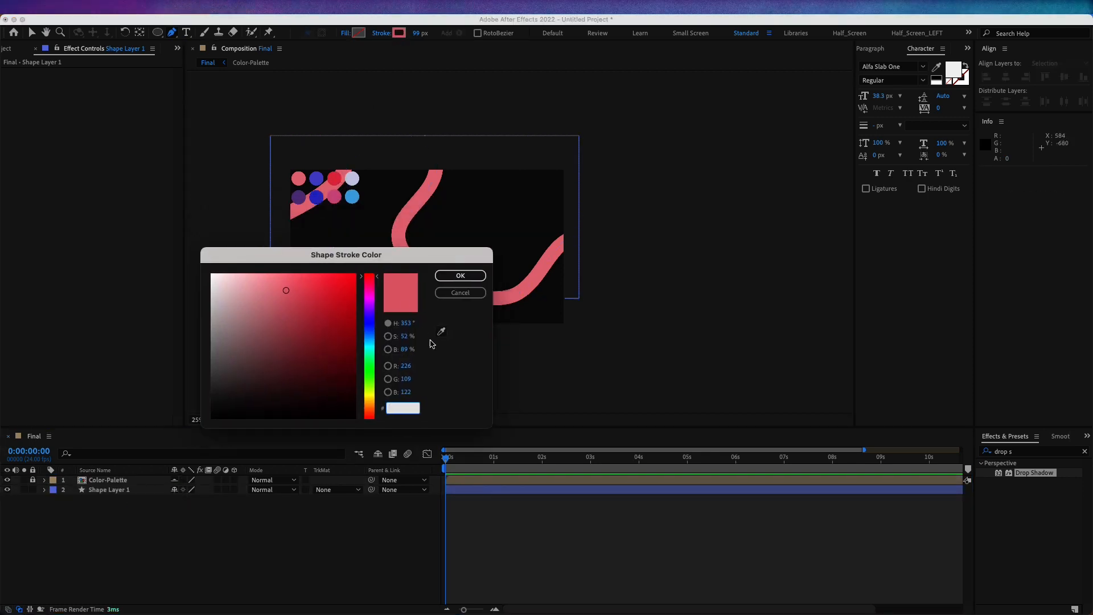
pyautogui.click(315, 181)
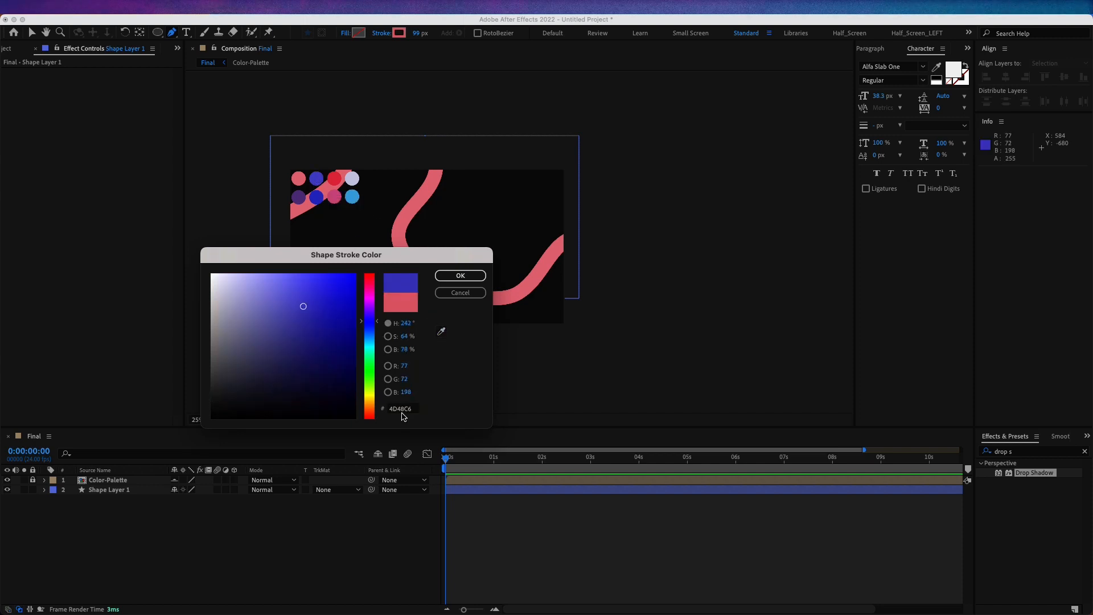
pyautogui.click(459, 274)
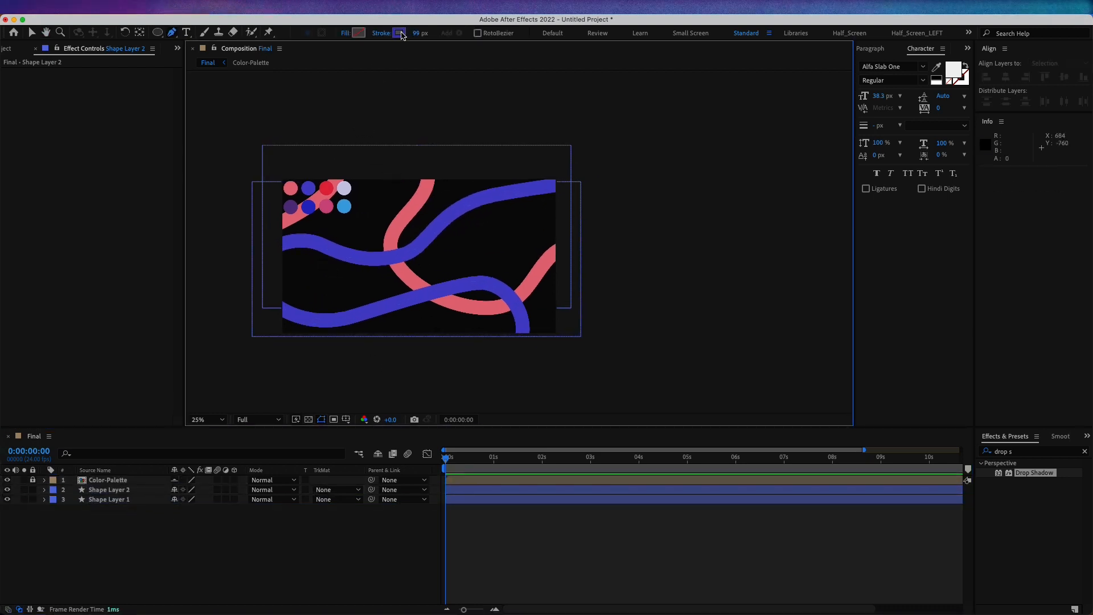
# - Sample the palette red (DE3346) as the stroke colour for Shape Layer 3
pyautogui.click(400, 33)
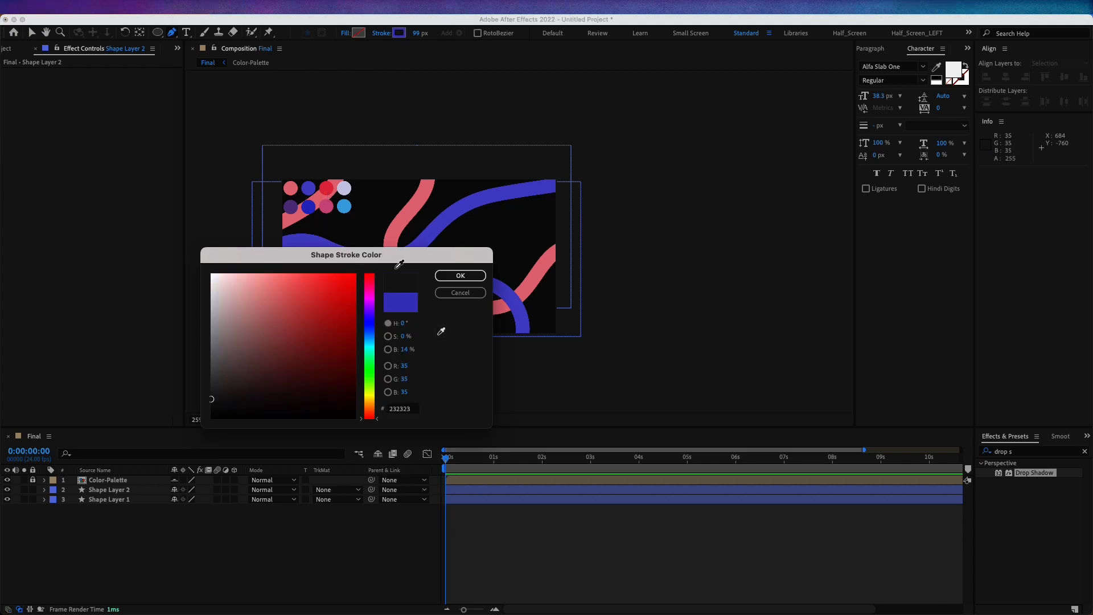
pyautogui.click(322, 293)
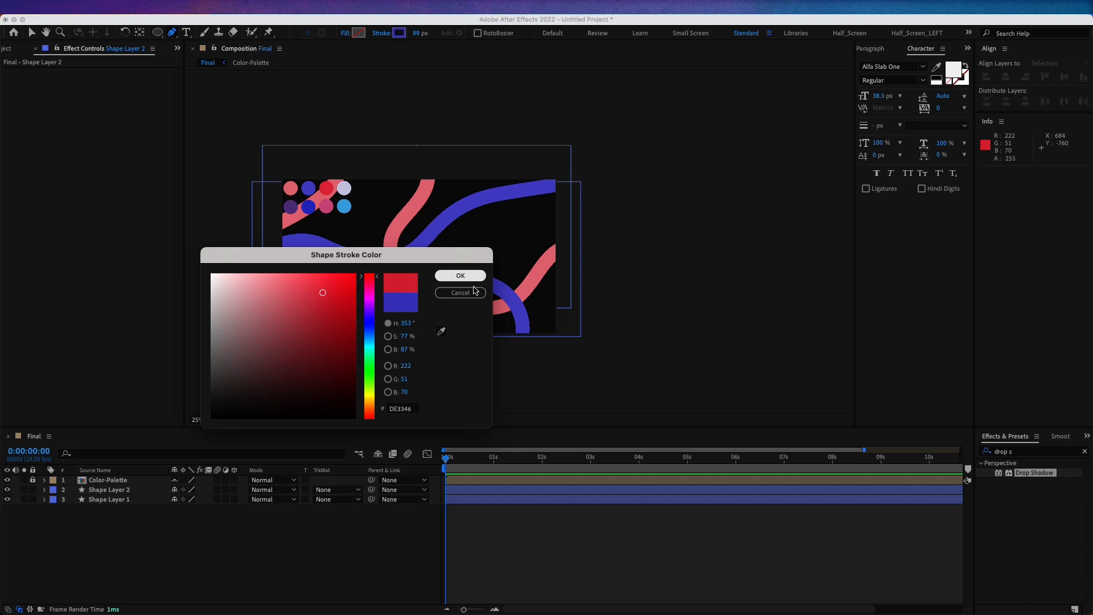
pyautogui.click(459, 293)
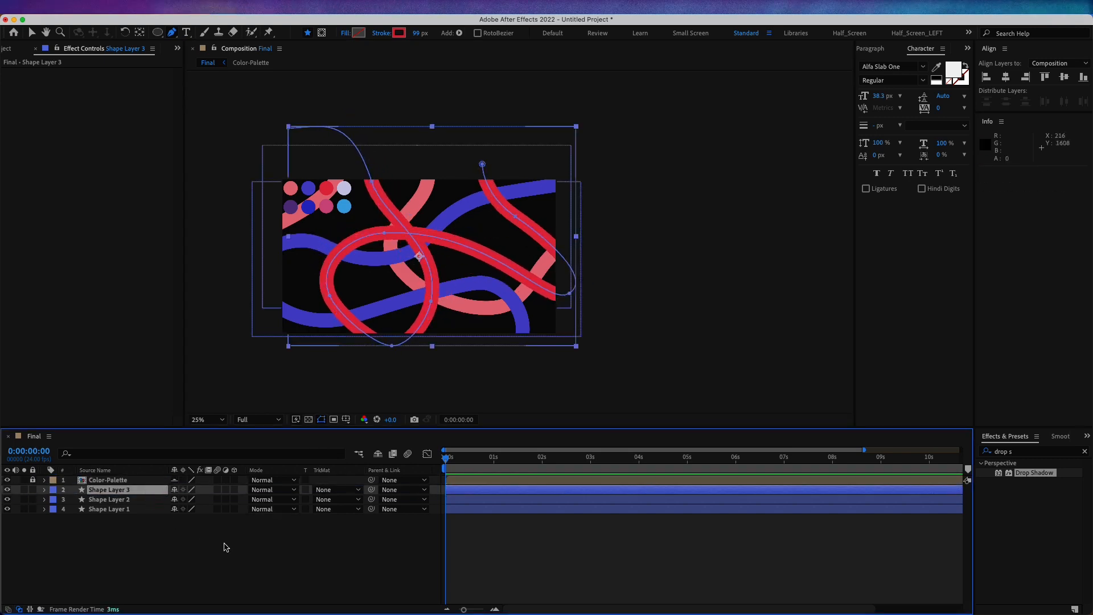
# - Sample the pale lavender (C8C7E3) as the stroke colour for Shape Layer 4
pyautogui.click(400, 33)
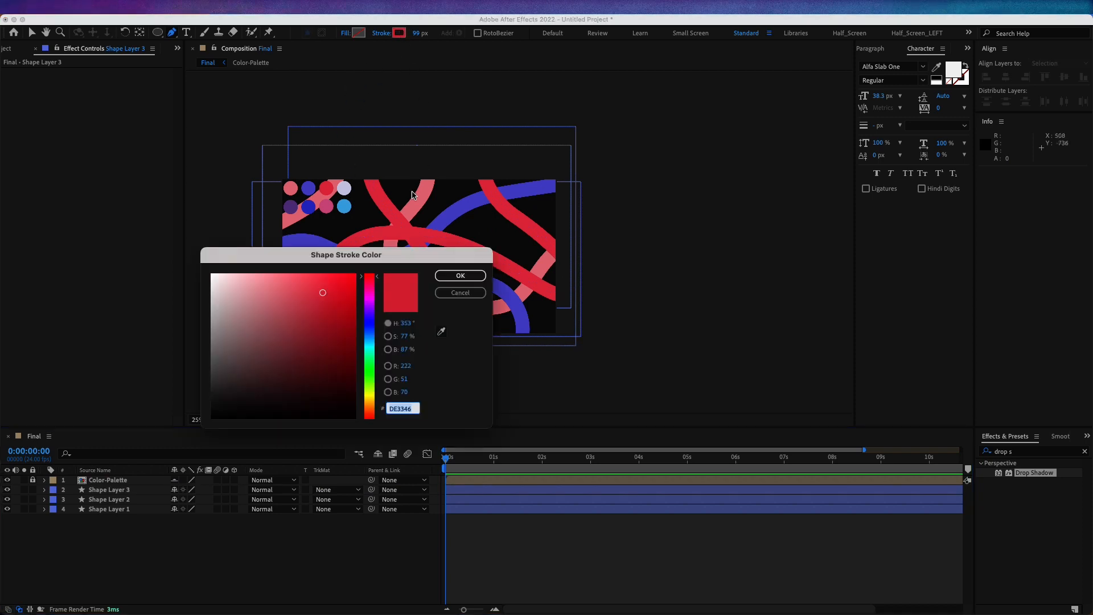
pyautogui.click(342, 187)
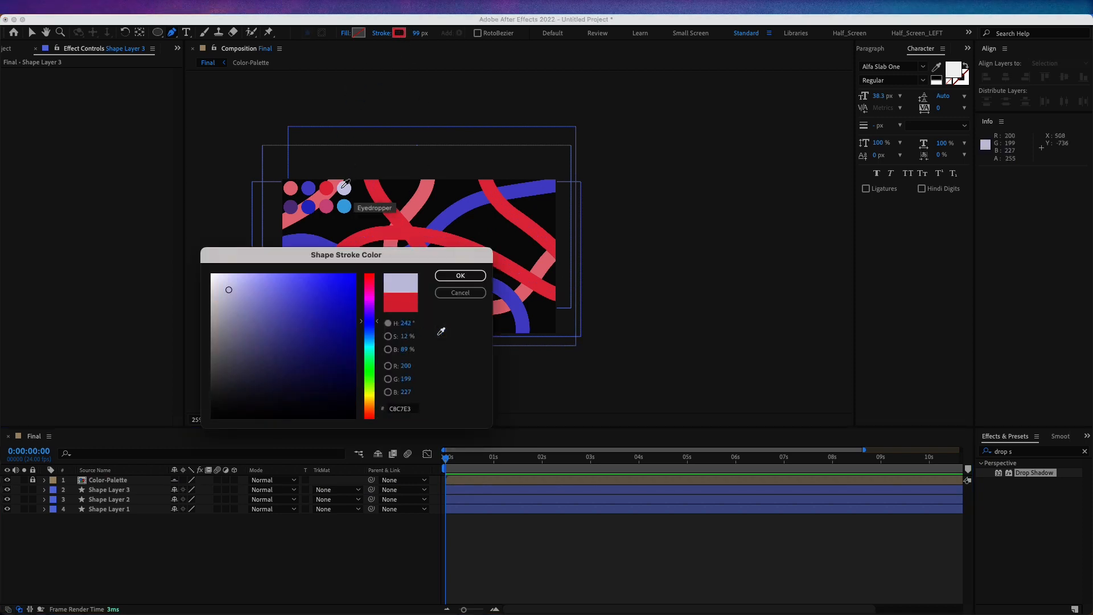
pyautogui.moveTo(389, 250)
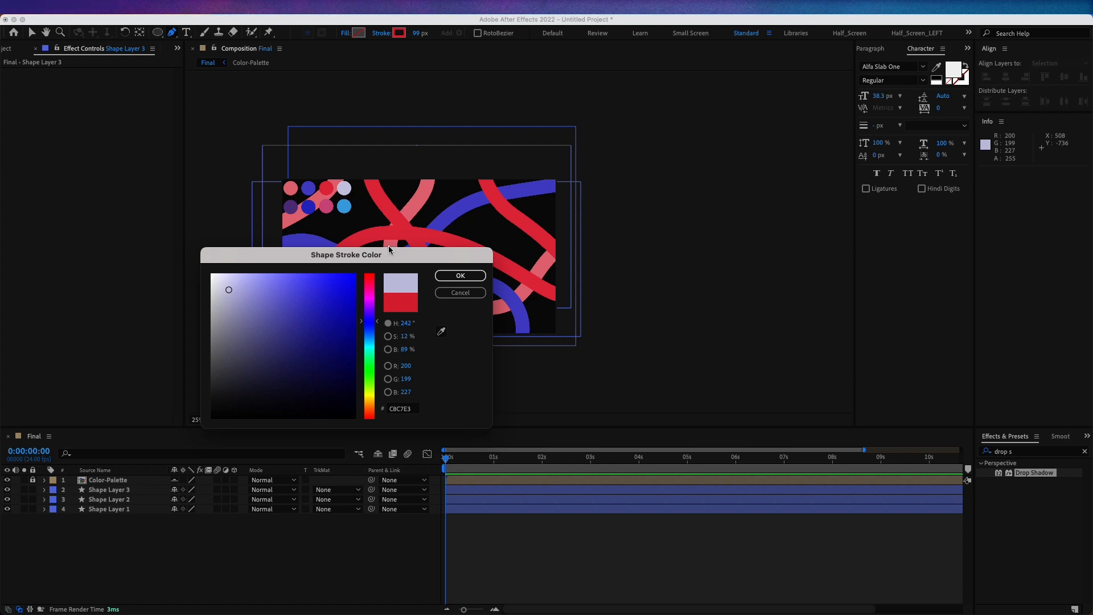
pyautogui.moveTo(409, 417)
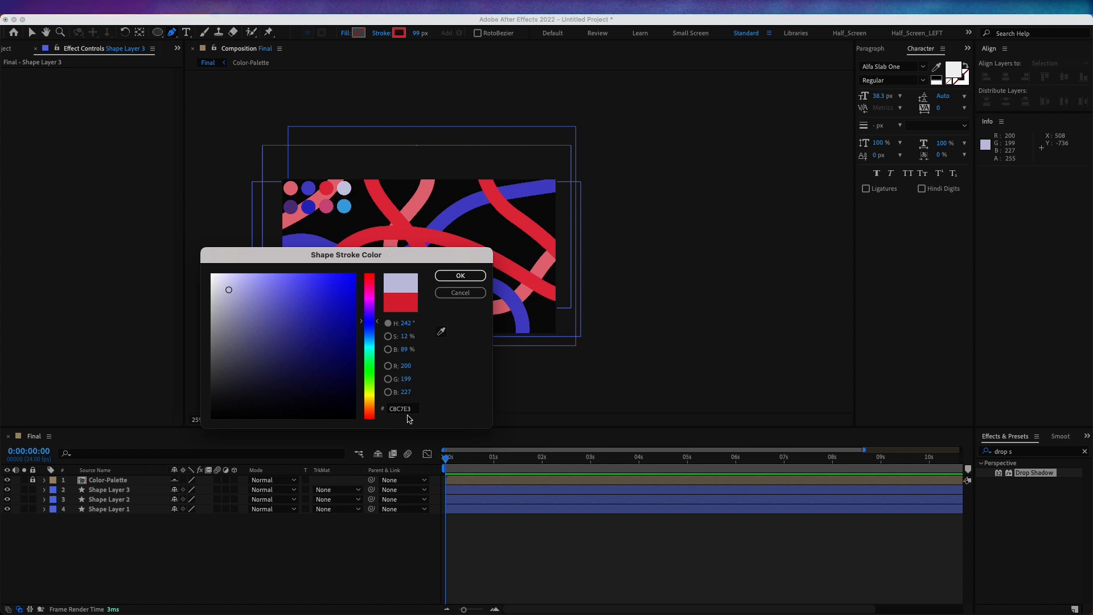
pyautogui.click(459, 274)
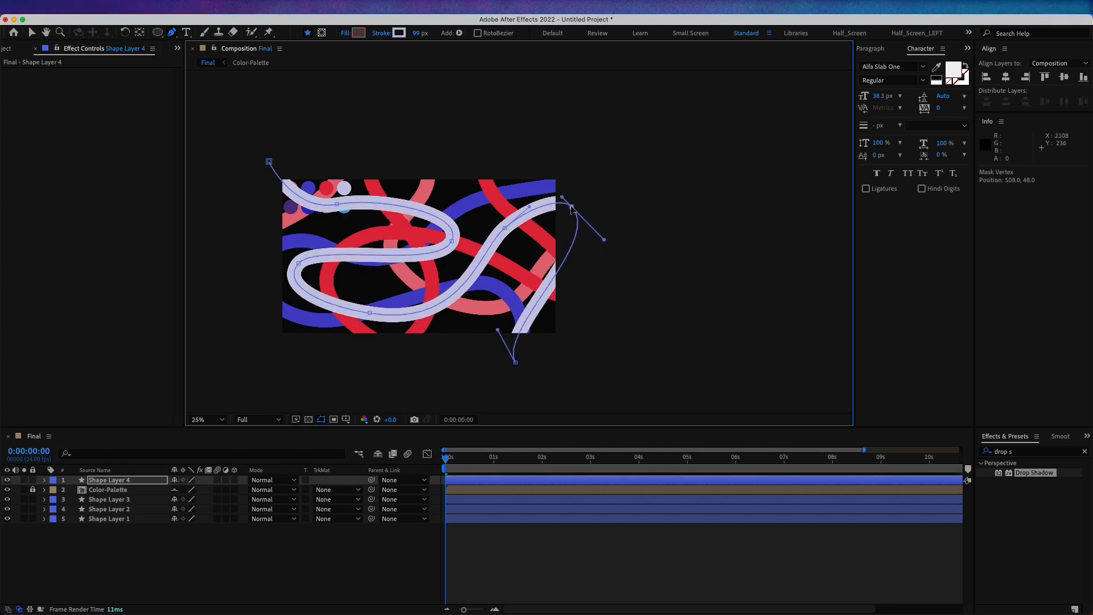
# - Sample the dark purple (5A3A81) as the stroke colour for Shape Layer 5
pyautogui.click(110, 479)
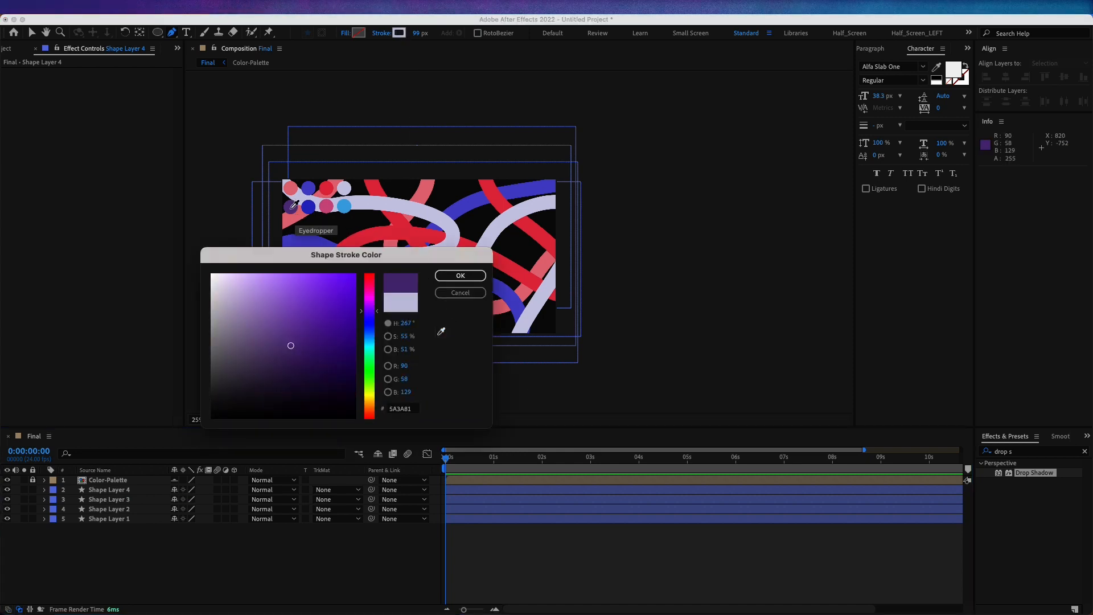
pyautogui.moveTo(409, 418)
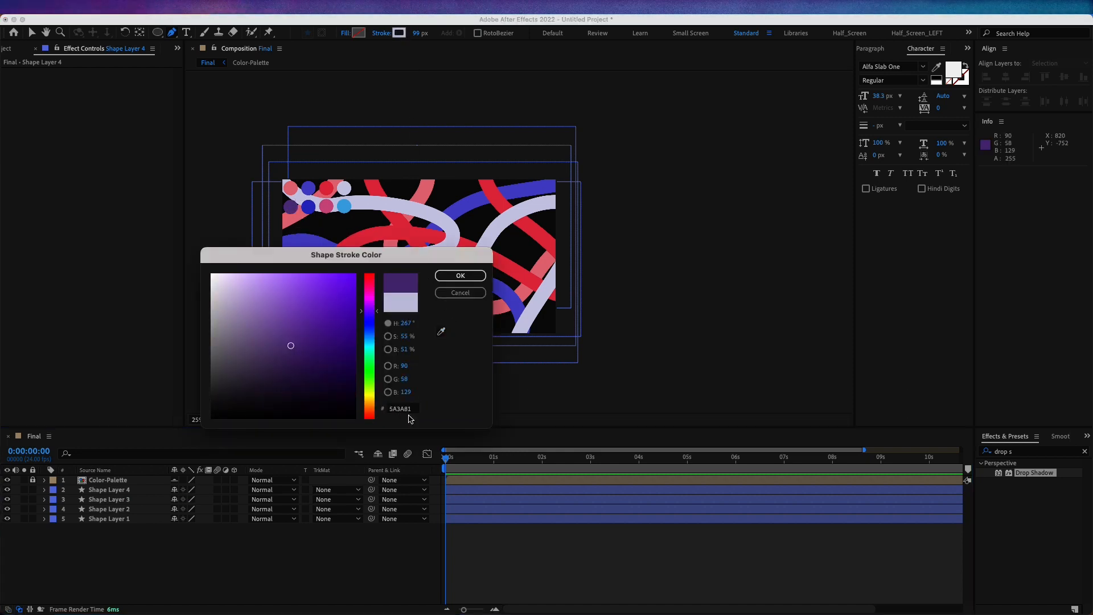
pyautogui.click(460, 276)
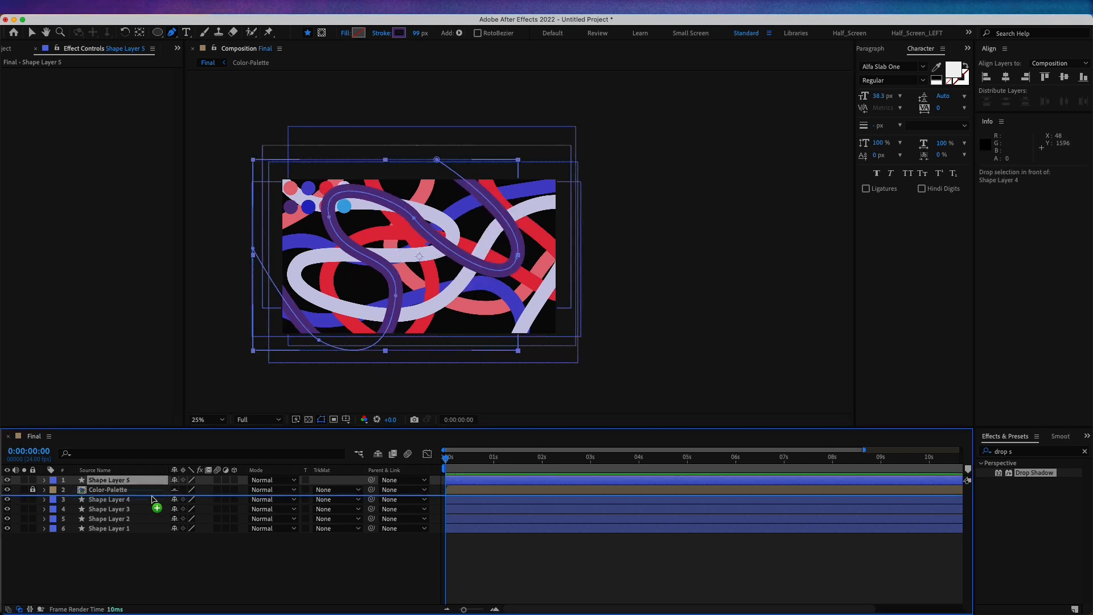
# - Sample blue (3133C3), rose pink (CE5181) and sky blue (45A4DE) strokes for Shape Layers 6–8
pyautogui.click(399, 33)
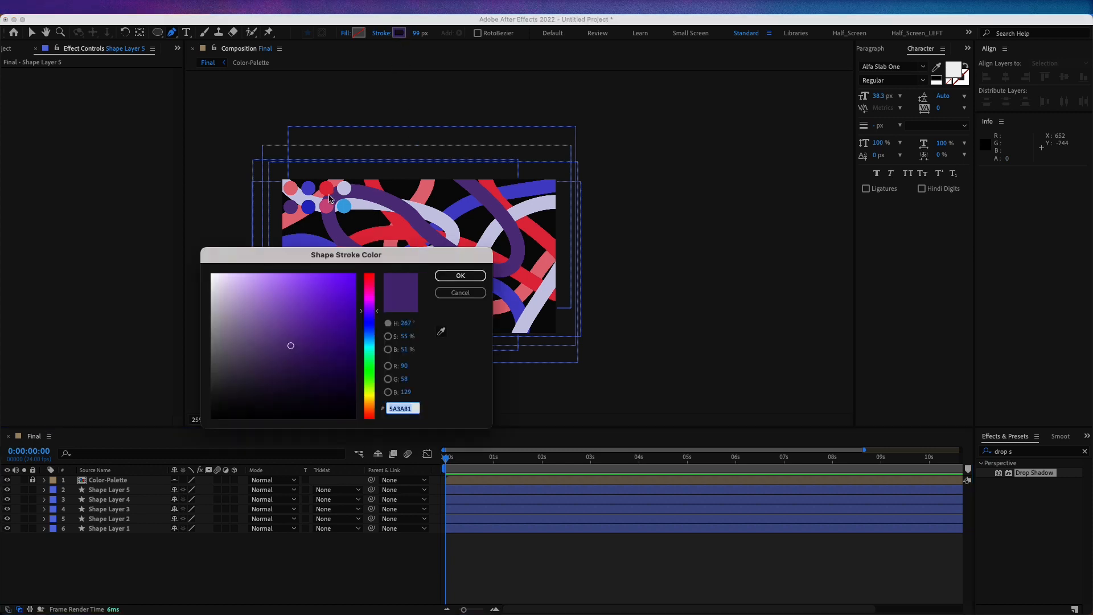
pyautogui.click(324, 206)
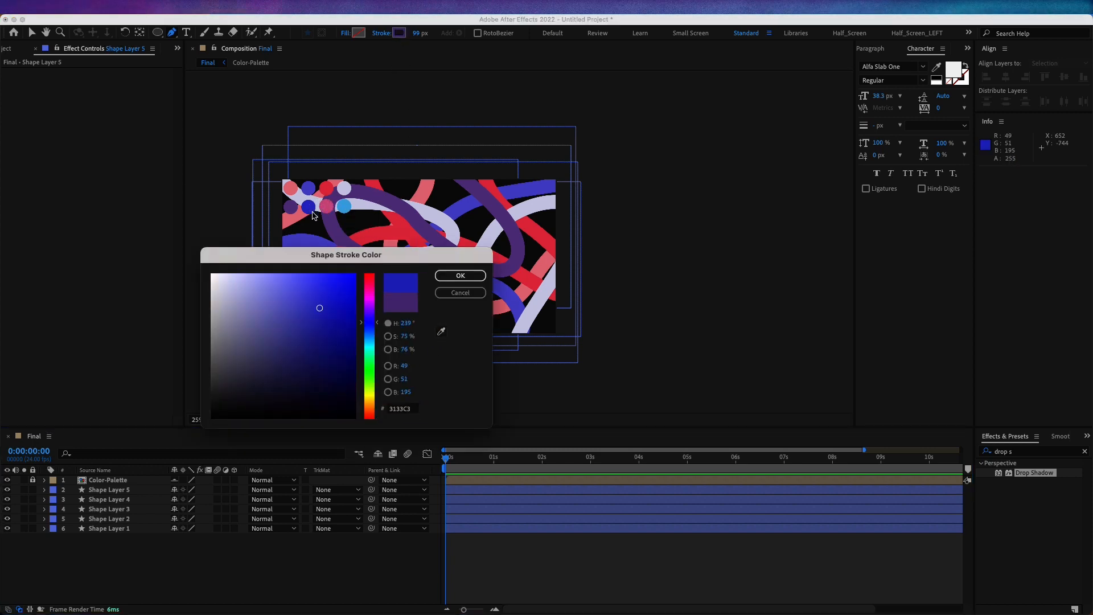
pyautogui.moveTo(417, 410)
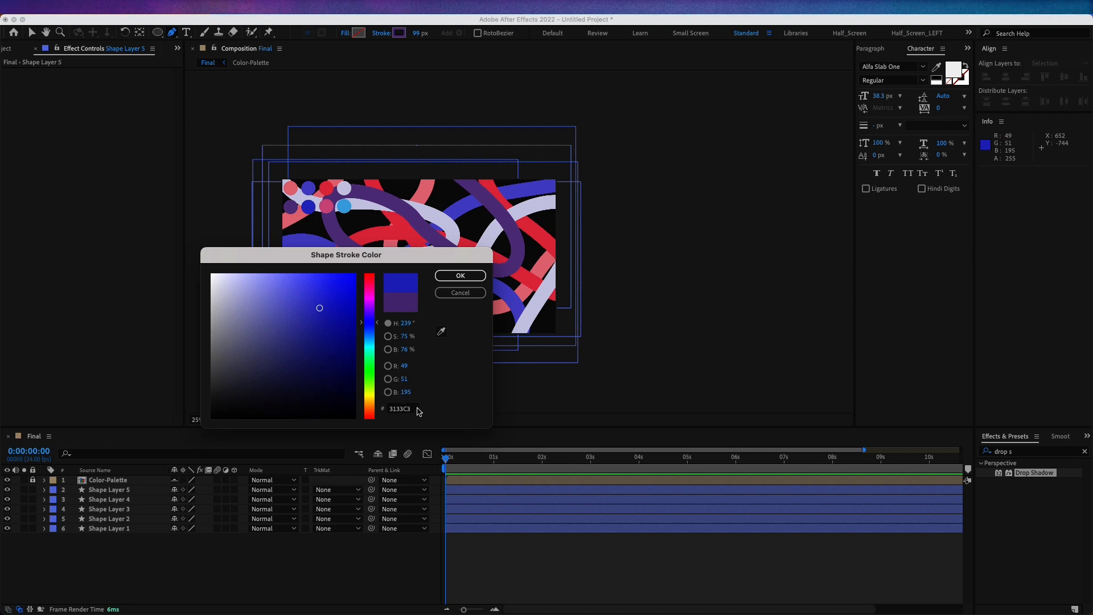
pyautogui.click(459, 275)
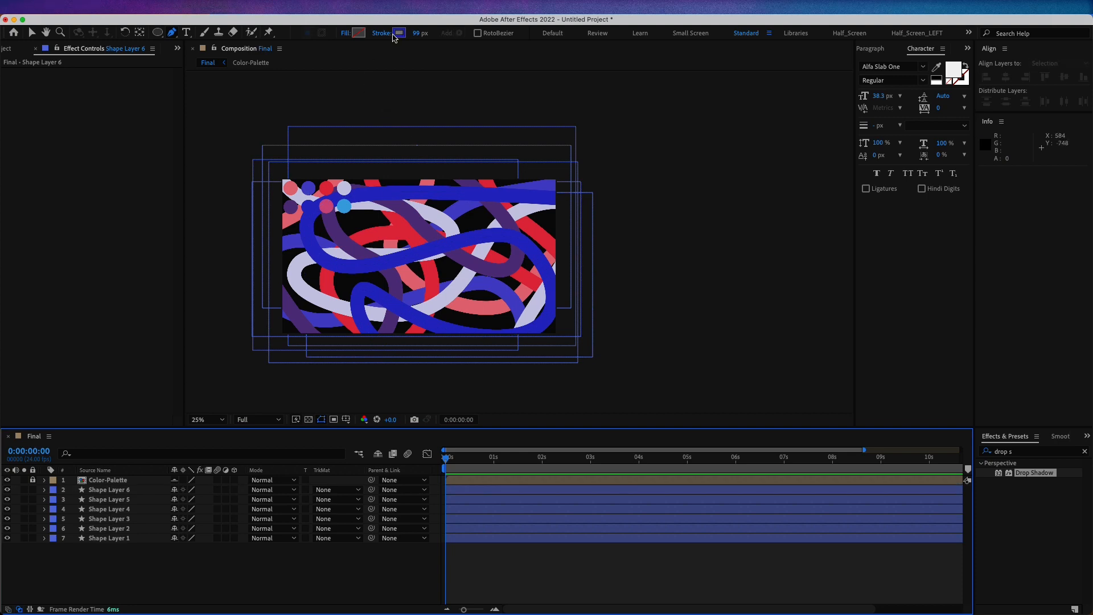
pyautogui.click(400, 33)
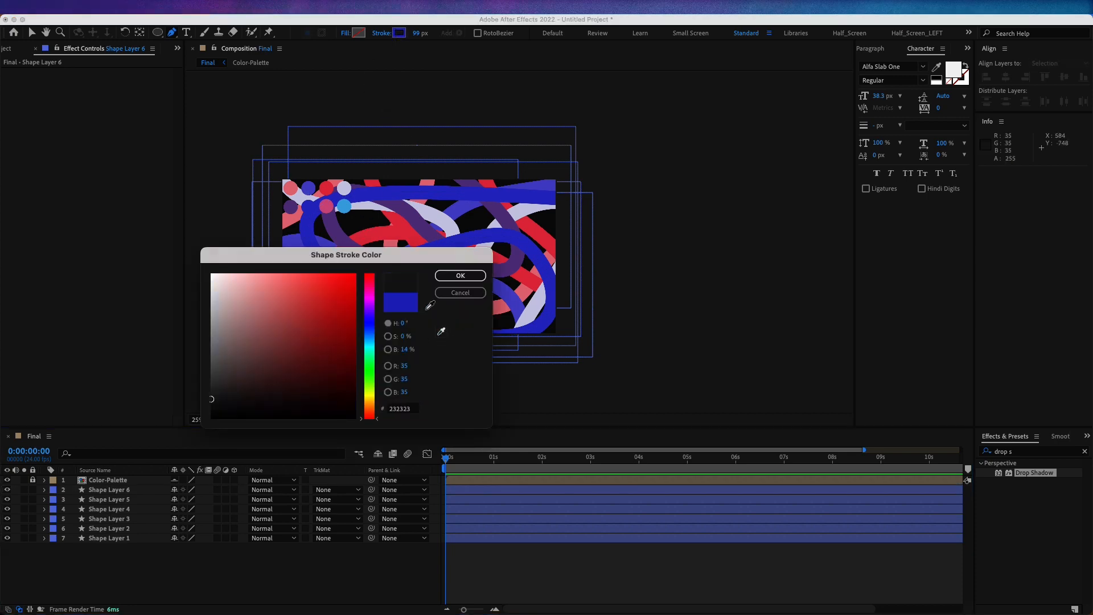
pyautogui.click(299, 300)
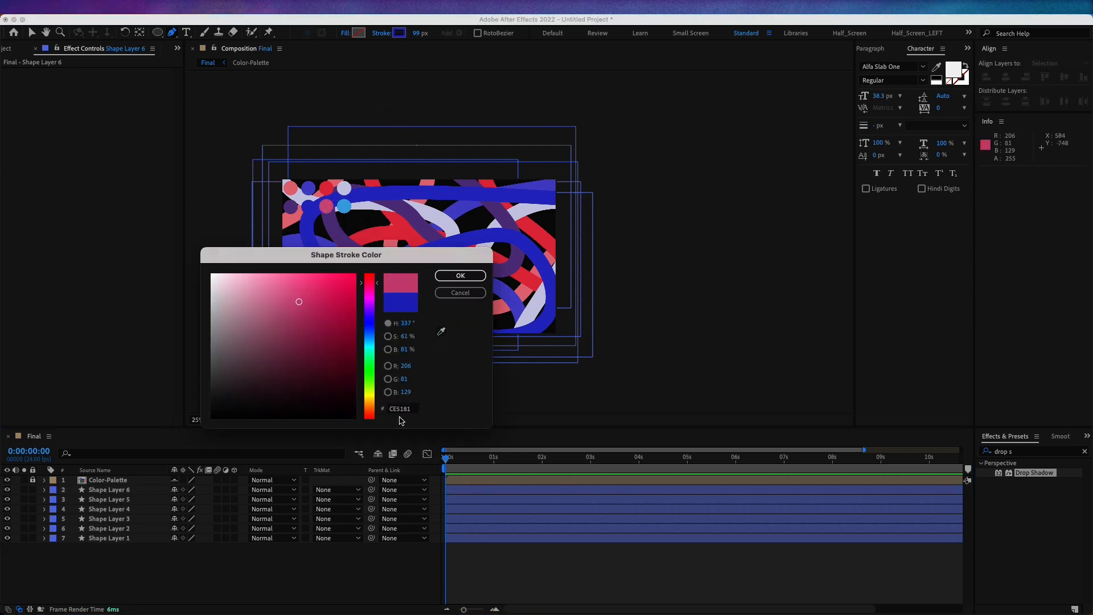
pyautogui.click(458, 275)
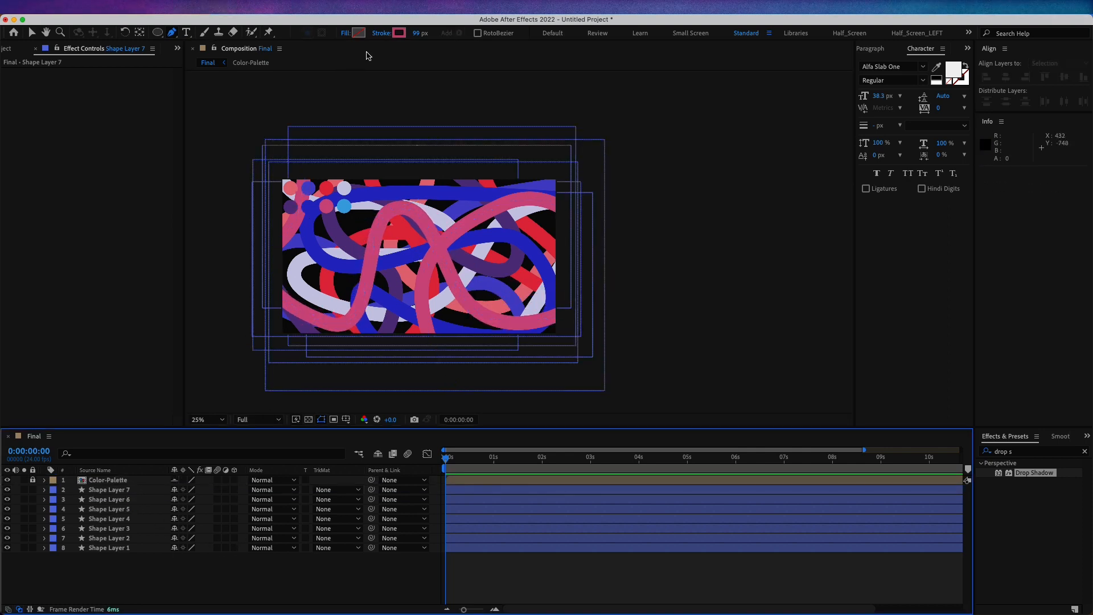
pyautogui.click(399, 33)
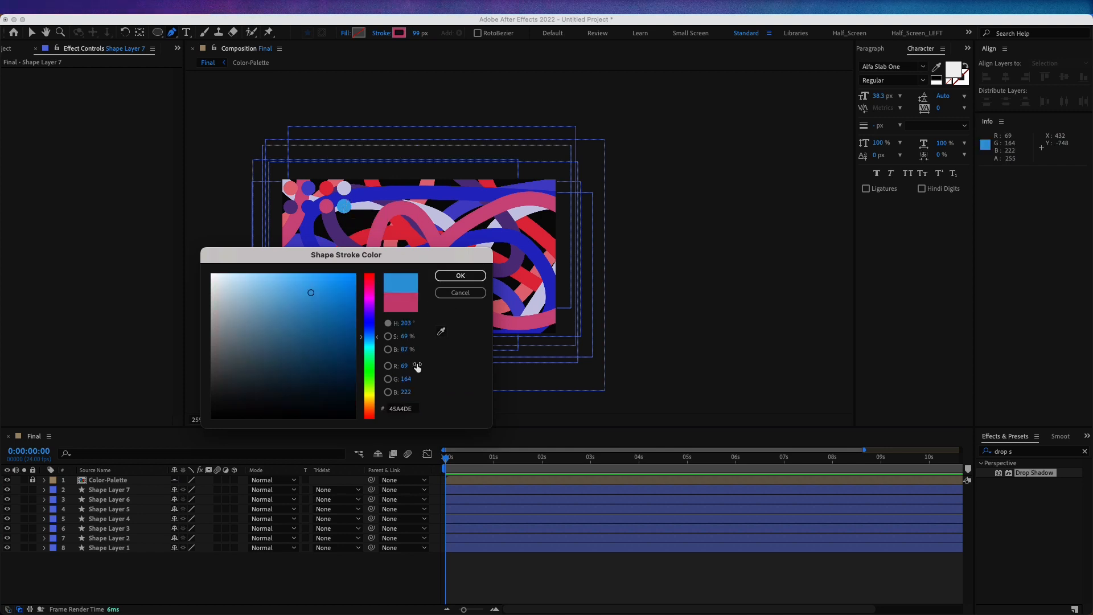
pyautogui.moveTo(408, 416)
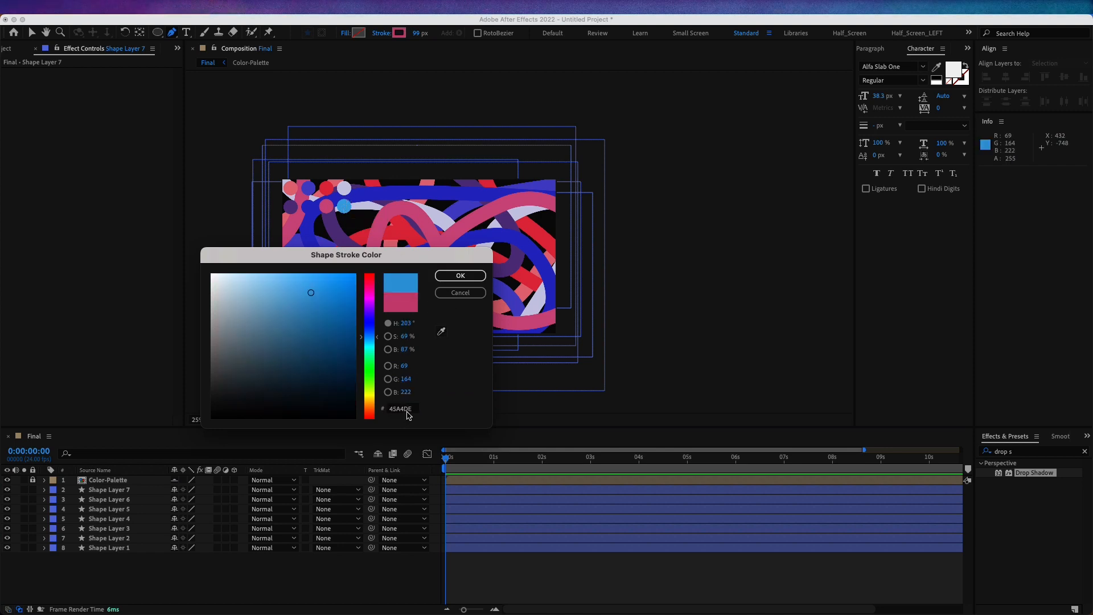
pyautogui.click(459, 275)
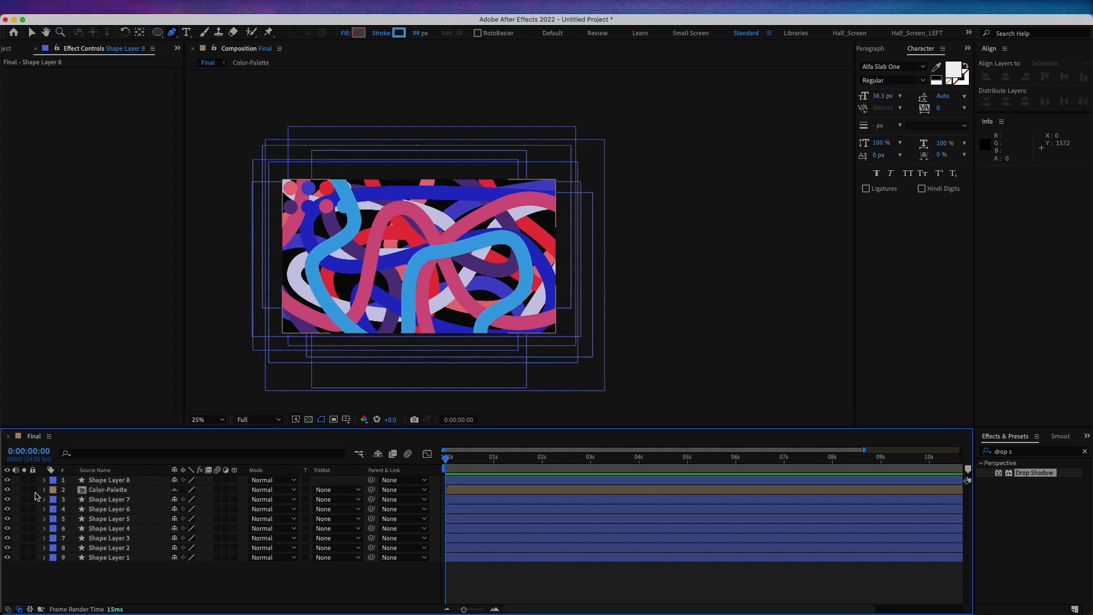
# - Hide the Color-Palette layer of swatch circles
pyautogui.click(107, 489)
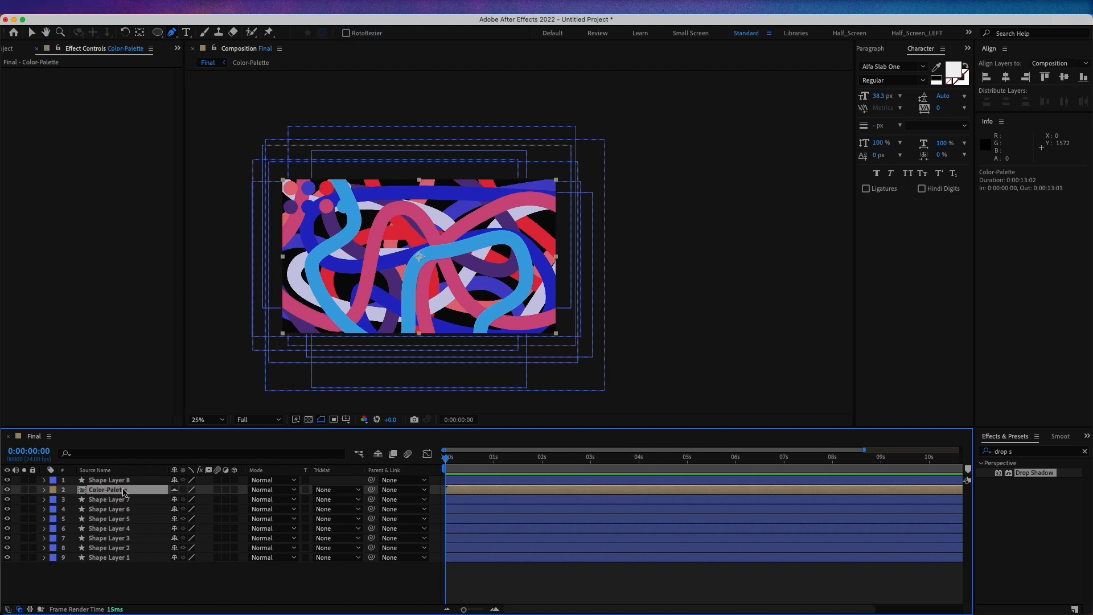
pyautogui.click(7, 490)
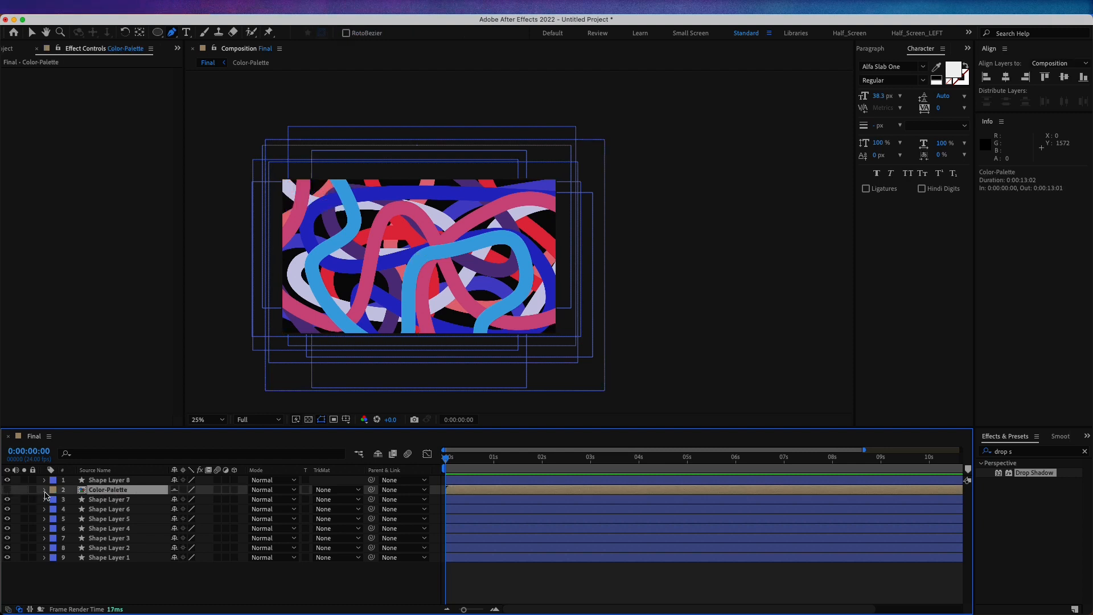
# - Pre-compose all nine layers into a composition named Lines
pyautogui.click(108, 479)
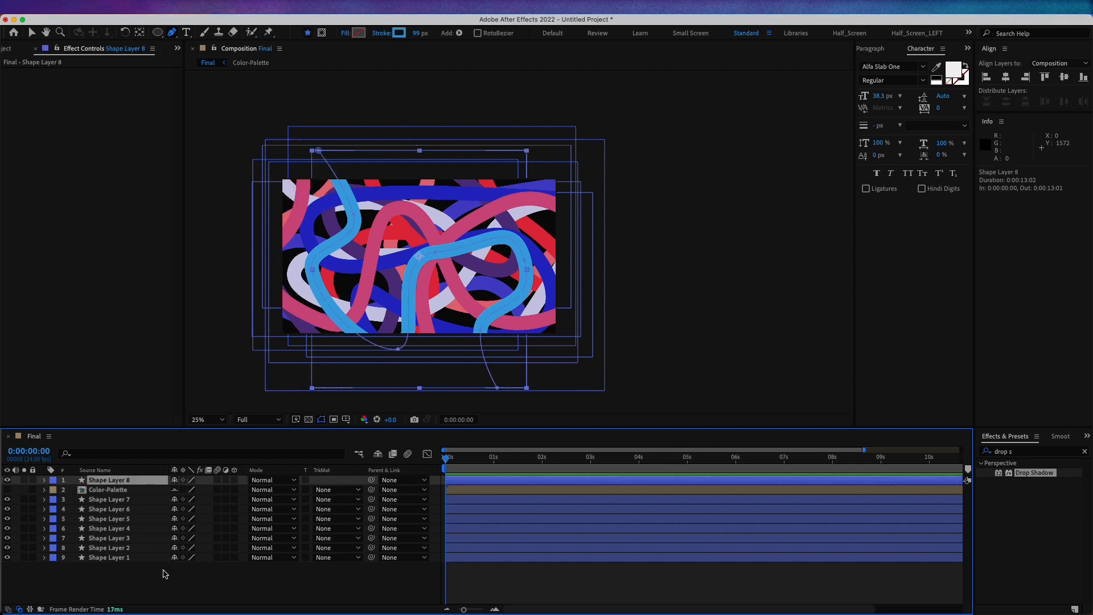
pyautogui.rightClick(108, 499)
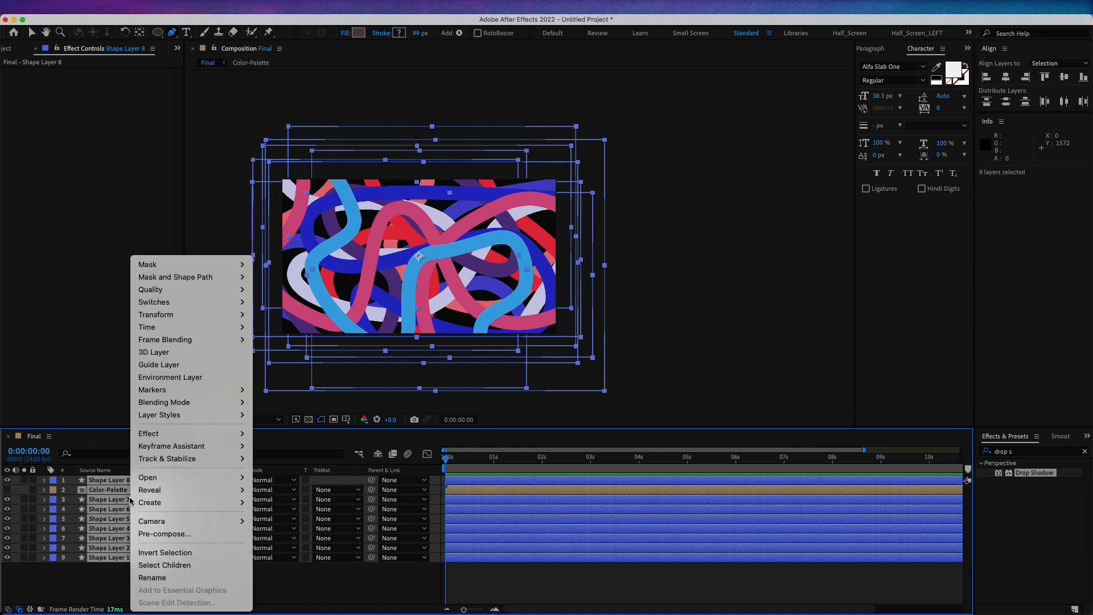
pyautogui.click(164, 533)
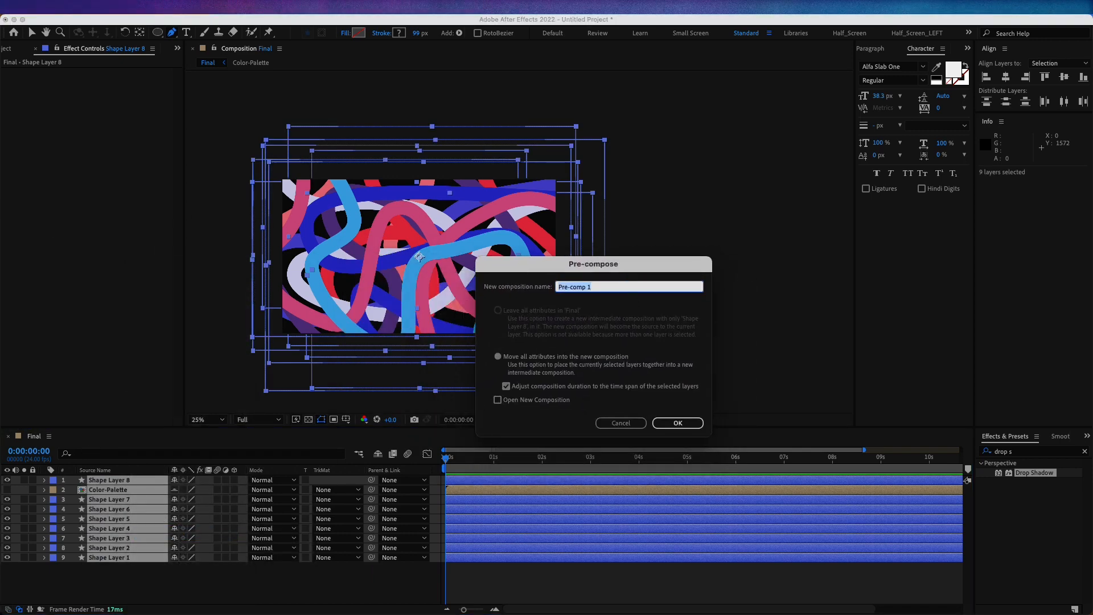
pyautogui.write('Lines')
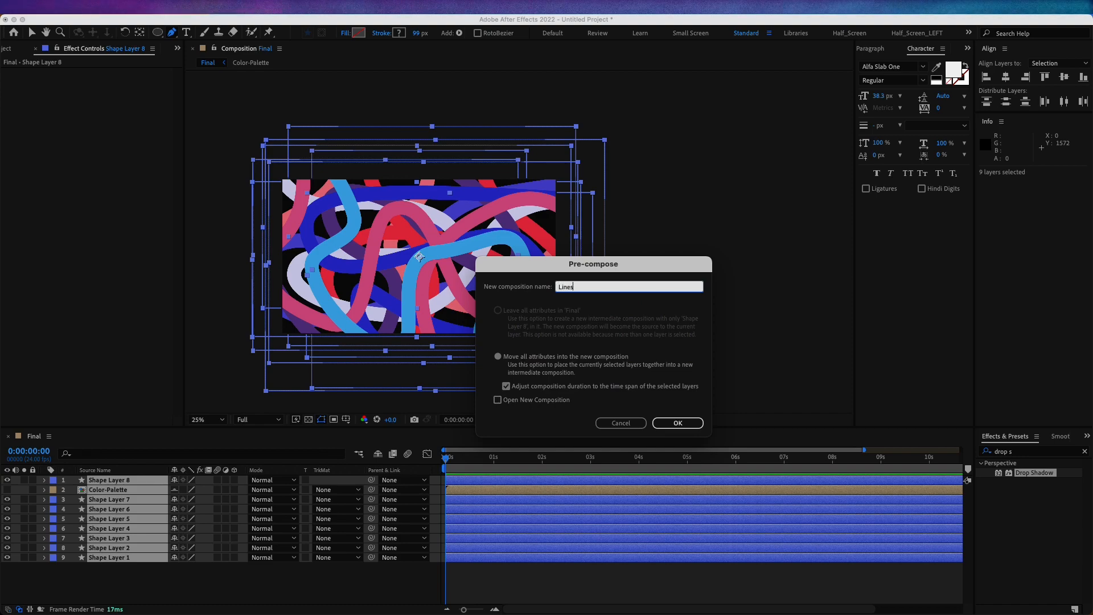
pyautogui.click(676, 423)
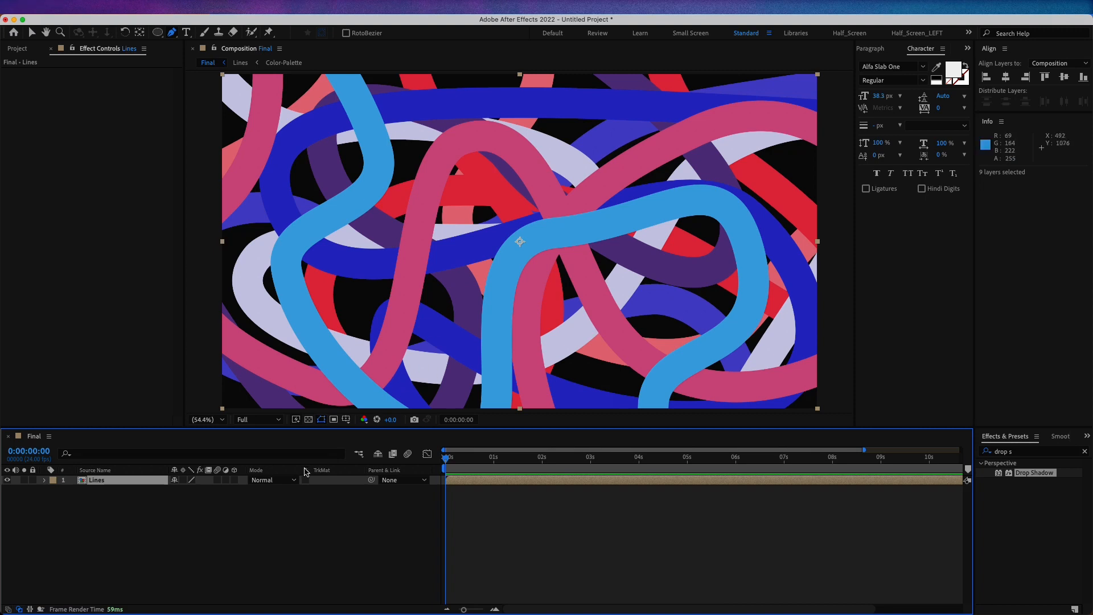
pyautogui.moveTo(215, 508)
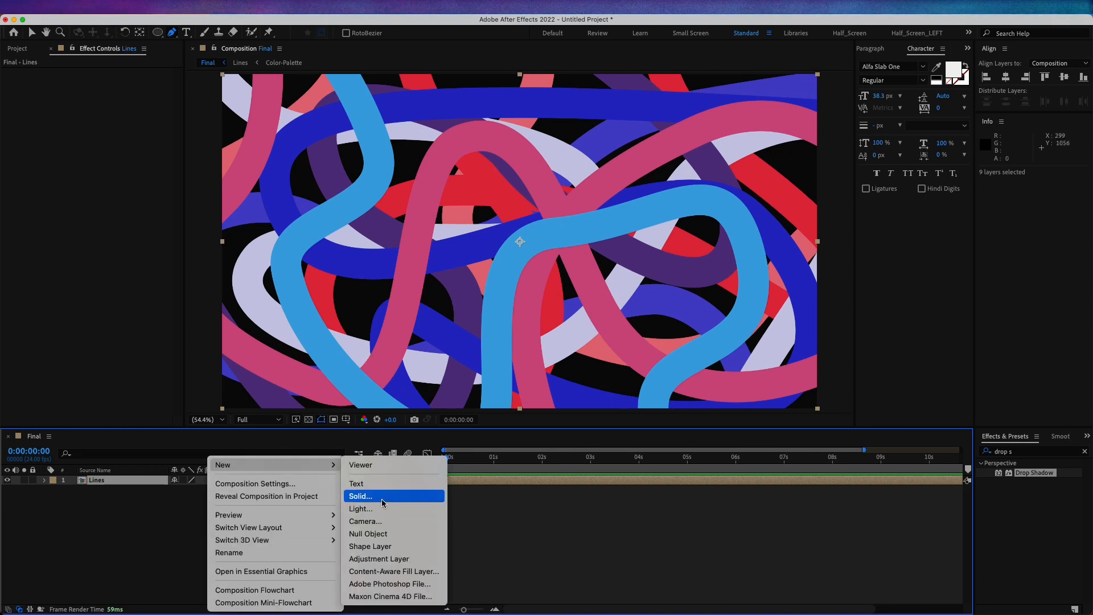
# - Create a deep purple solid (hex 000580) beneath Lines and rename it BG
pyautogui.click(360, 495)
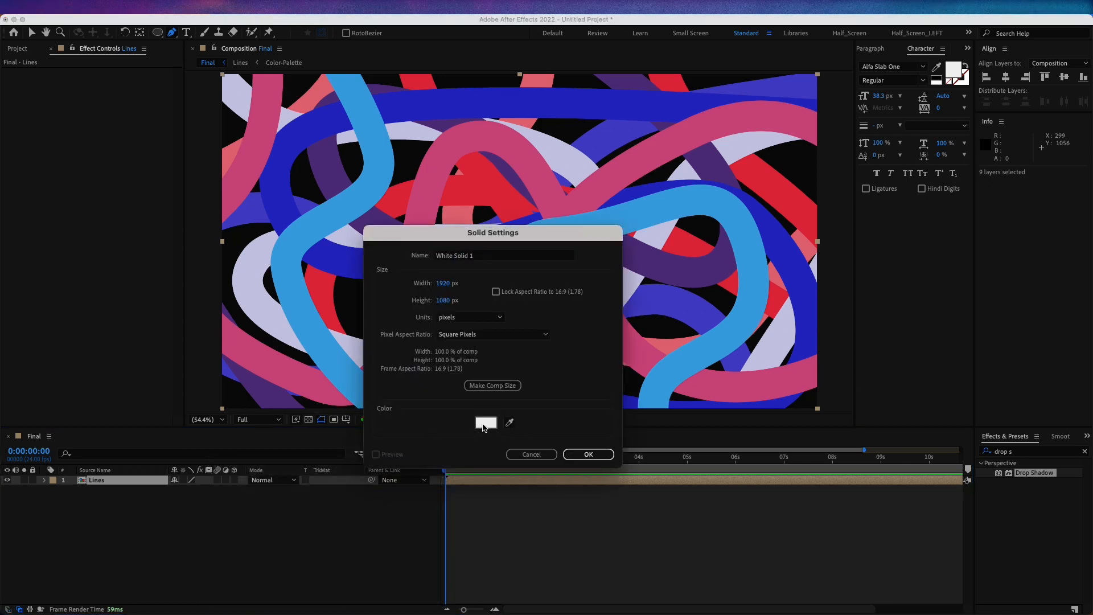
pyautogui.click(486, 422)
pyautogui.write('580')
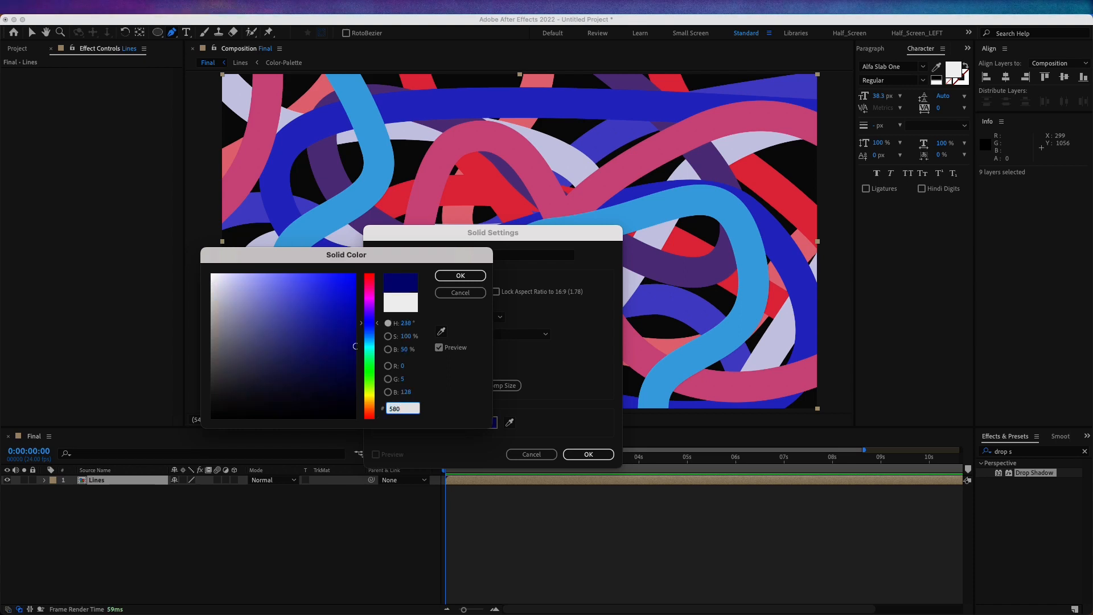
pyautogui.click(345, 340)
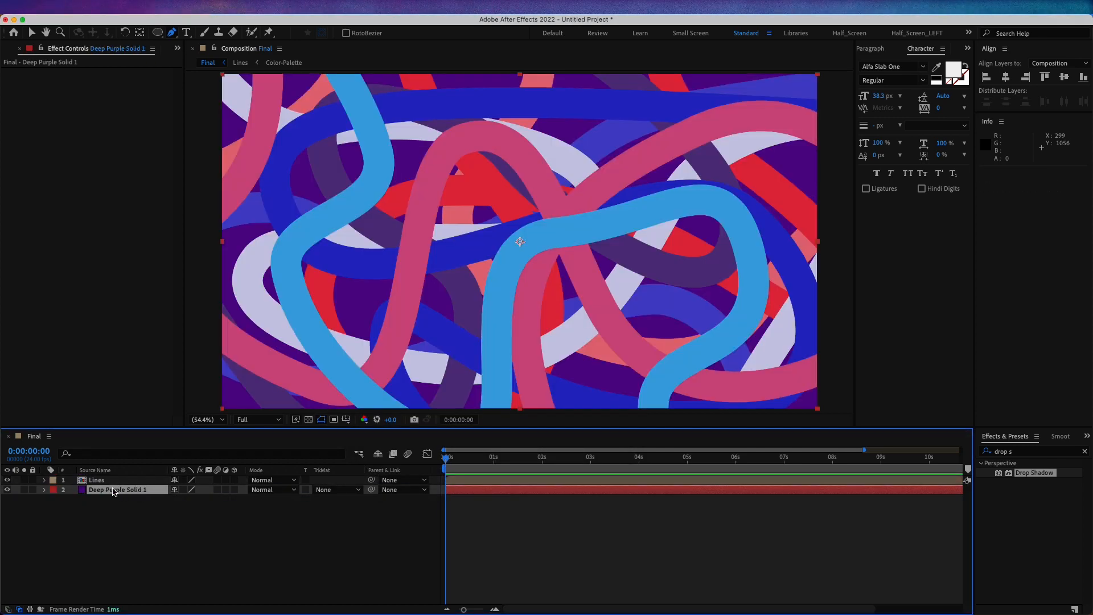
pyautogui.doubleClick(119, 490)
pyautogui.write('BG')
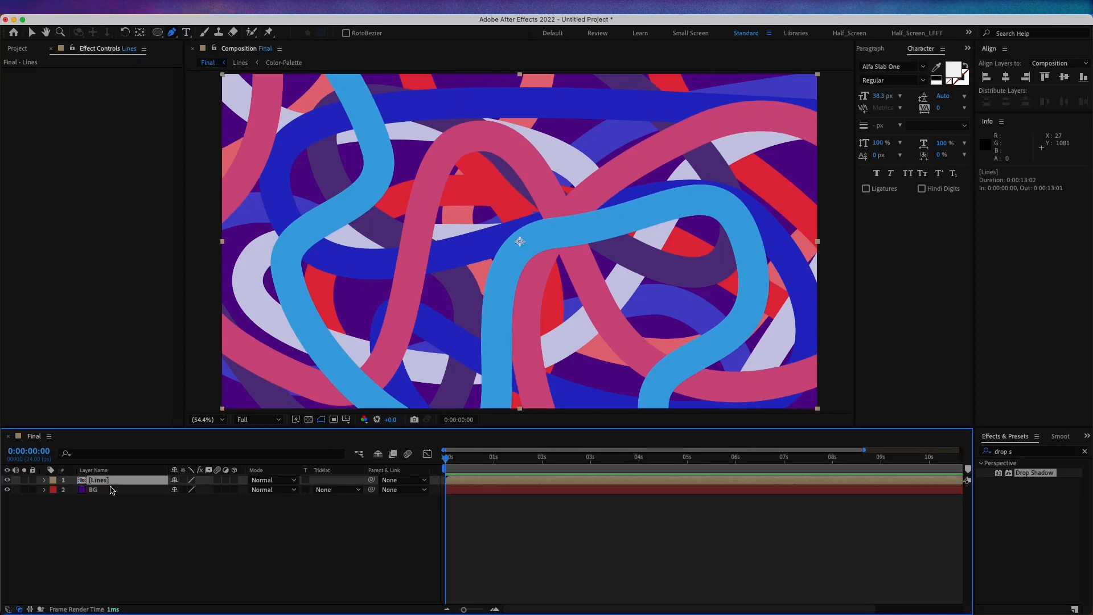
pyautogui.moveTo(1019, 455)
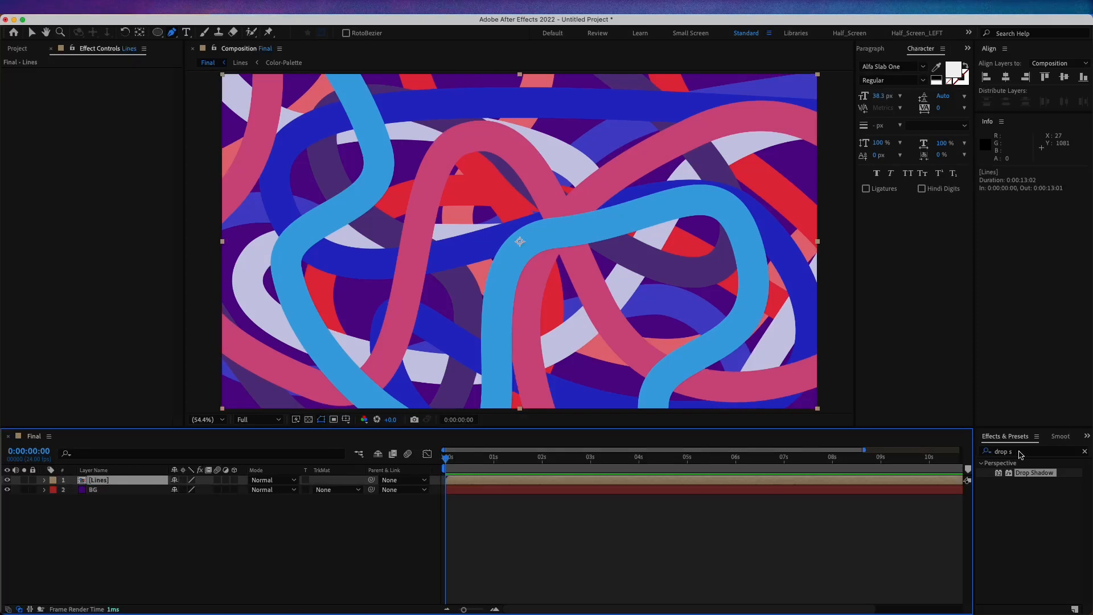
# - Find CC Vector Blur in Effects & Presets and apply it to the Lines layer
pyautogui.click(1017, 451)
pyautogui.write('vector')
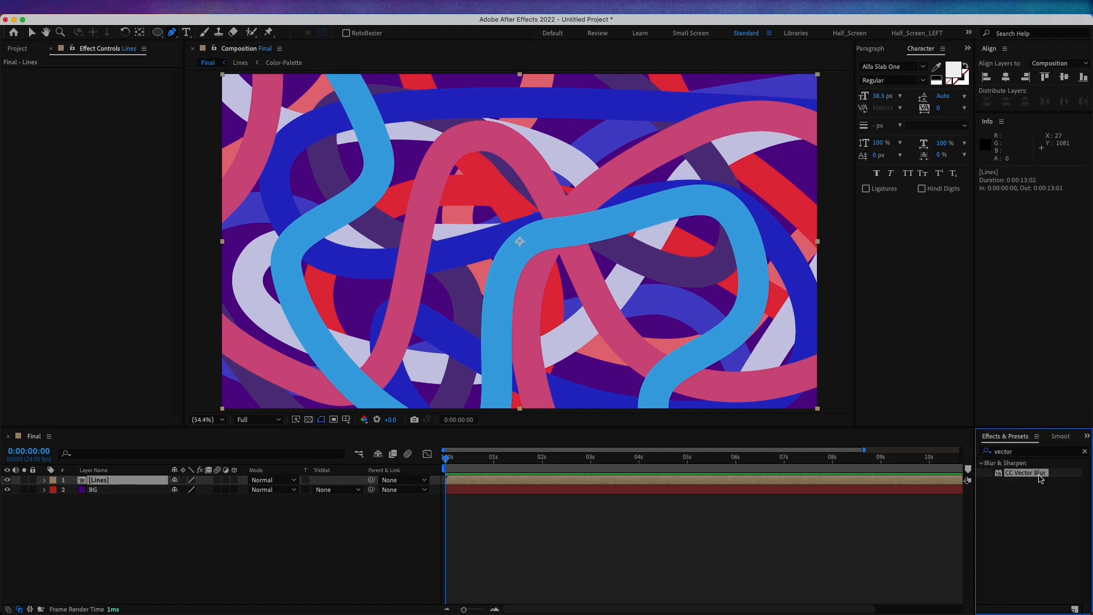
pyautogui.moveTo(1004, 443)
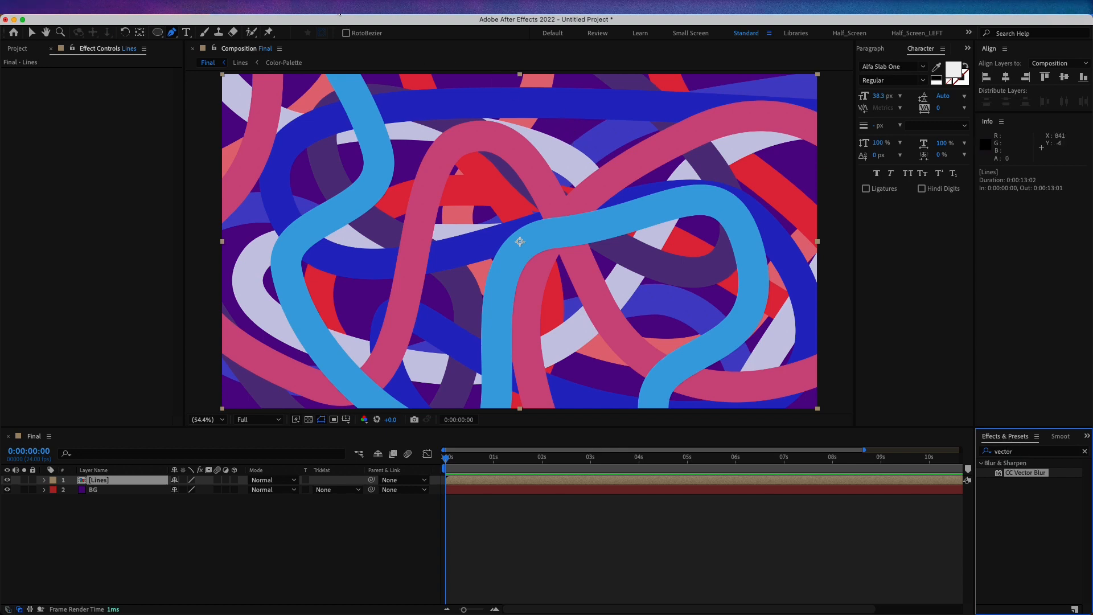
pyautogui.click(342, 7)
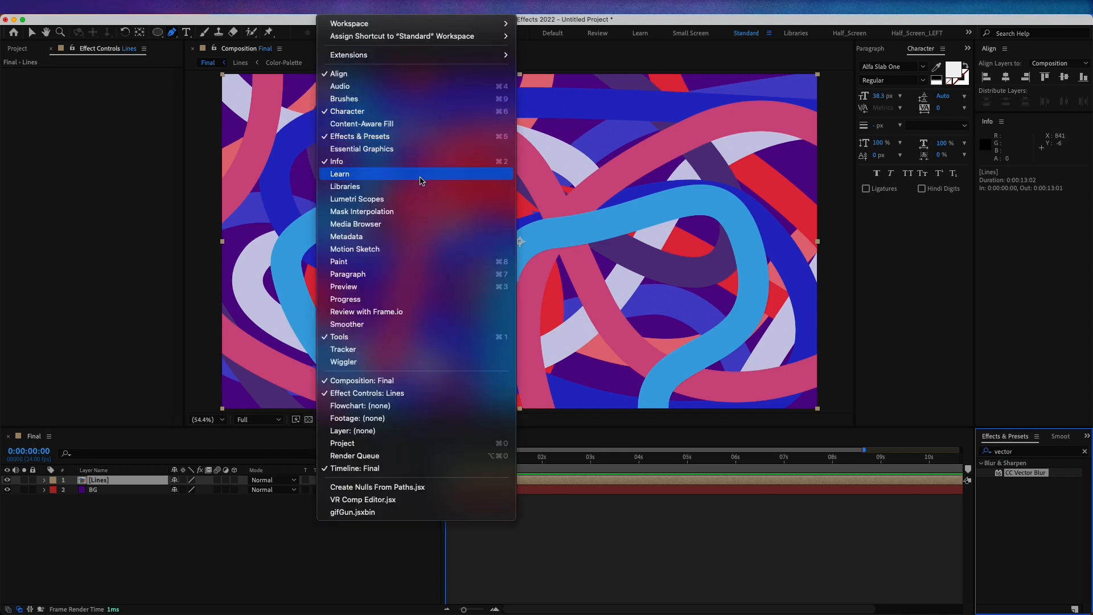
pyautogui.moveTo(391, 135)
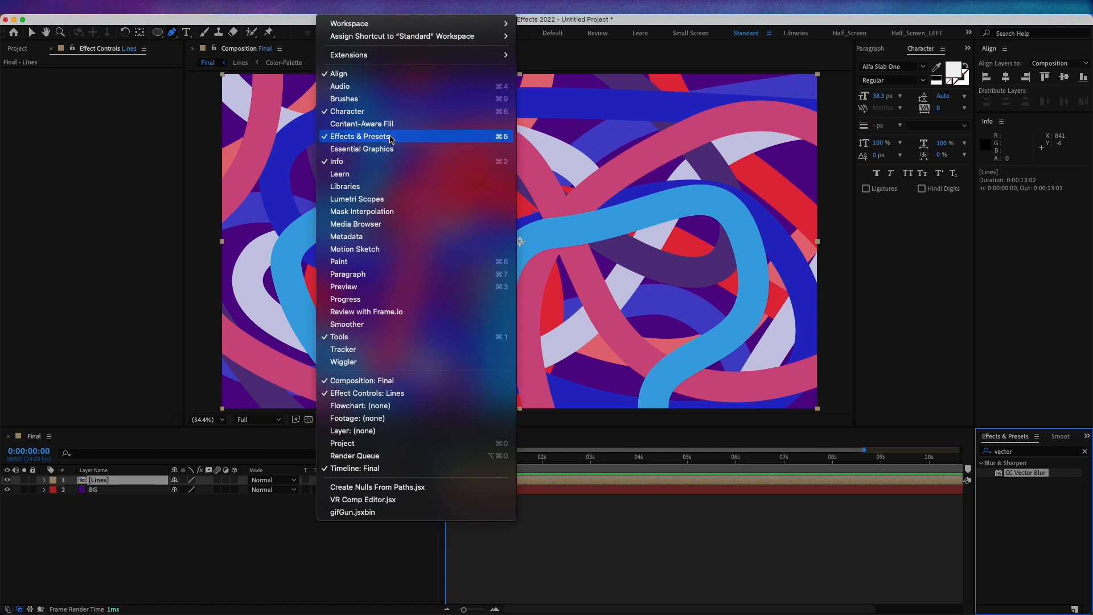
pyautogui.click(361, 136)
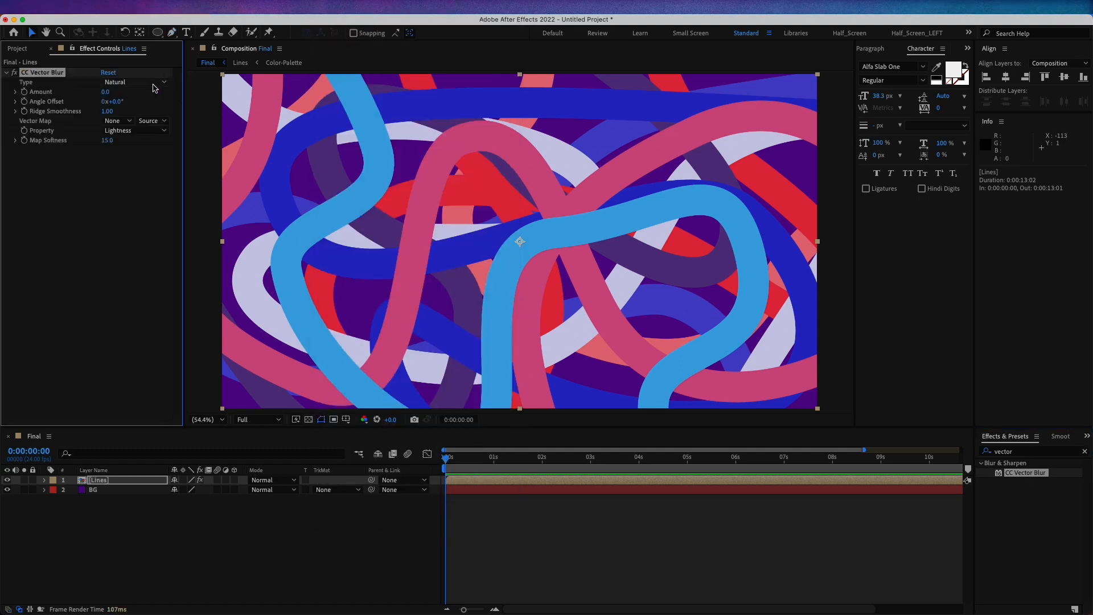
pyautogui.click(135, 82)
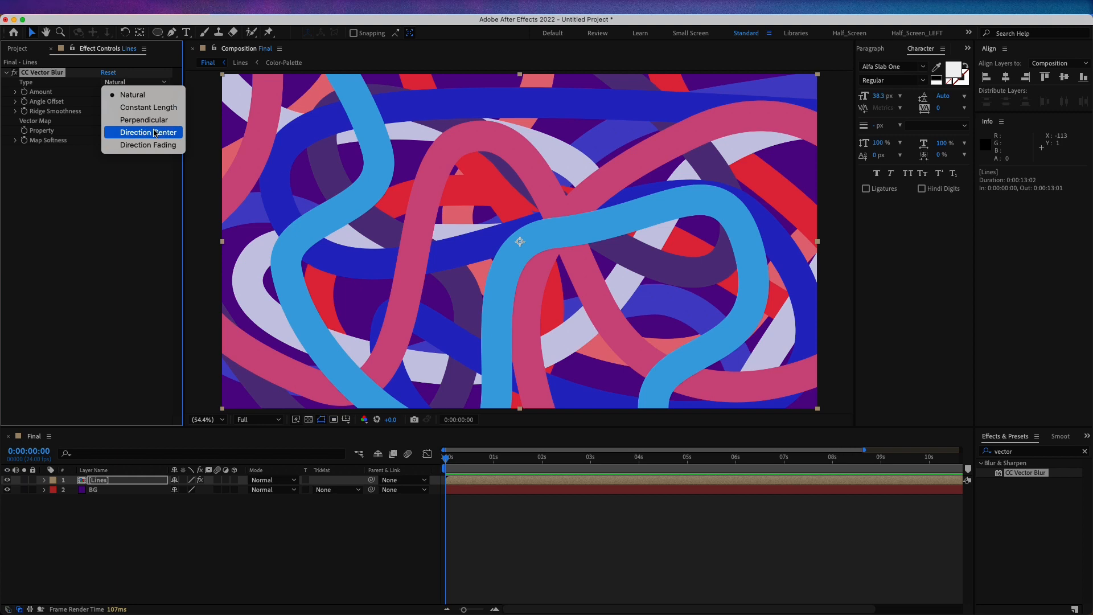
# - Use Direction Fading blur with Angle Offset expression time*70, previewing at Half resolution
pyautogui.click(148, 145)
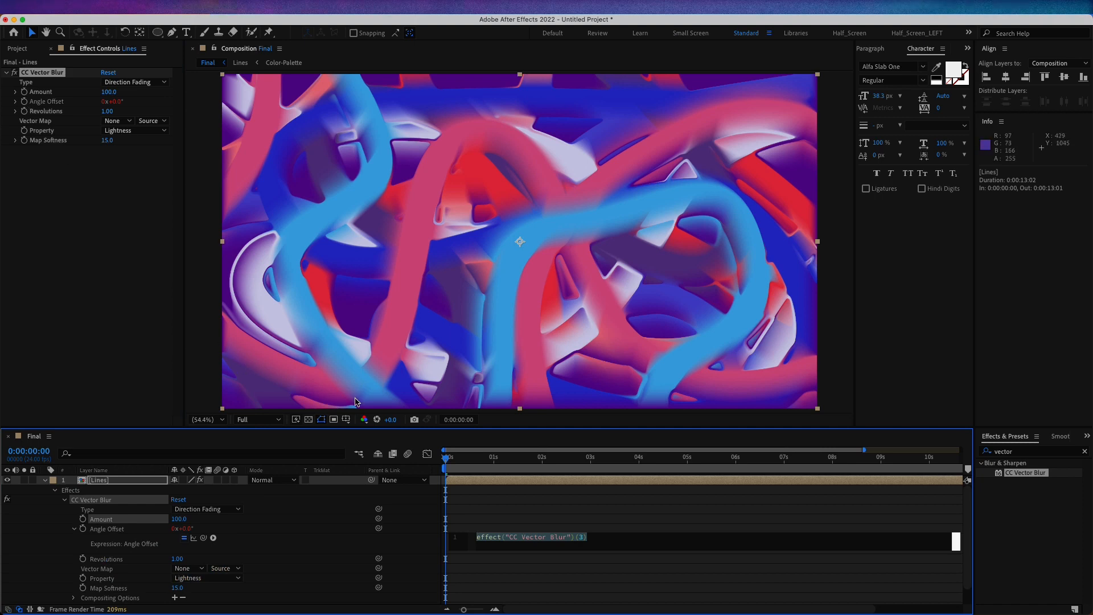
pyautogui.write('time*70')
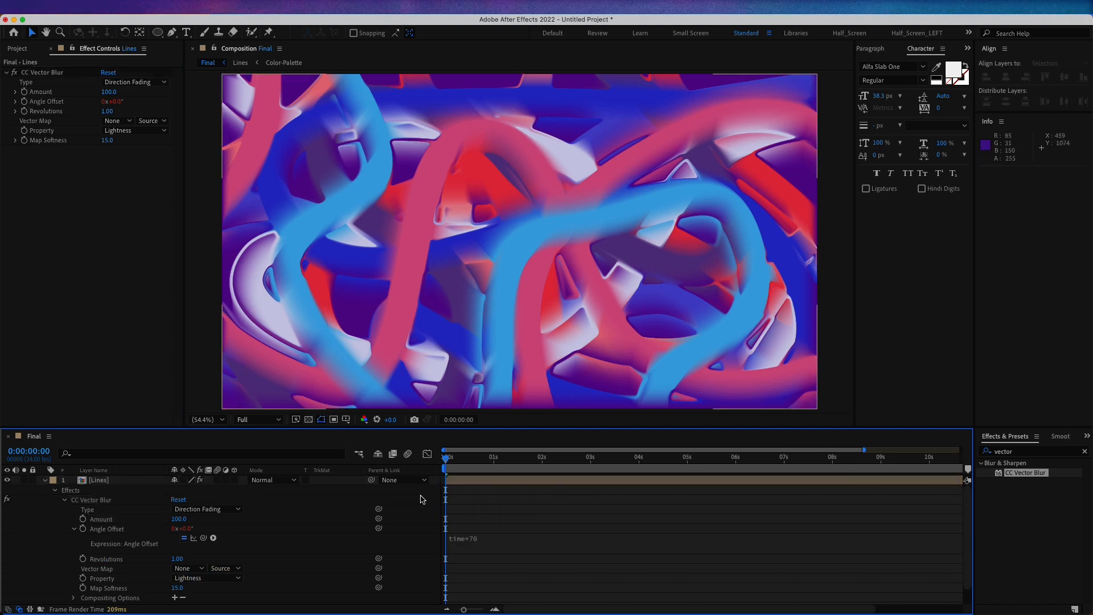
pyautogui.click(500, 458)
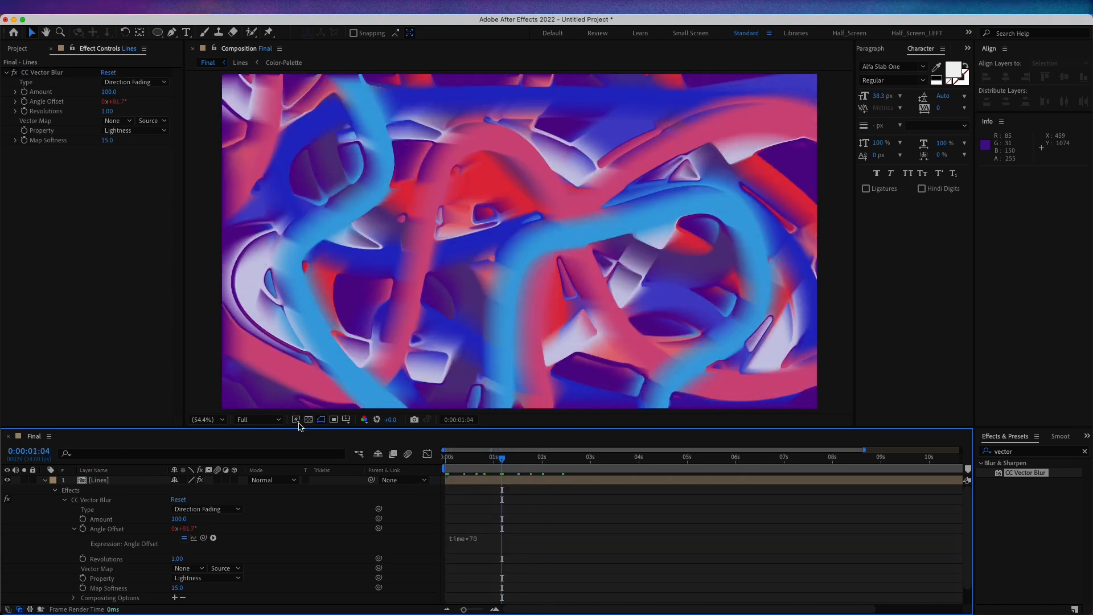
pyautogui.click(253, 419)
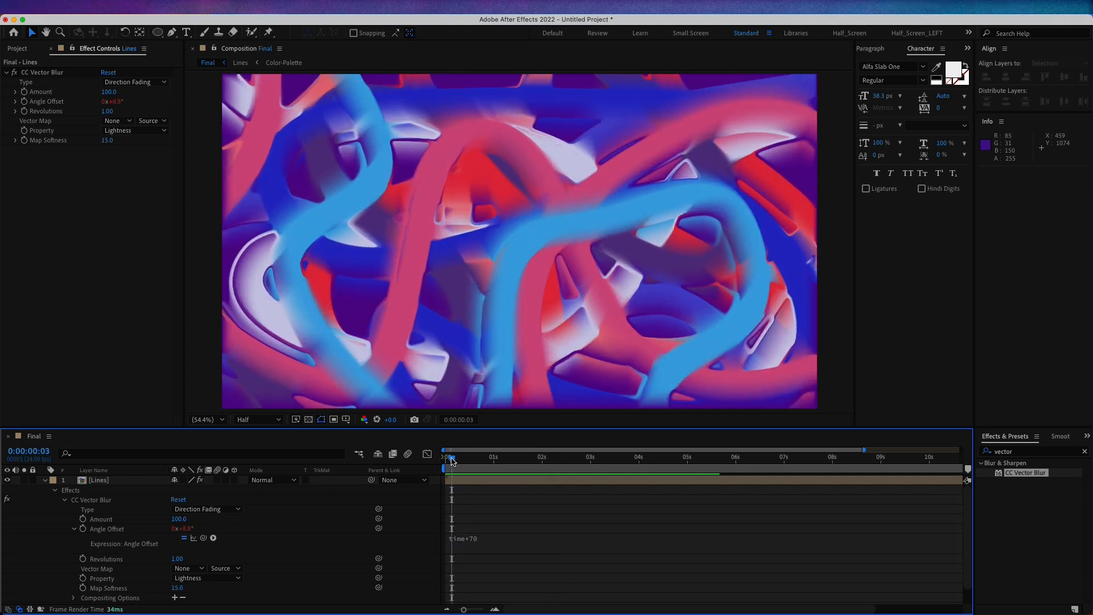
# - Apply CC Radial Blur to the Lines layer, discarding the plain Radial Blur picked first
pyautogui.click(1031, 451)
pyautogui.write('radial blur')
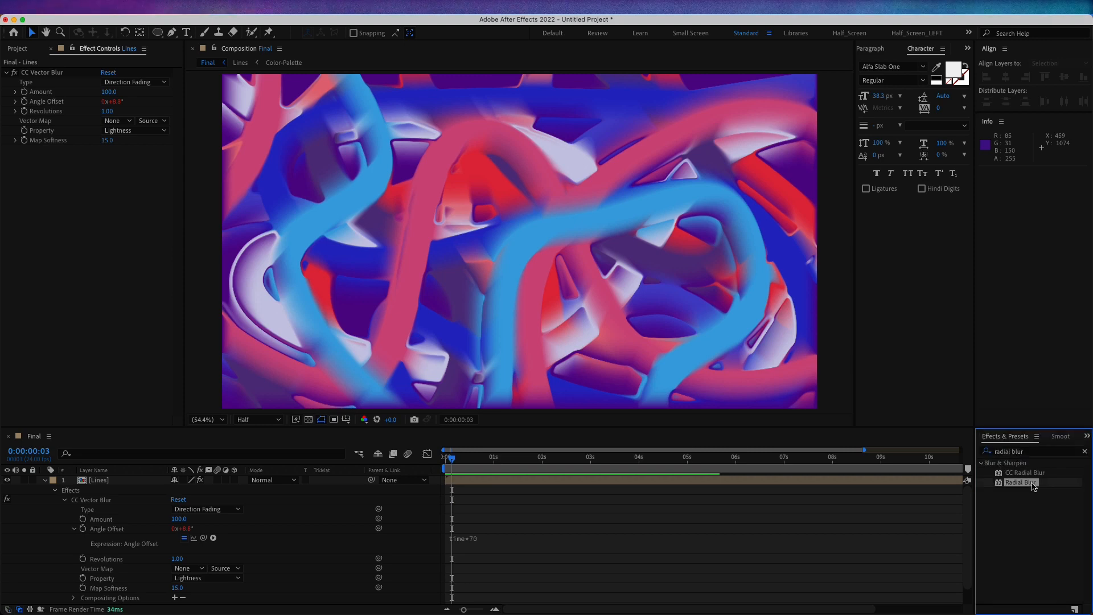
pyautogui.click(98, 479)
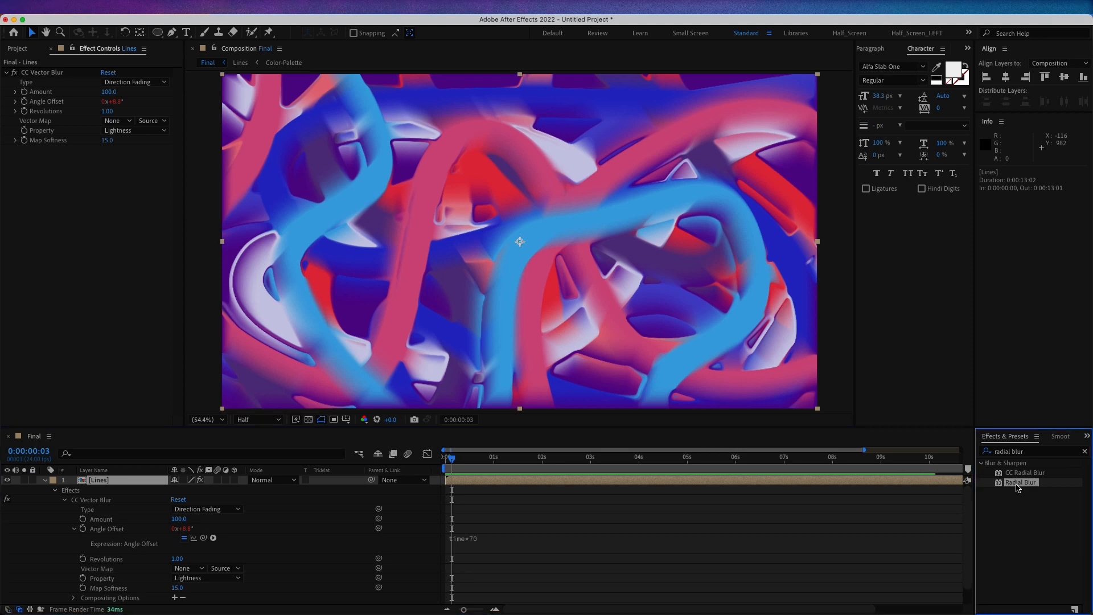
pyautogui.doubleClick(1020, 481)
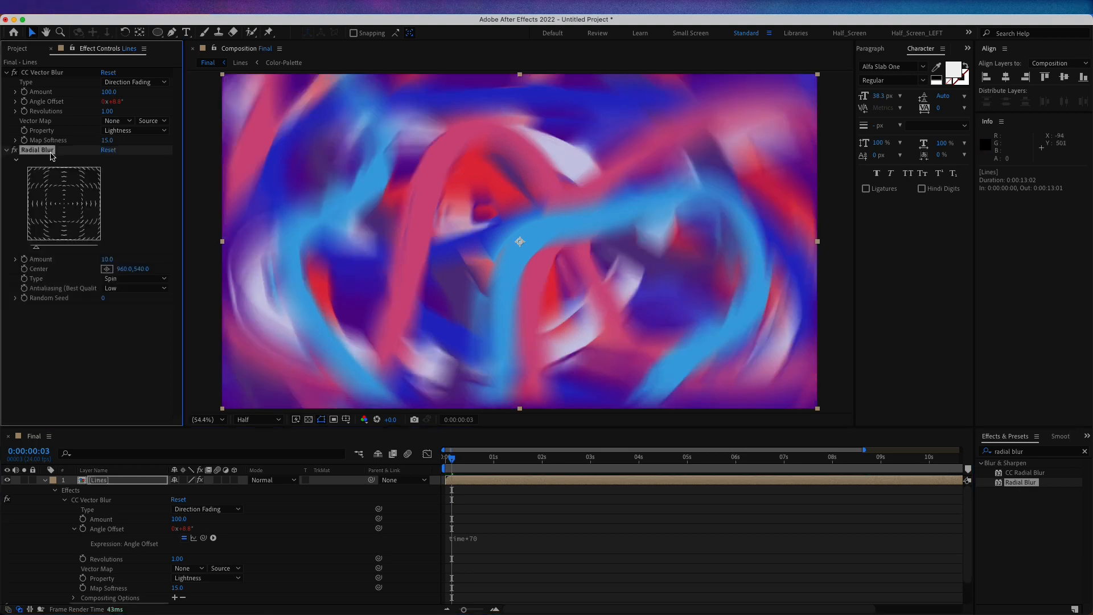
pyautogui.click(5, 151)
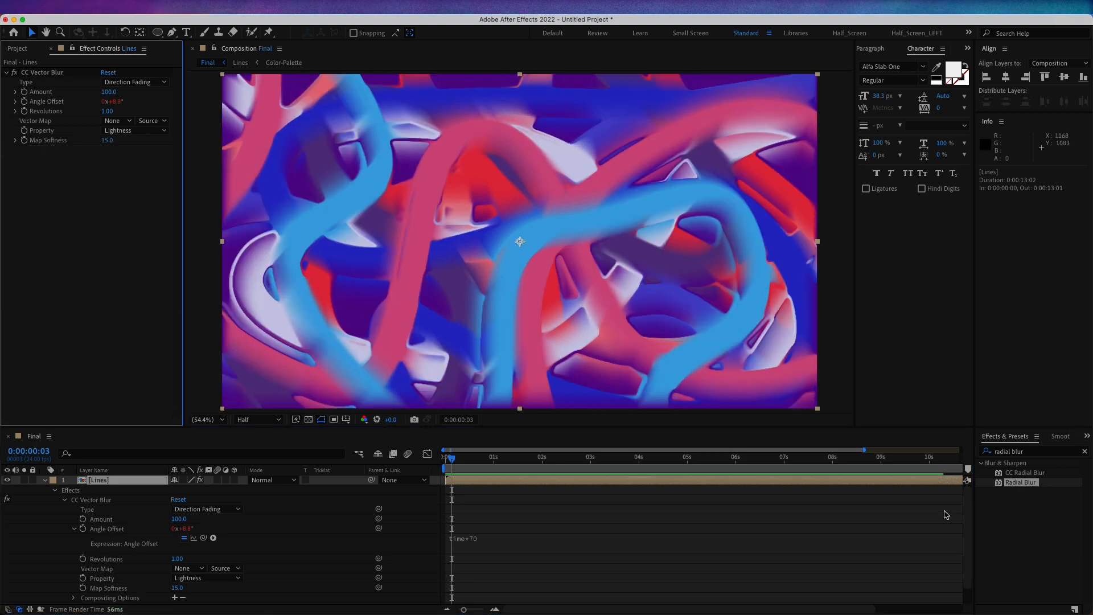
pyautogui.doubleClick(1026, 473)
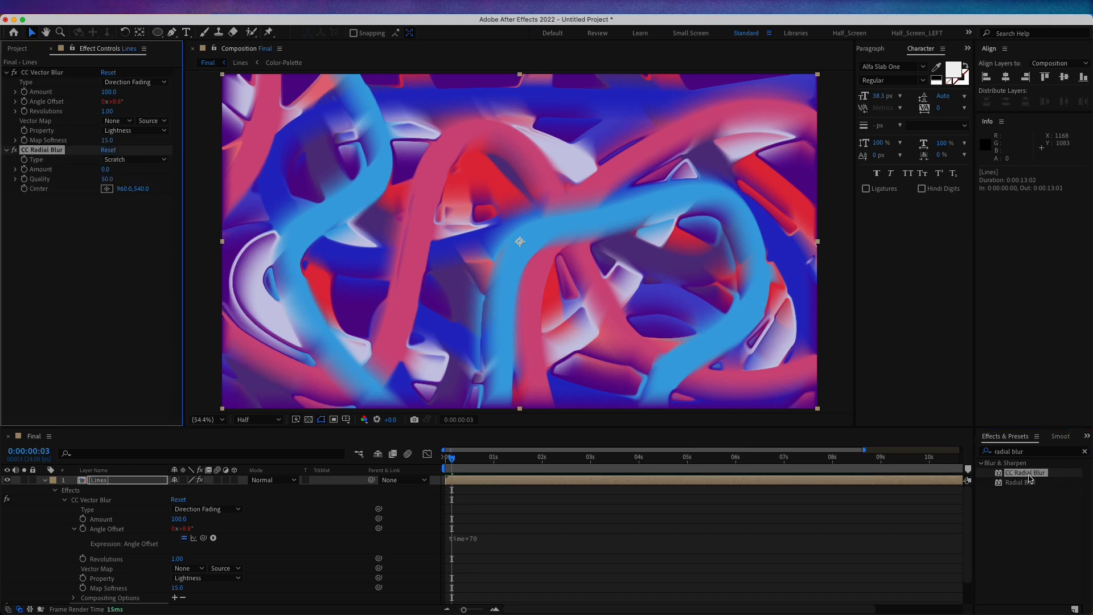
# - Set the CC Radial Blur type to Rotate with amount 29
pyautogui.click(132, 159)
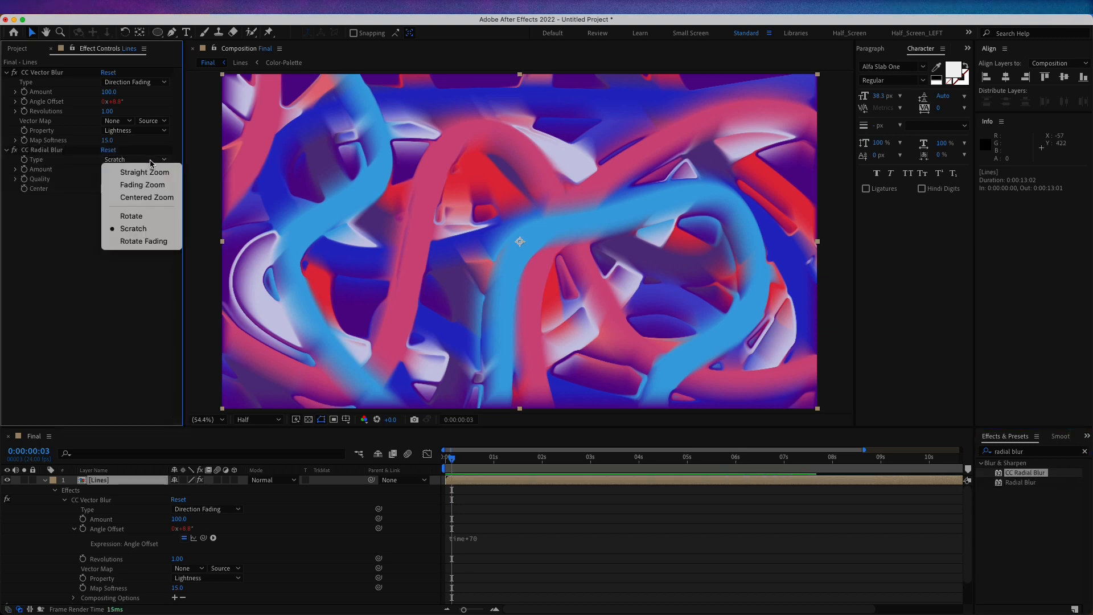
pyautogui.moveTo(132, 215)
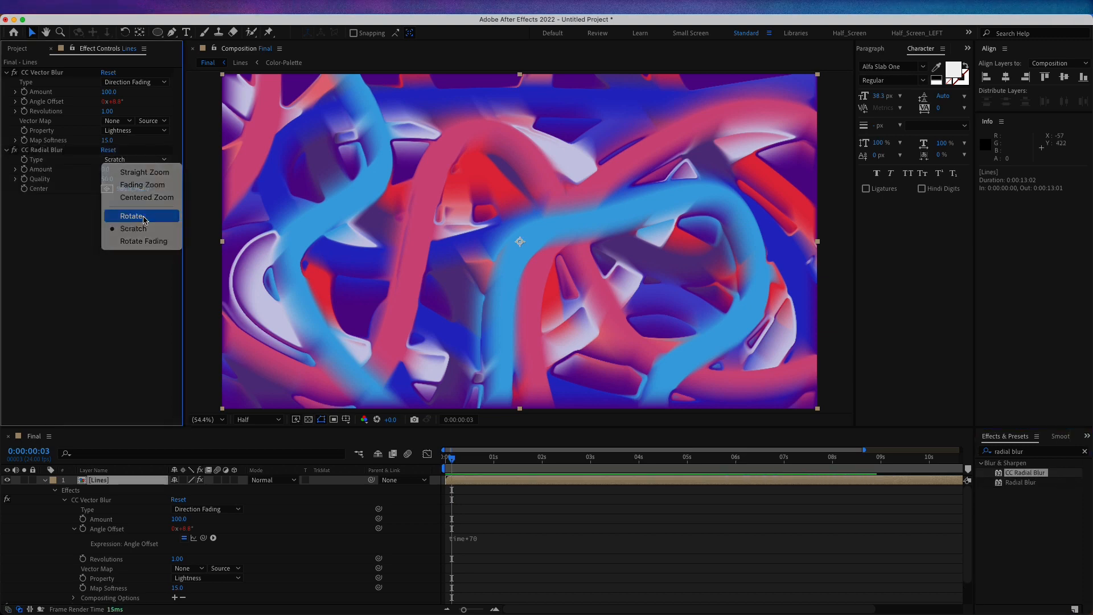
pyautogui.click(133, 215)
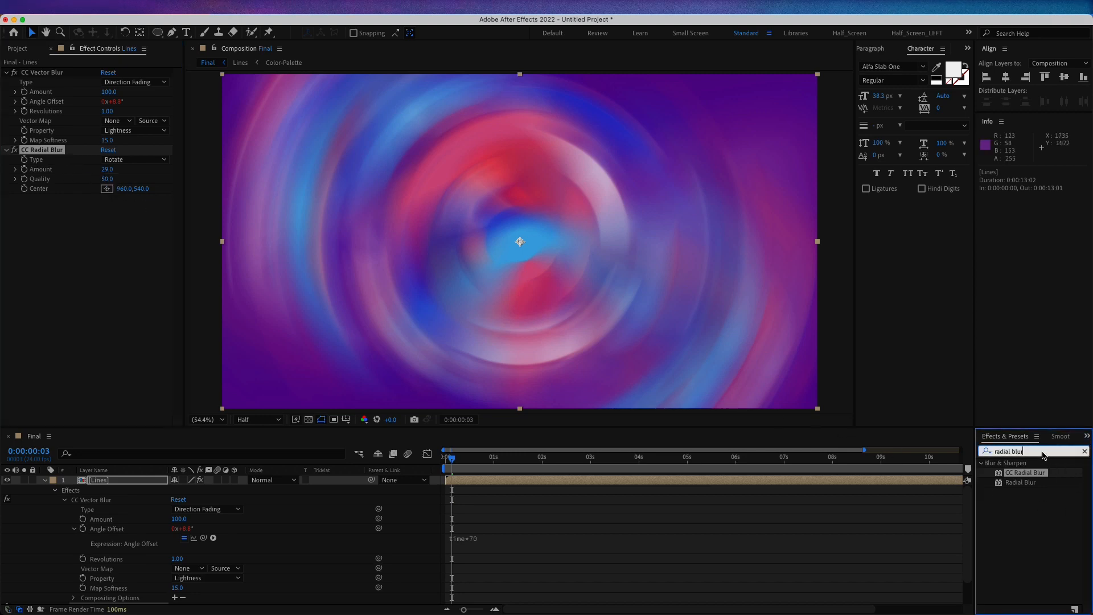
pyautogui.moveTo(1031, 451)
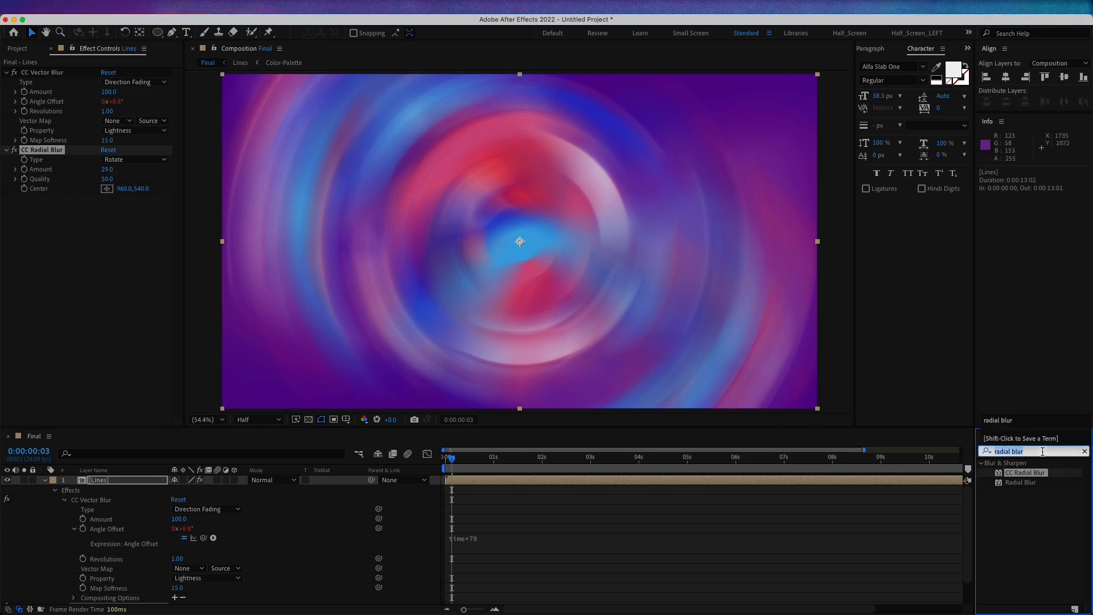
# - Apply Turbulent Displace to Lines with amount 130, size 110 and offset 0,0
pyautogui.write('turbulent')
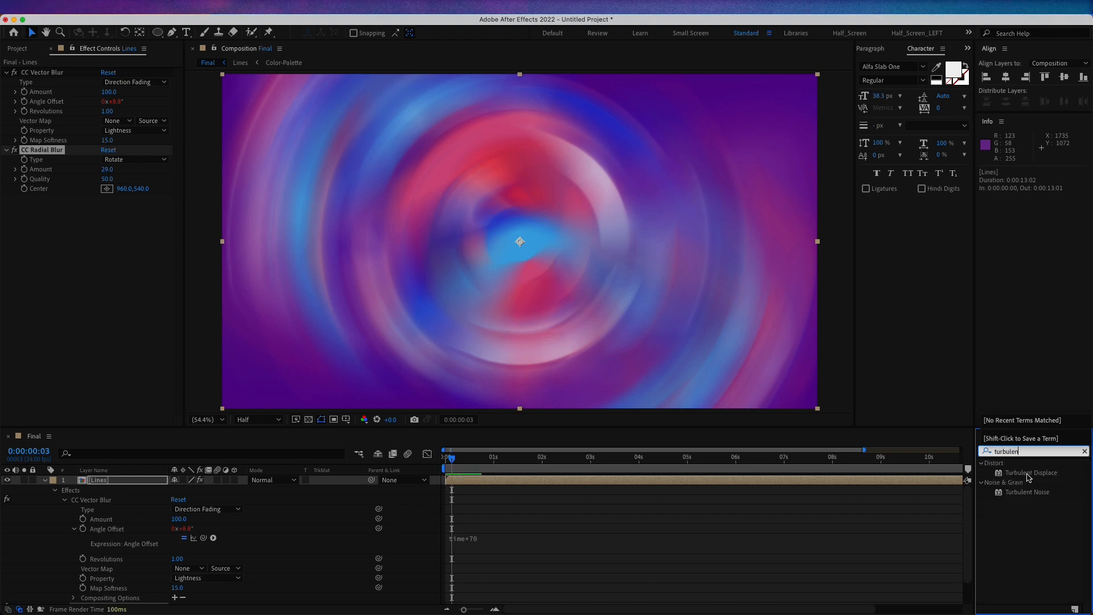
pyautogui.doubleClick(1028, 471)
pyautogui.write('130')
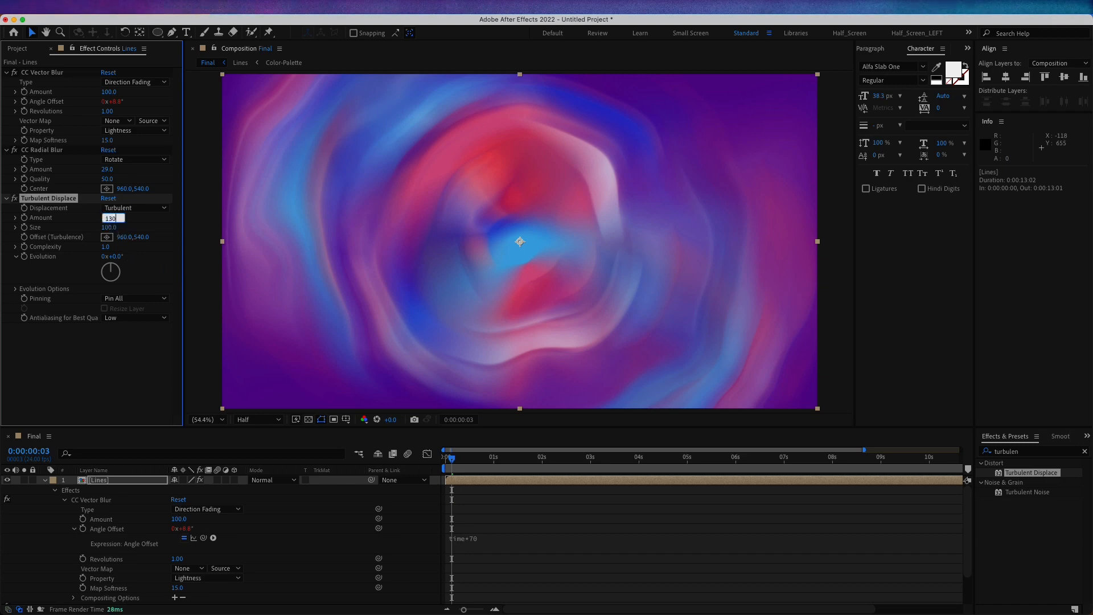
pyautogui.press('Return')
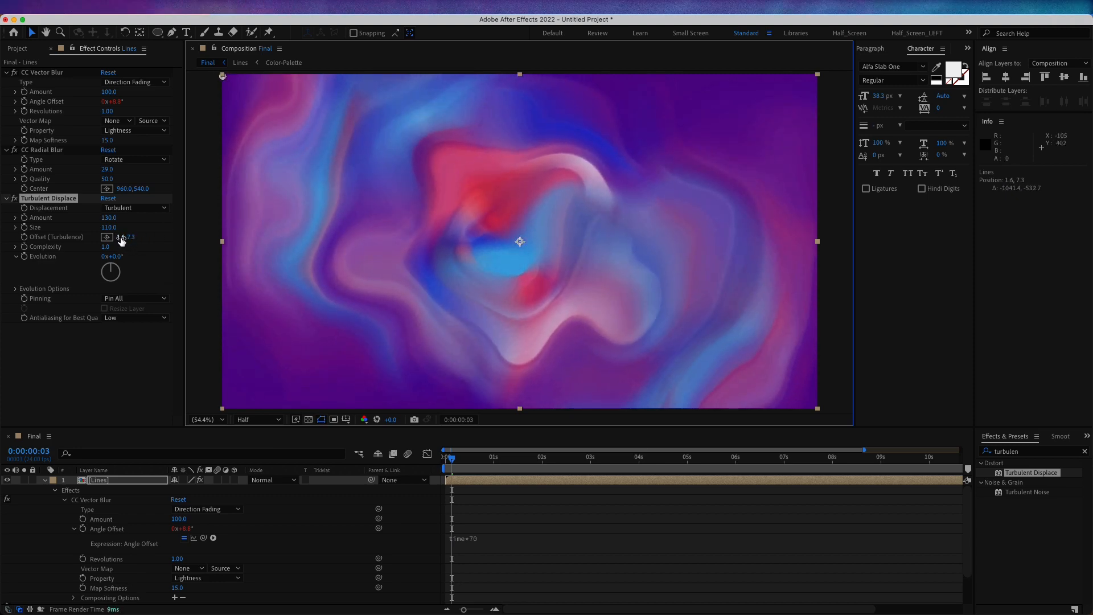
pyautogui.doubleClick(124, 236)
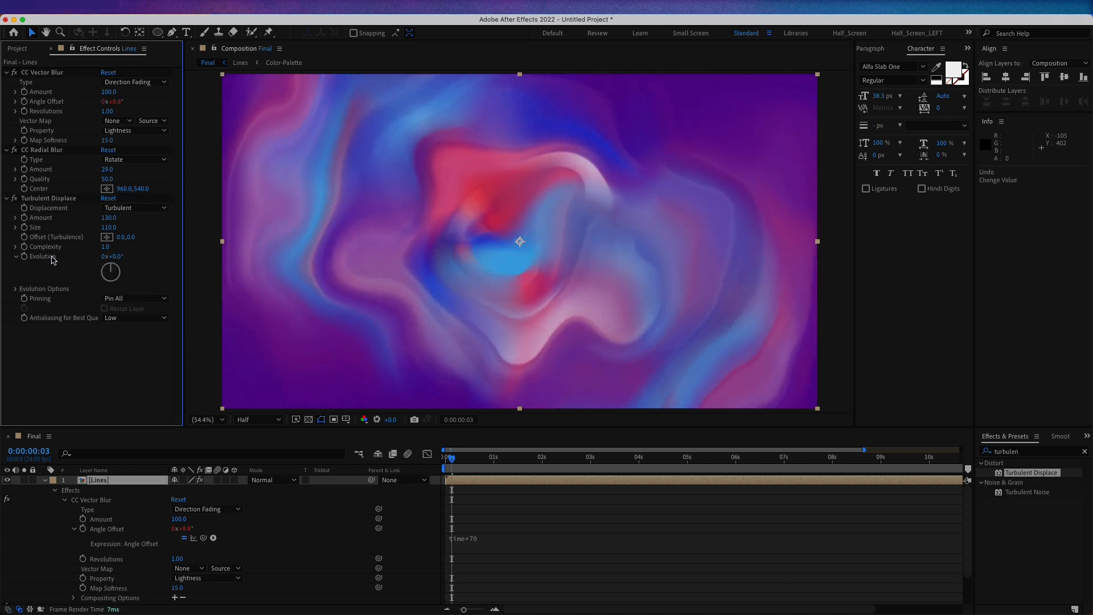
pyautogui.moveTo(37, 263)
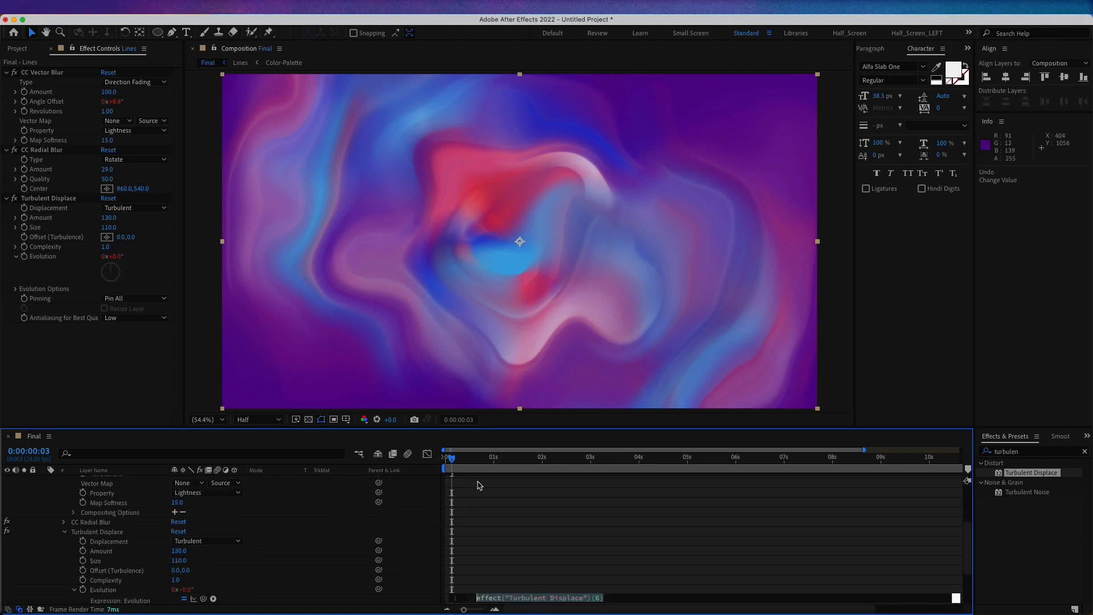
# - Drive Evolution with a time*50 expression and preview the animation
pyautogui.write('time-')
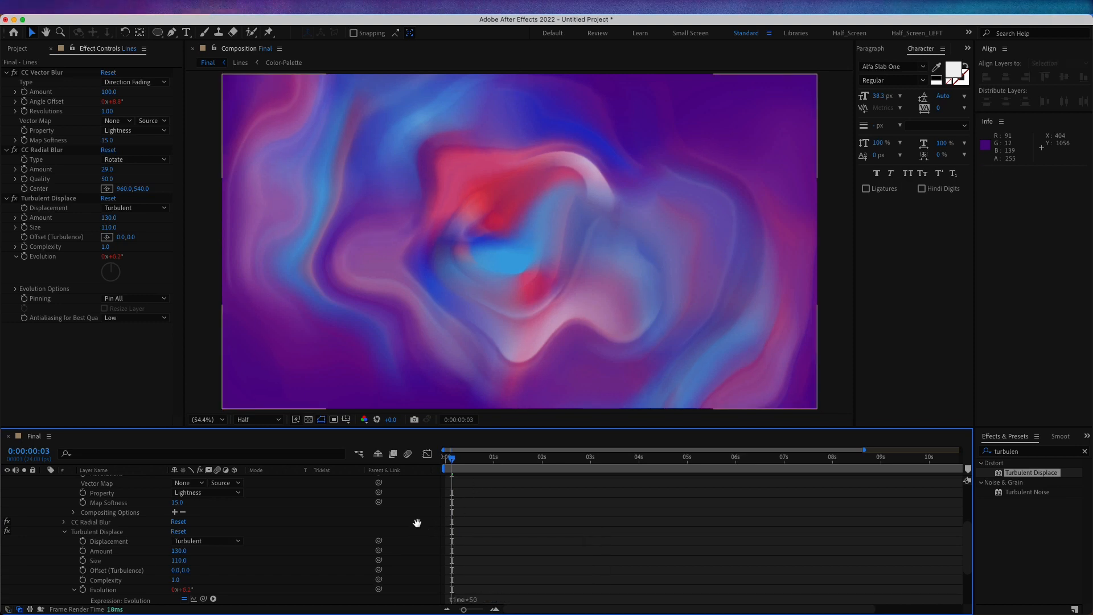
pyautogui.press('Space')
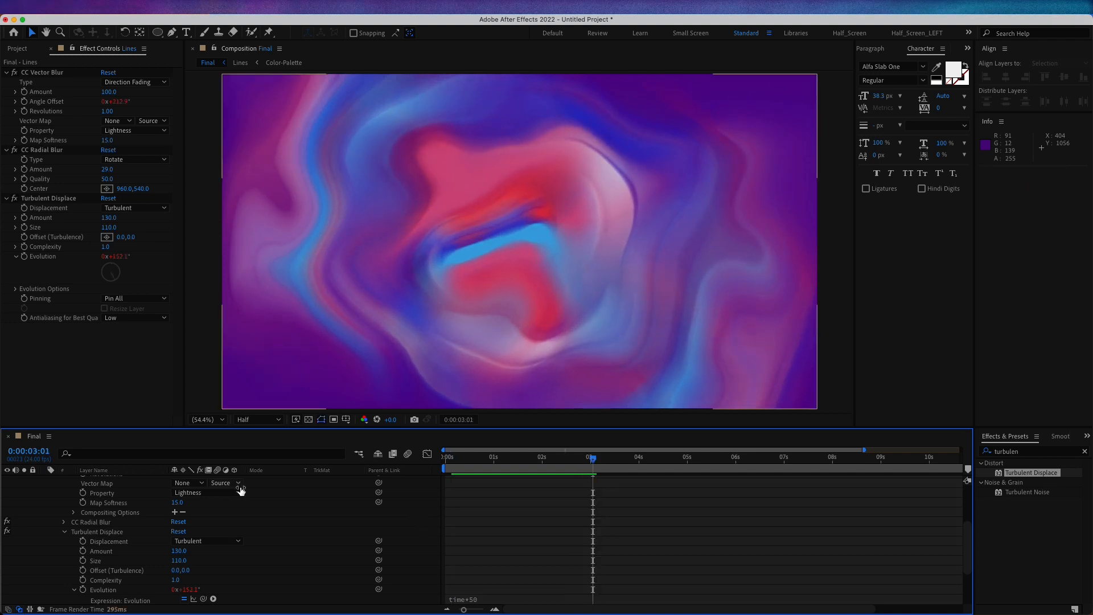
# - Duplicate the Lines layer and set the copy's rotation to 180 degrees
pyautogui.click(98, 479)
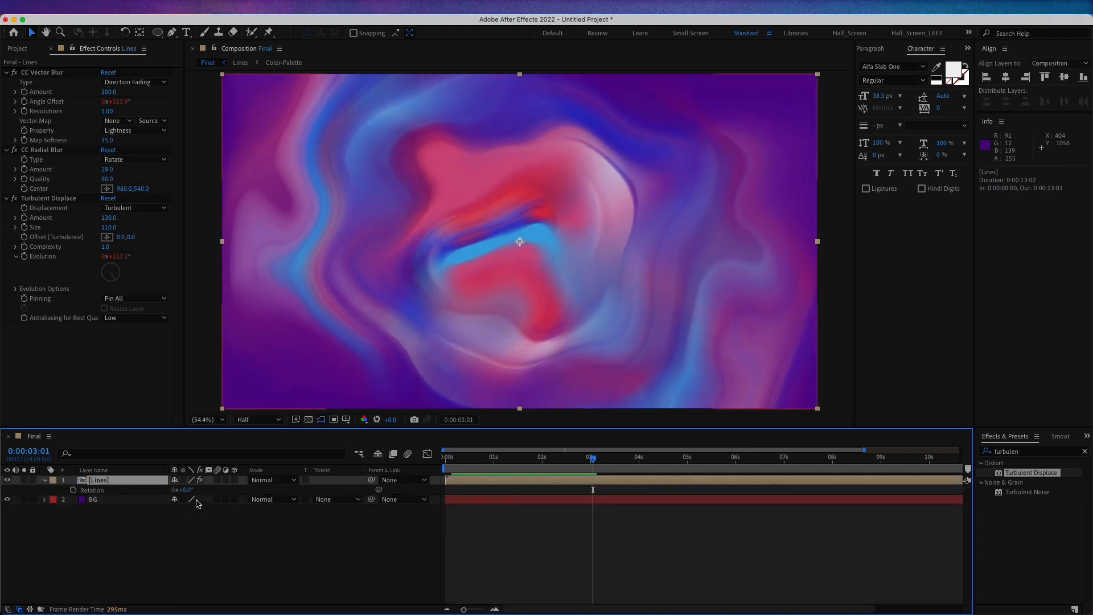
pyautogui.doubleClick(181, 489)
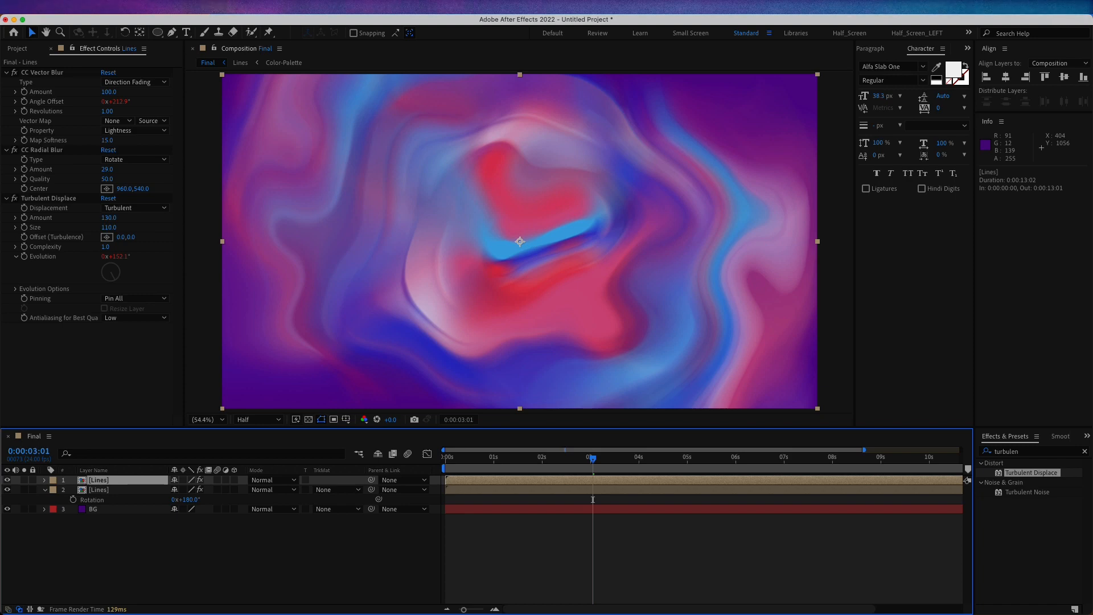
pyautogui.moveTo(206, 491)
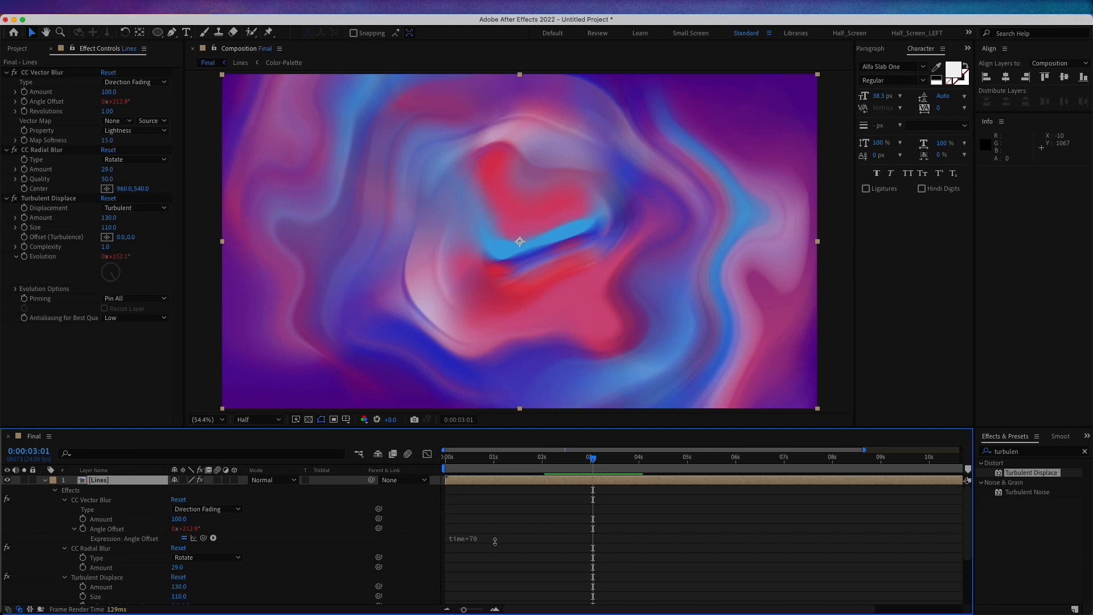
# - Set the copy's angle offset expression to time*50 and radial blur to Scratch at amount 4
pyautogui.click(477, 539)
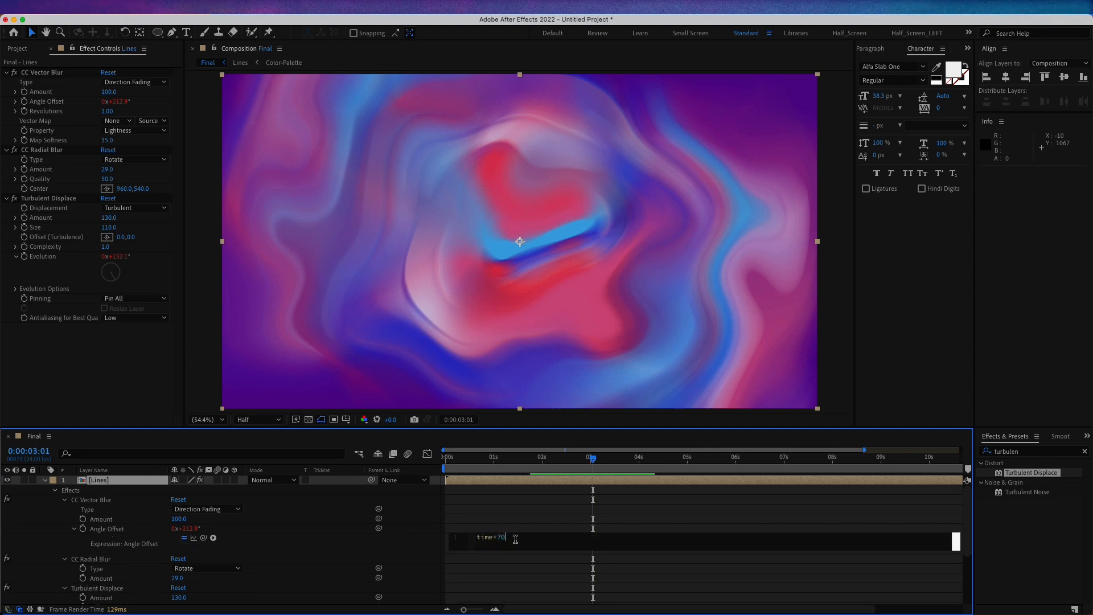
pyautogui.press('Backspace')
pyautogui.write('5')
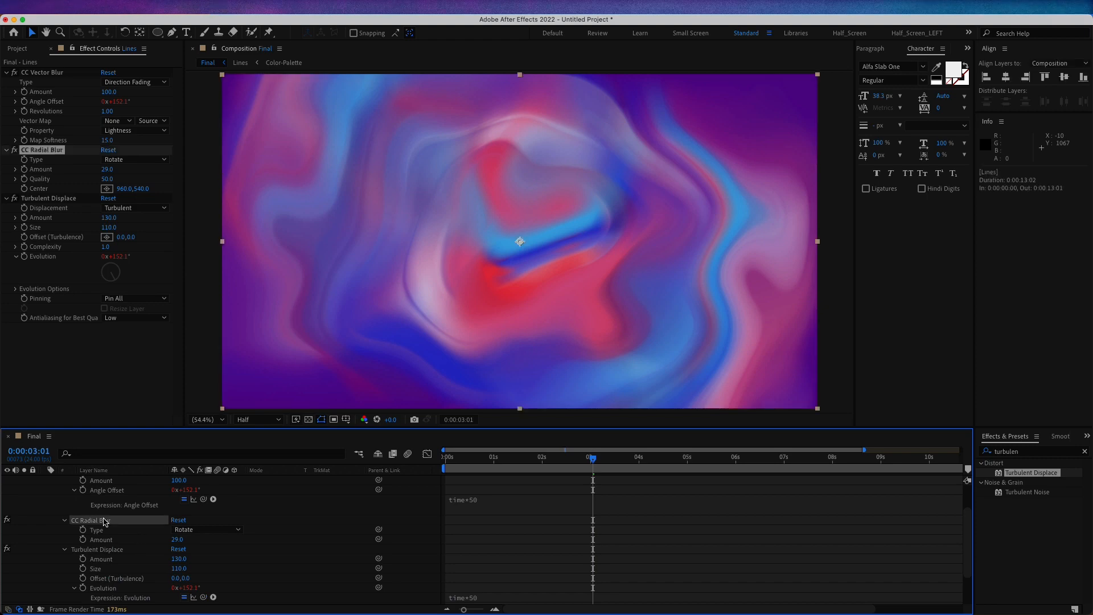
pyautogui.click(206, 529)
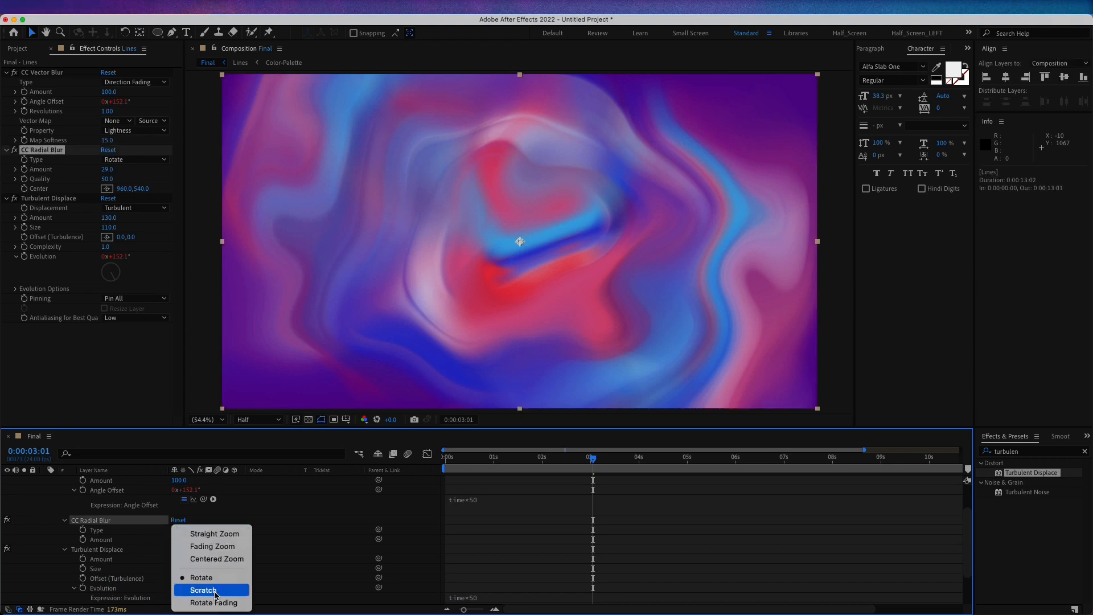
pyautogui.click(204, 590)
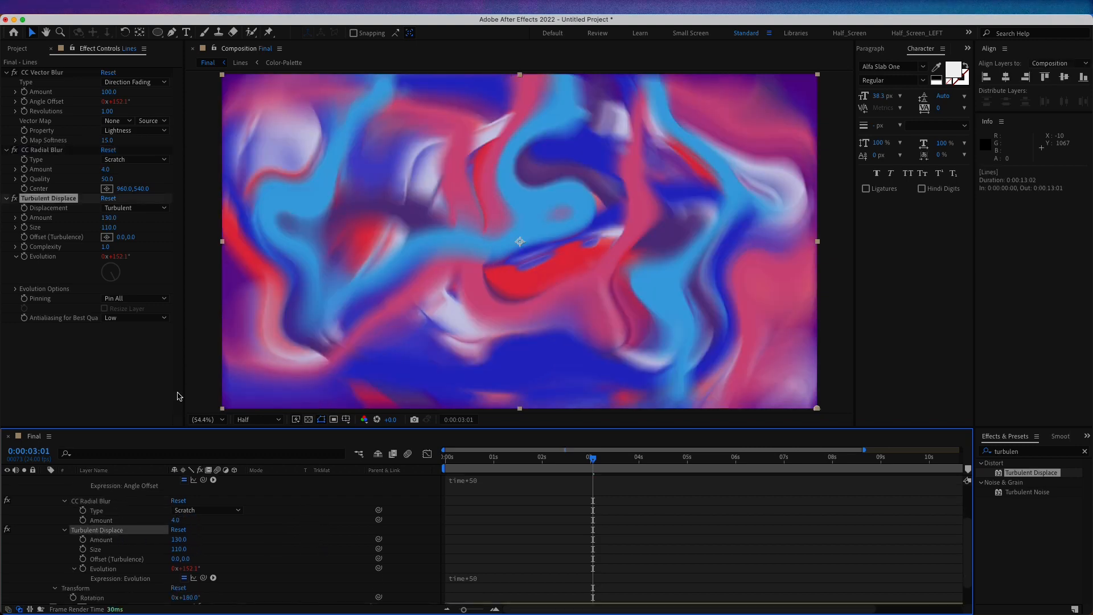
# - Switch the copy's Turbulent Displace to Twist displacement
pyautogui.click(134, 207)
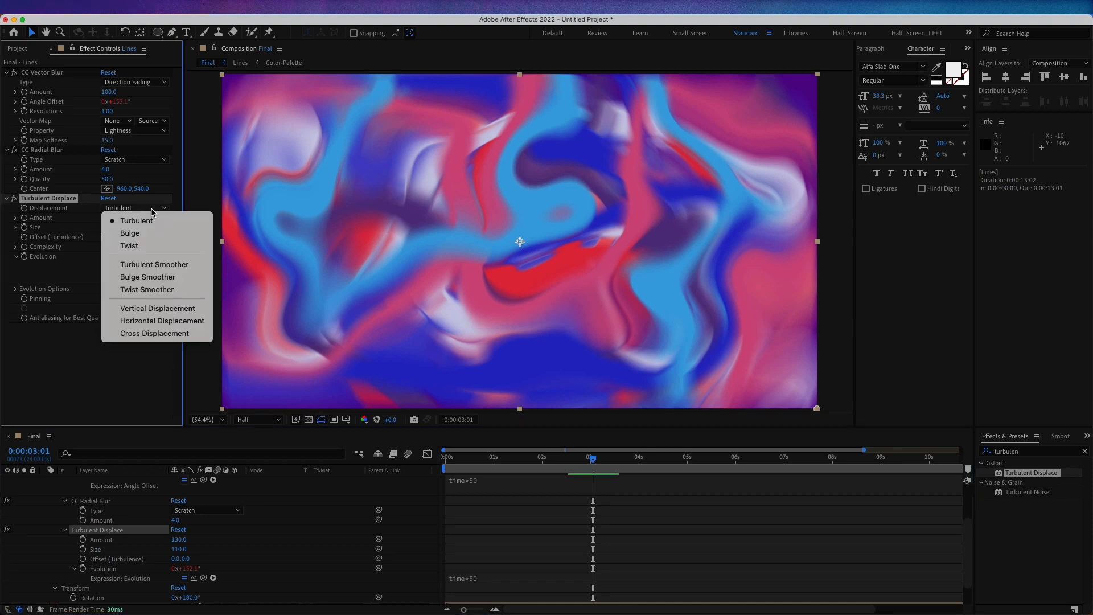
pyautogui.click(129, 246)
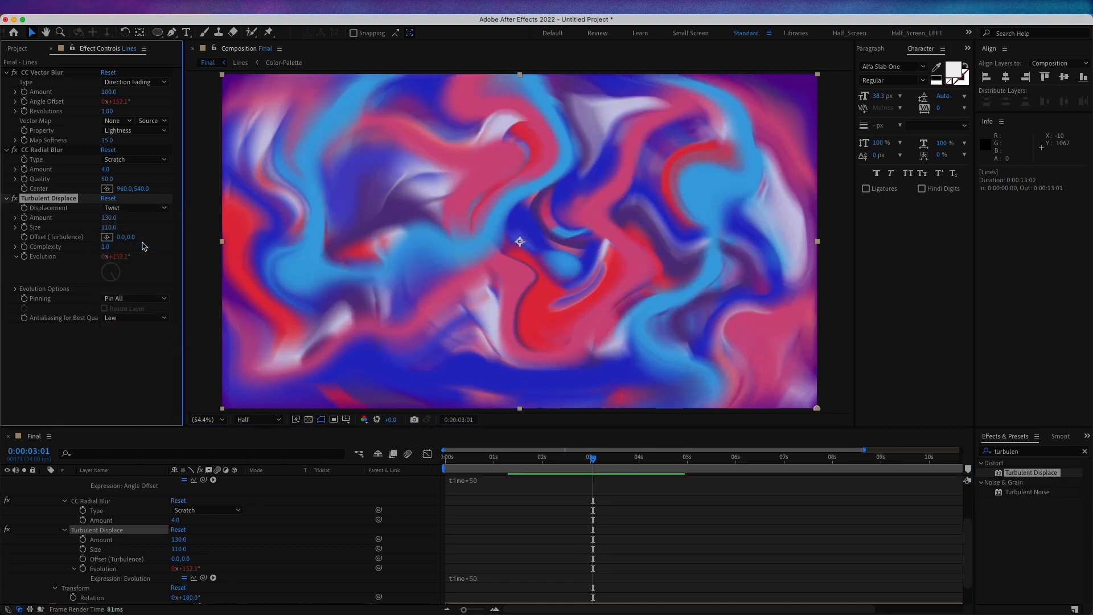
pyautogui.doubleClick(109, 218)
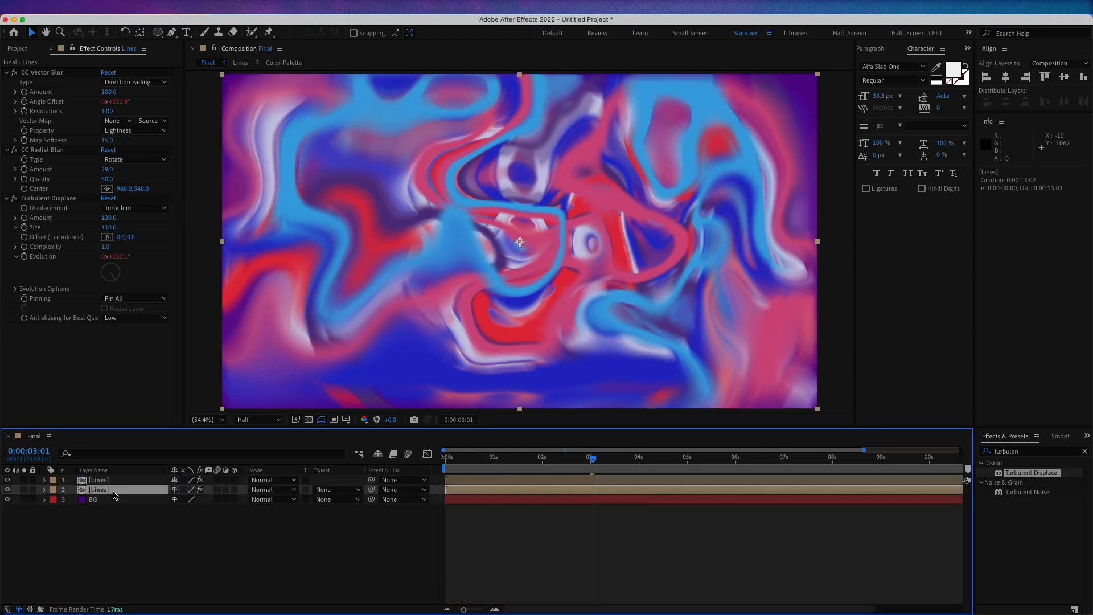
# - Rename the lower copy Lines_map and add a Color Grading adjustment layer on top
pyautogui.doubleClick(98, 489)
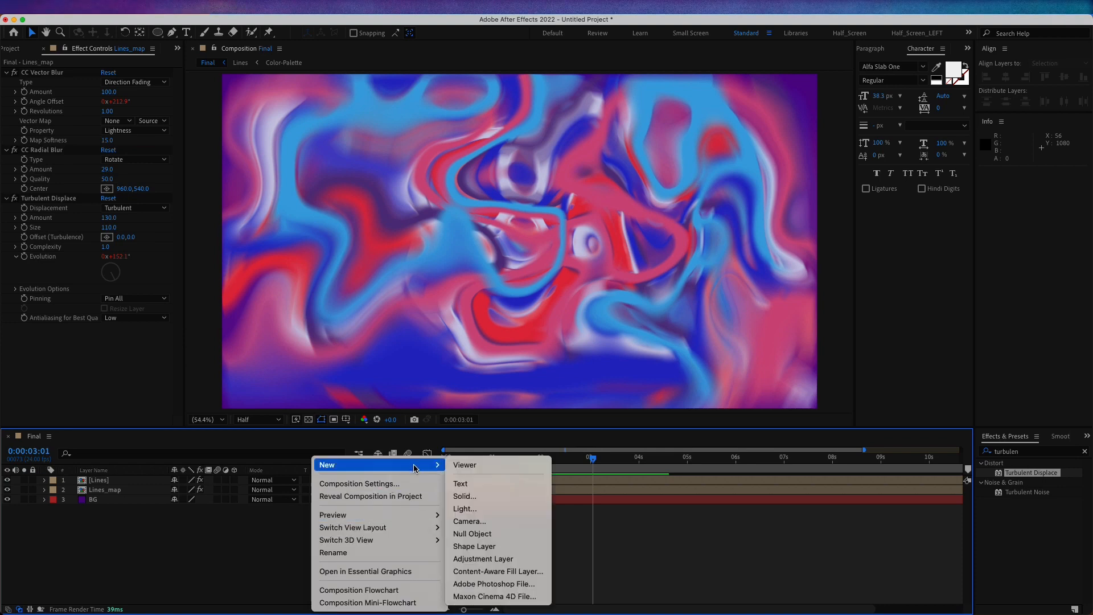
pyautogui.moveTo(483, 546)
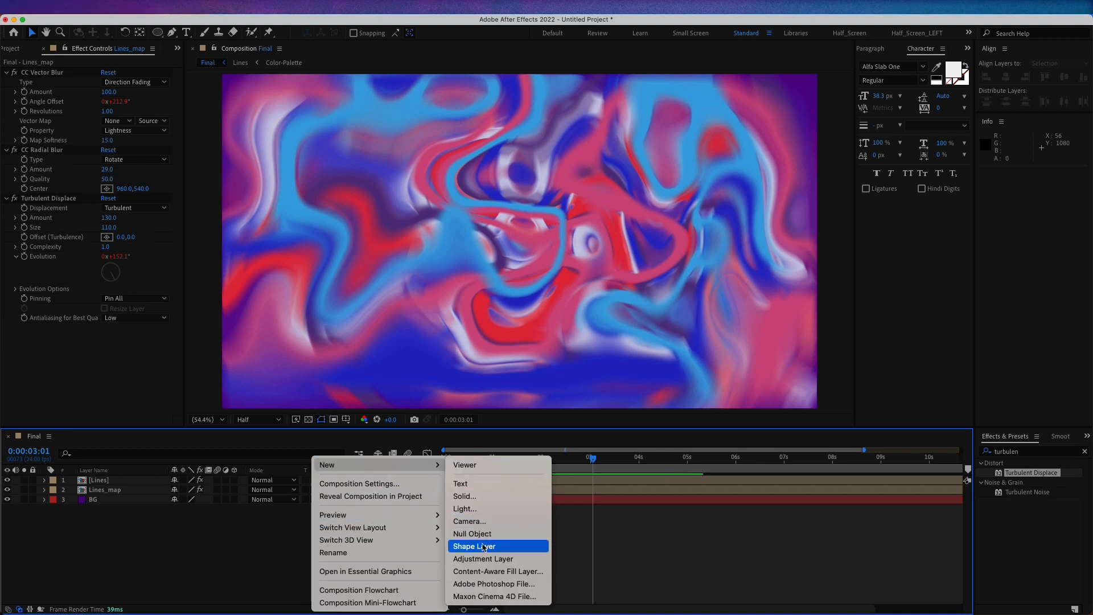
pyautogui.click(482, 557)
pyautogui.write('Color Grading')
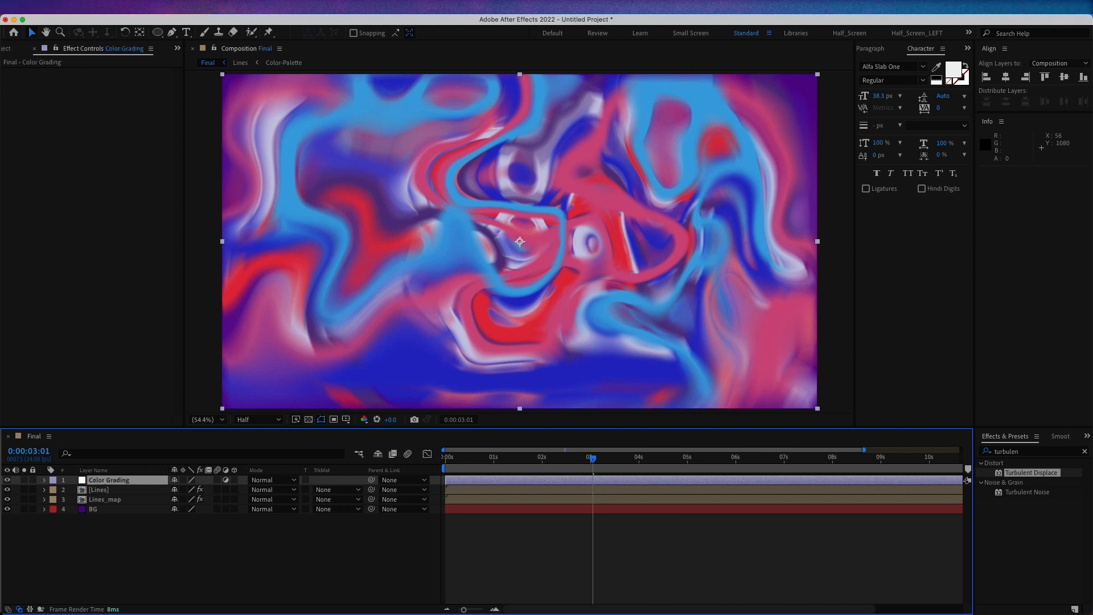
pyautogui.click(1032, 451)
pyautogui.write('unsharp')
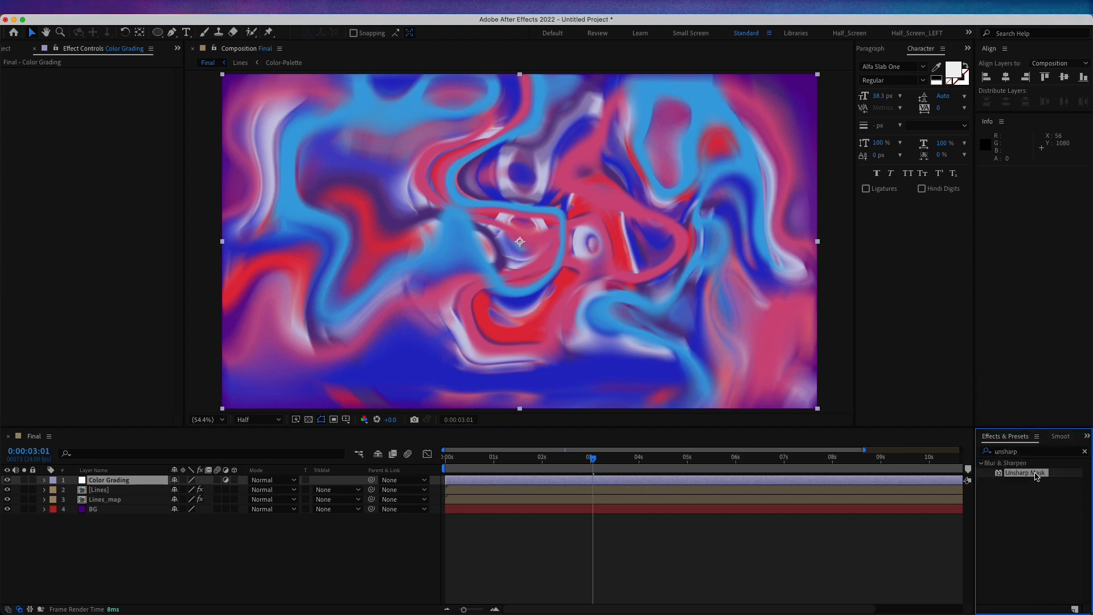
# - Apply Unsharp Mask to Color Grading with radius 40 and amount scrubbed to about 140
pyautogui.doubleClick(1022, 473)
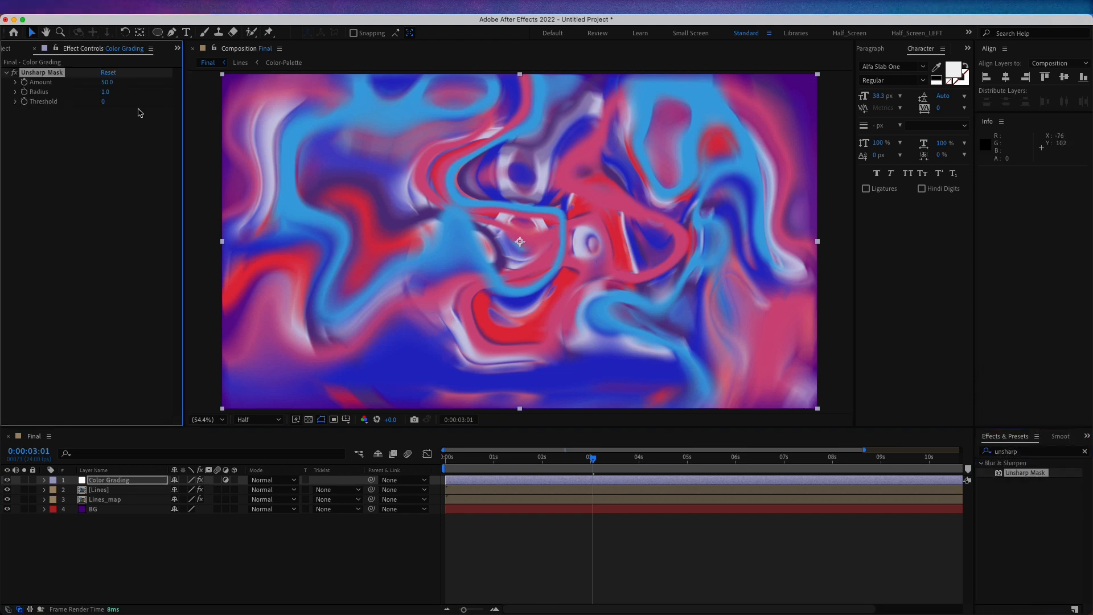
pyautogui.doubleClick(107, 82)
pyautogui.write('145')
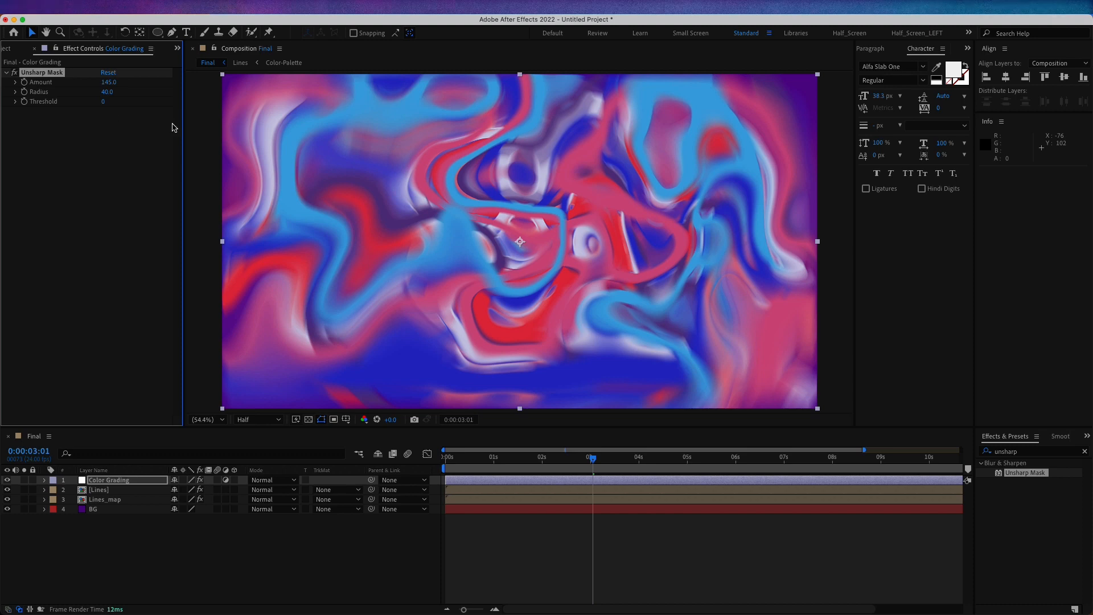
pyautogui.moveTo(108, 82); pyautogui.dragTo(122, 82)
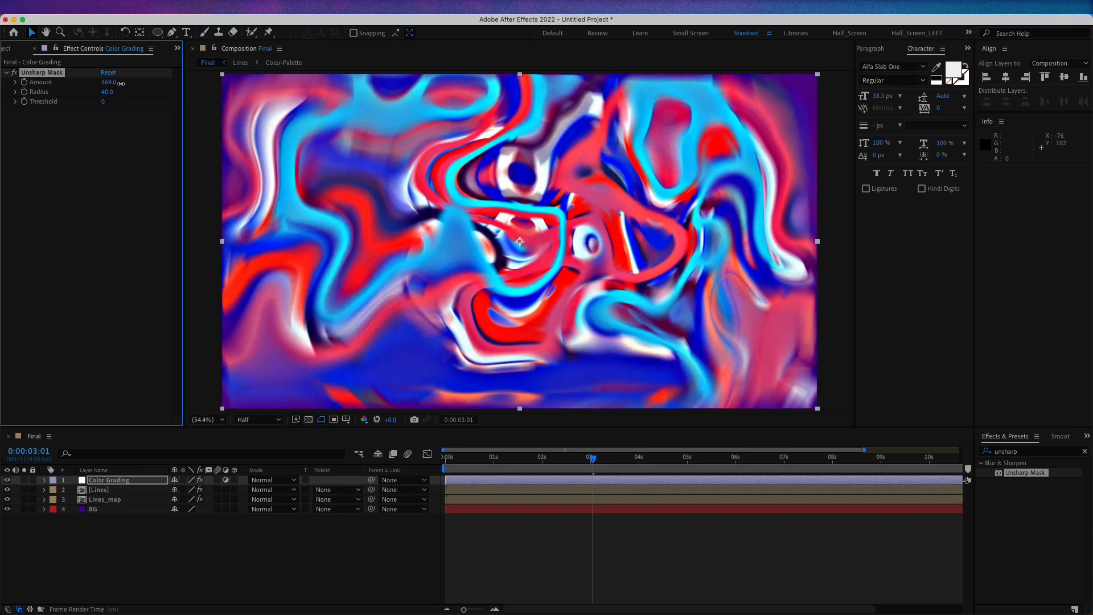
pyautogui.moveTo(107, 82); pyautogui.dragTo(83, 82)
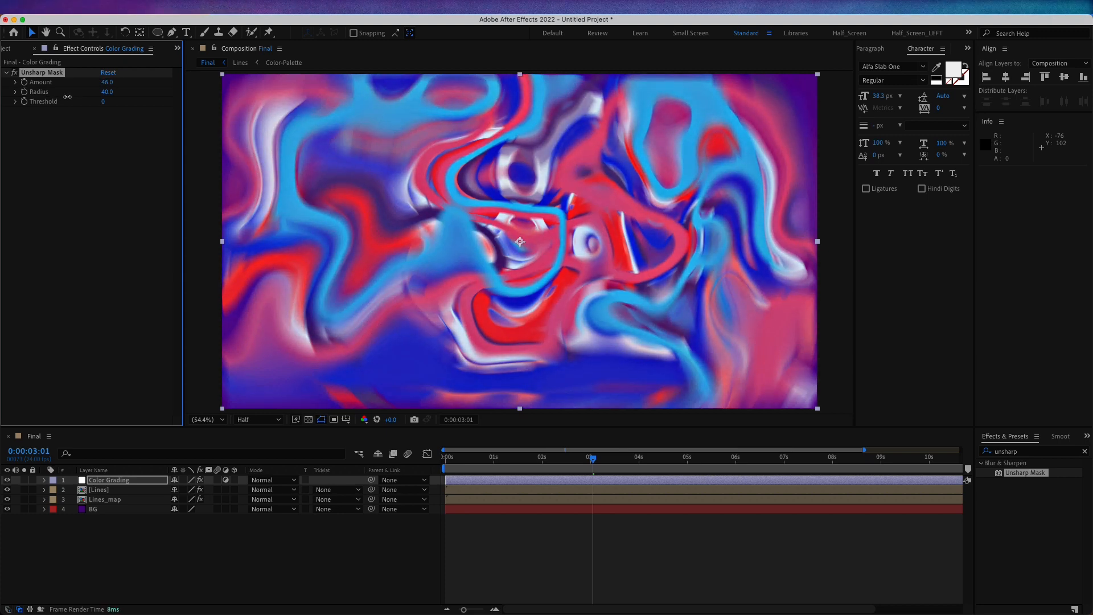
pyautogui.moveTo(107, 82); pyautogui.dragTo(119, 82)
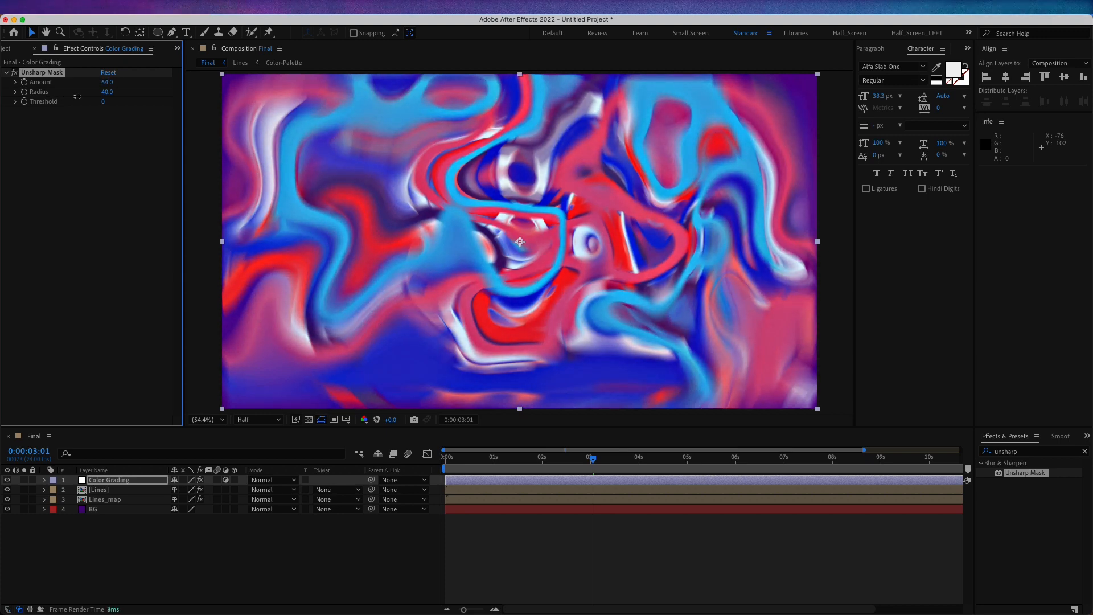
pyautogui.moveTo(115, 82); pyautogui.dragTo(104, 82)
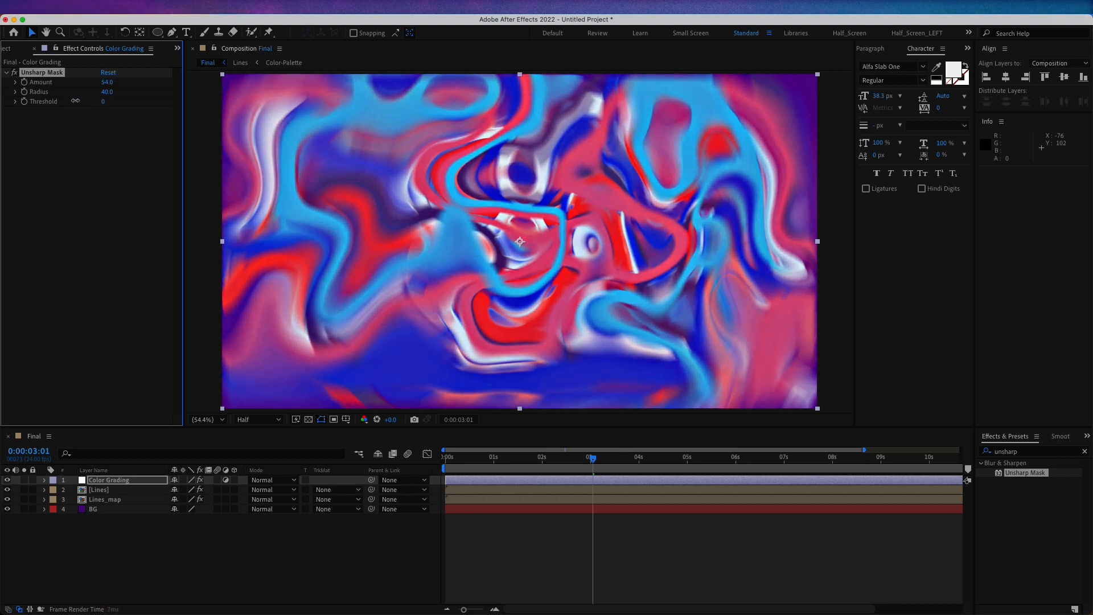
pyautogui.moveTo(108, 82); pyautogui.dragTo(132, 82)
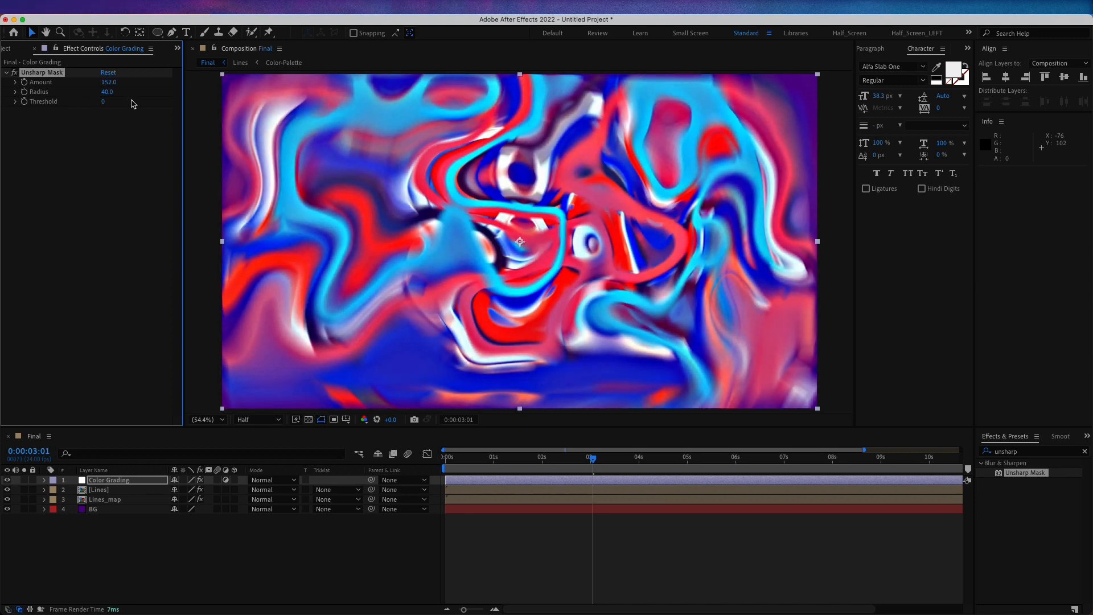
pyautogui.moveTo(109, 82); pyautogui.dragTo(100, 82)
pyautogui.write('curves')
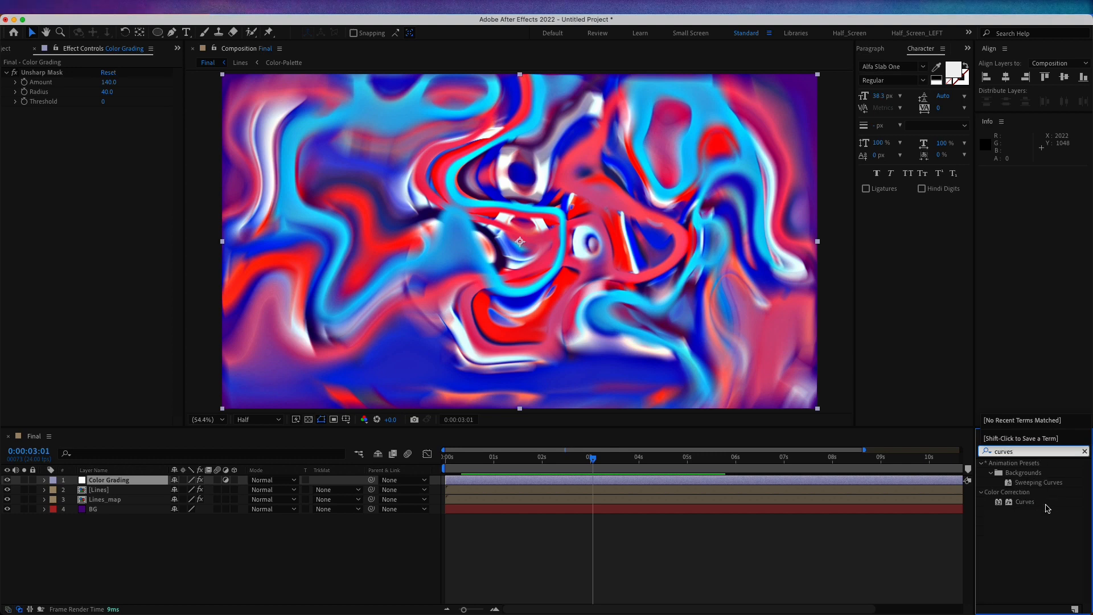
# - Apply Curves to Color Grading and shape an S-curve, shadows down and highlights up
pyautogui.doubleClick(1024, 501)
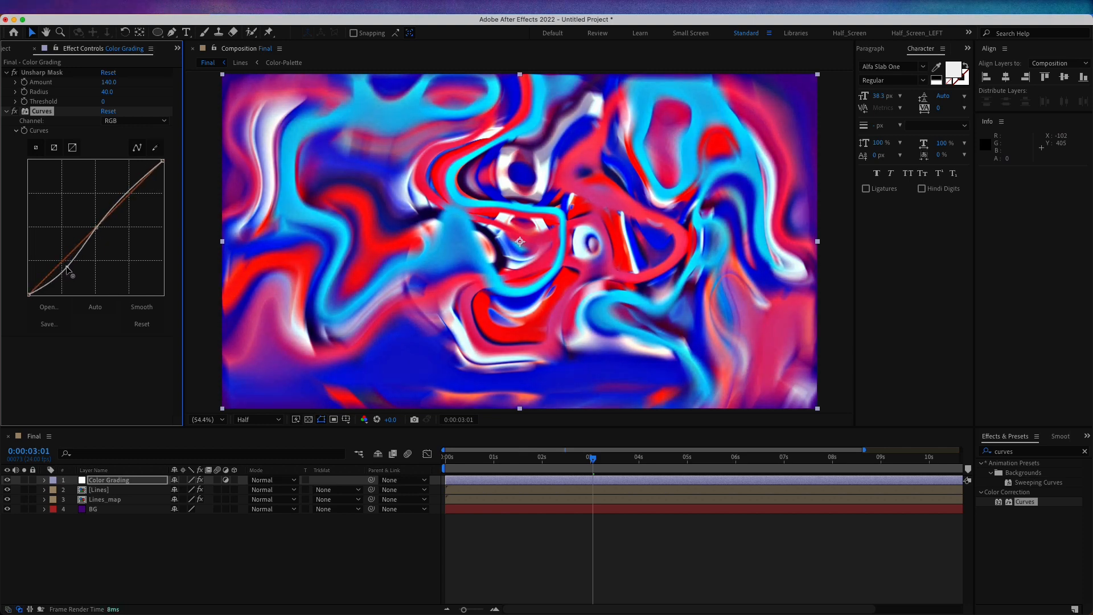
pyautogui.moveTo(68, 271); pyautogui.dragTo(129, 194)
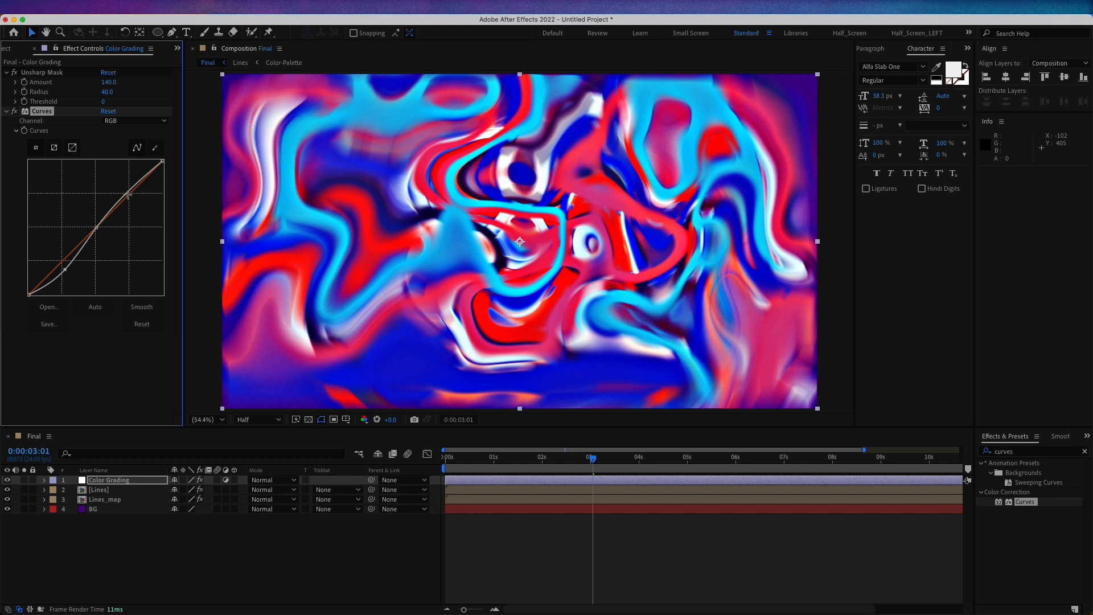
pyautogui.moveTo(129, 194); pyautogui.dragTo(131, 193)
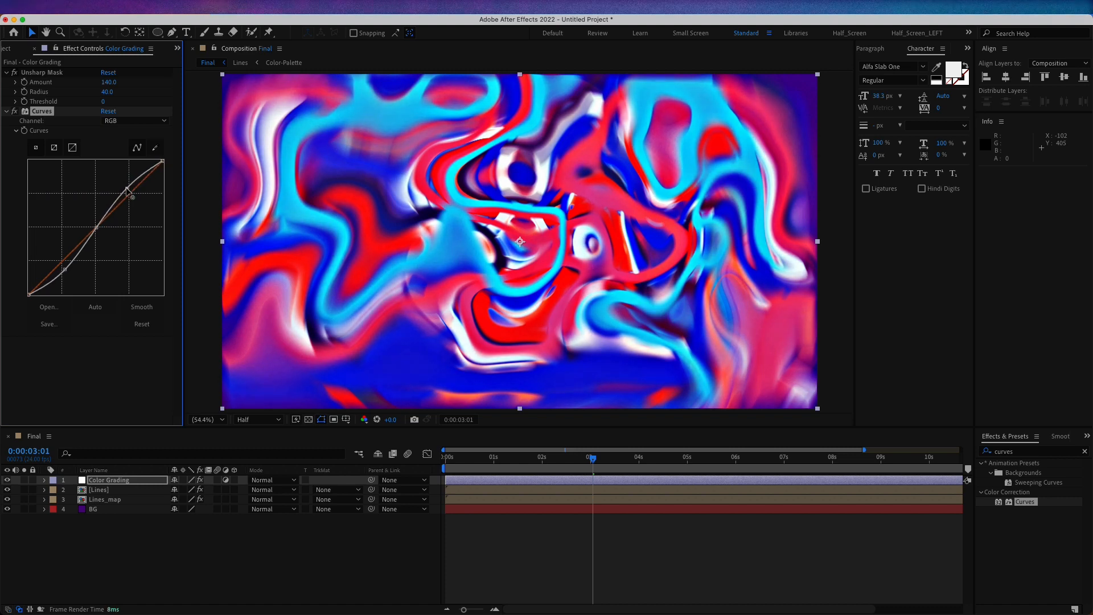
pyautogui.moveTo(131, 194); pyautogui.dragTo(128, 191)
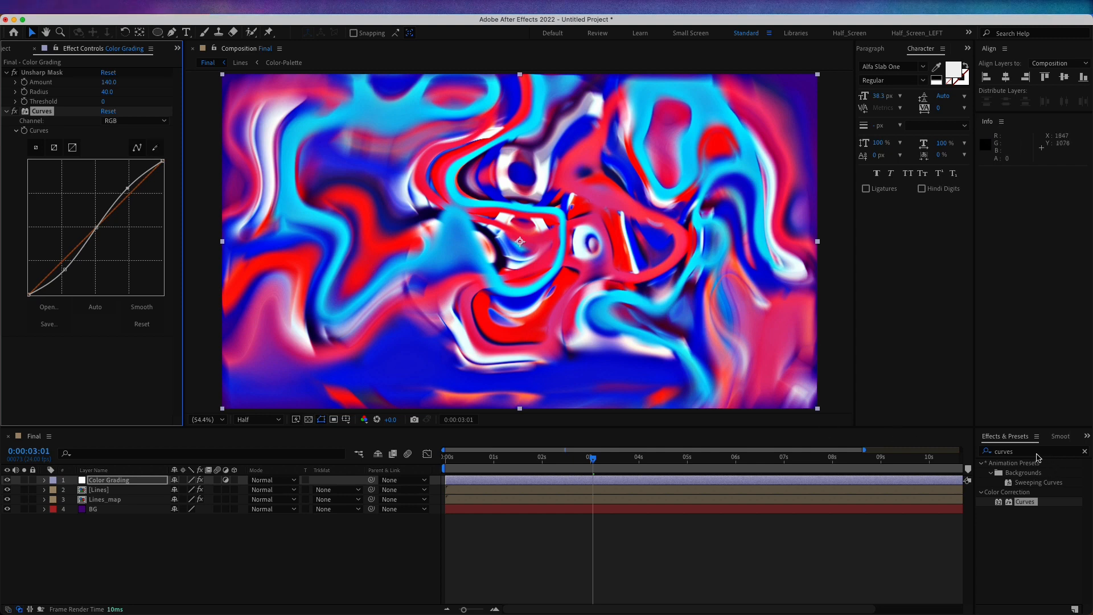
pyautogui.click(1079, 450)
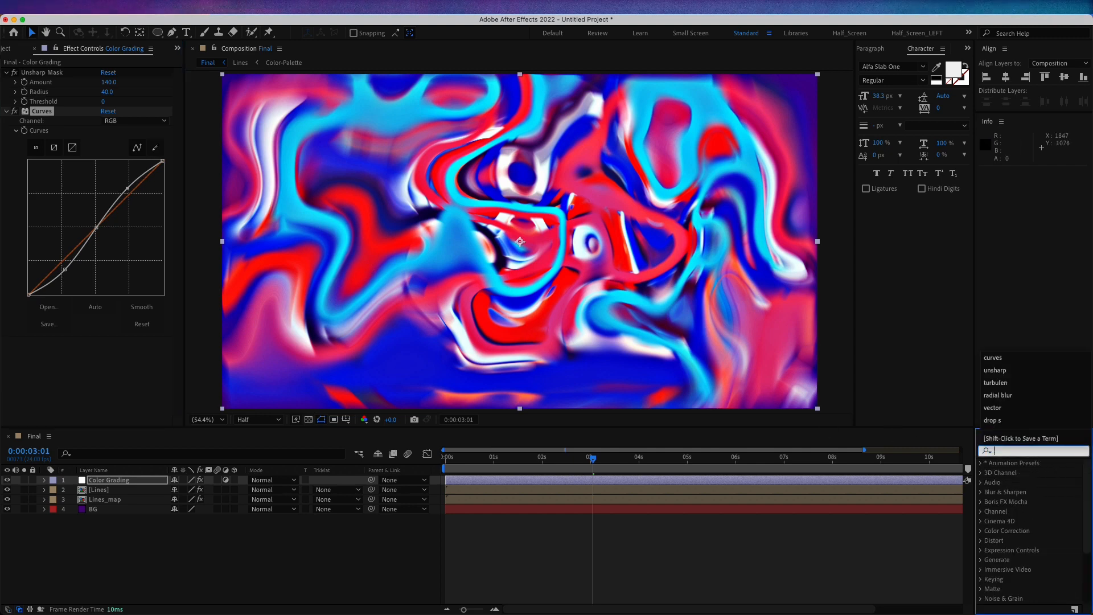
# - Apply Color Balance to Color Grading and retint shadow, midtone and highlight balances
pyautogui.write('color bala')
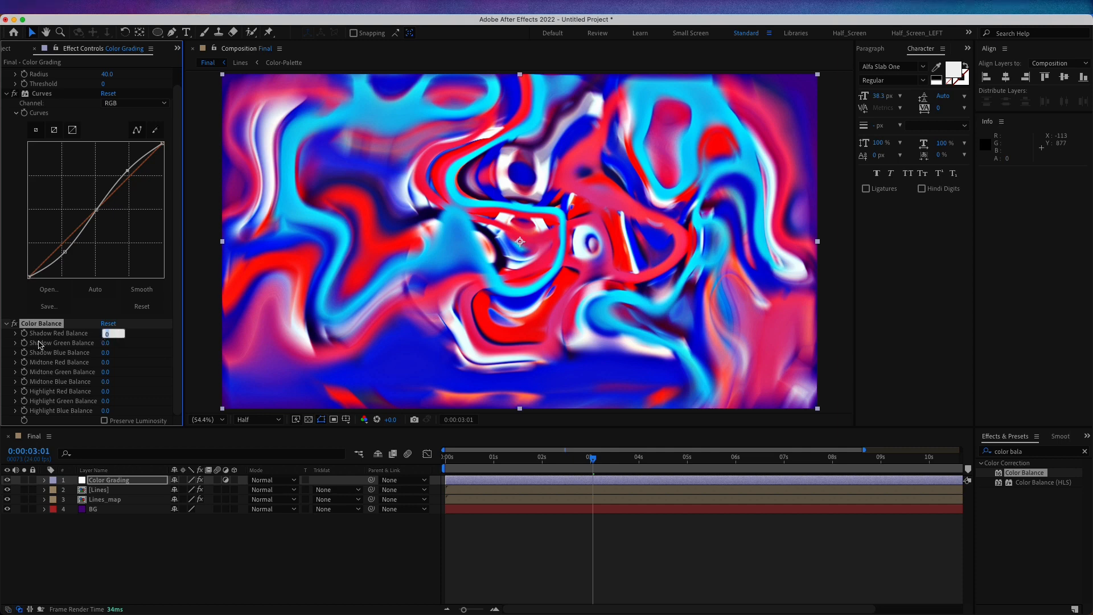
pyautogui.moveTo(63, 342)
pyautogui.write('-25')
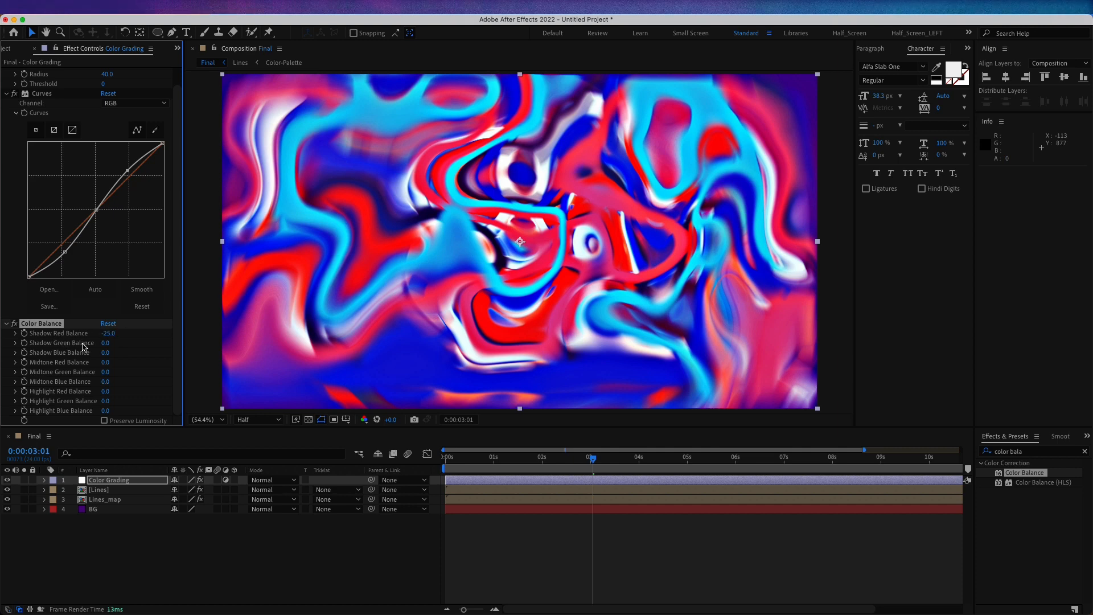
pyautogui.click(104, 343)
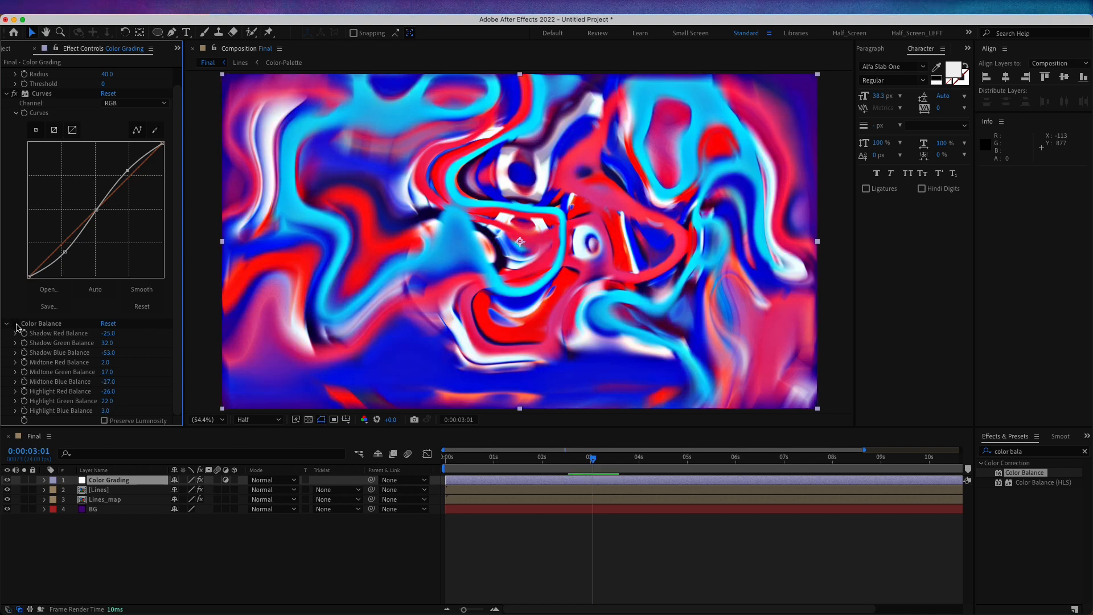
pyautogui.click(13, 323)
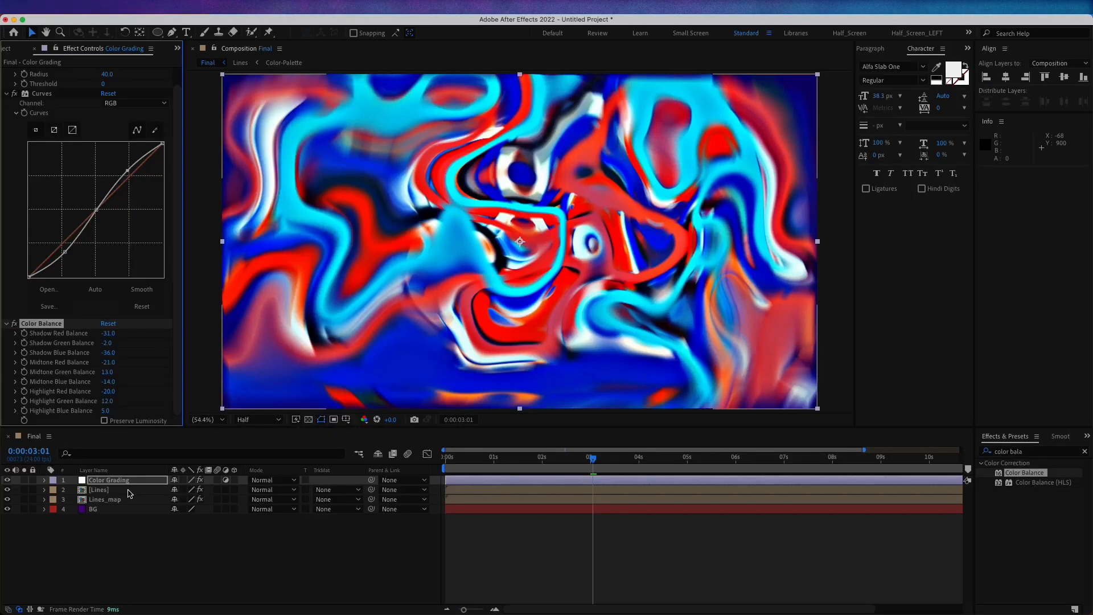
# - Apply CC Blobbylize to the Lines layer
pyautogui.click(98, 489)
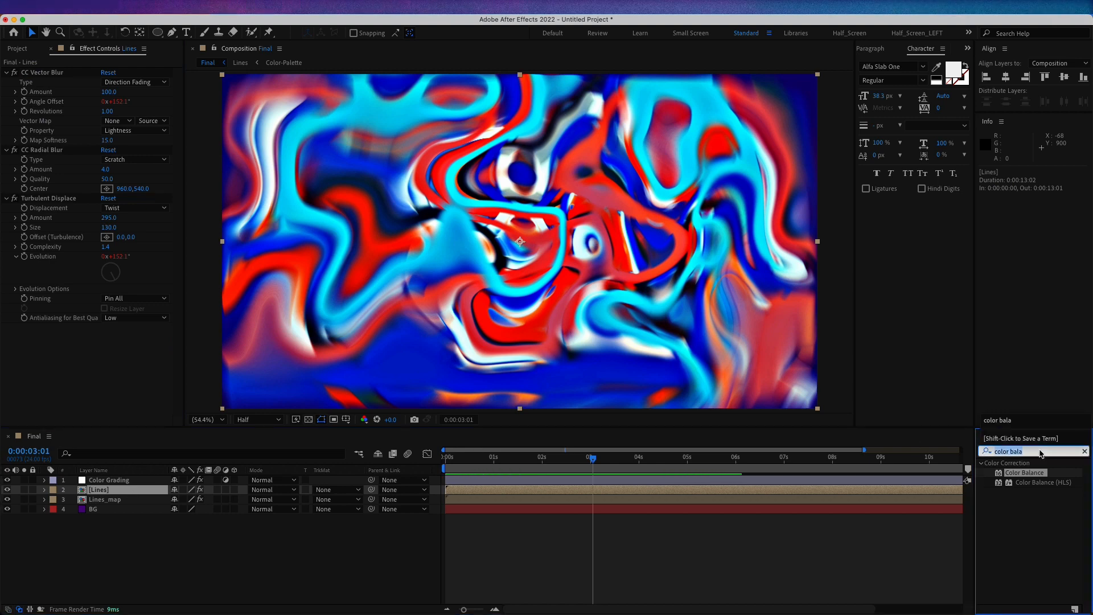
pyautogui.write('blo')
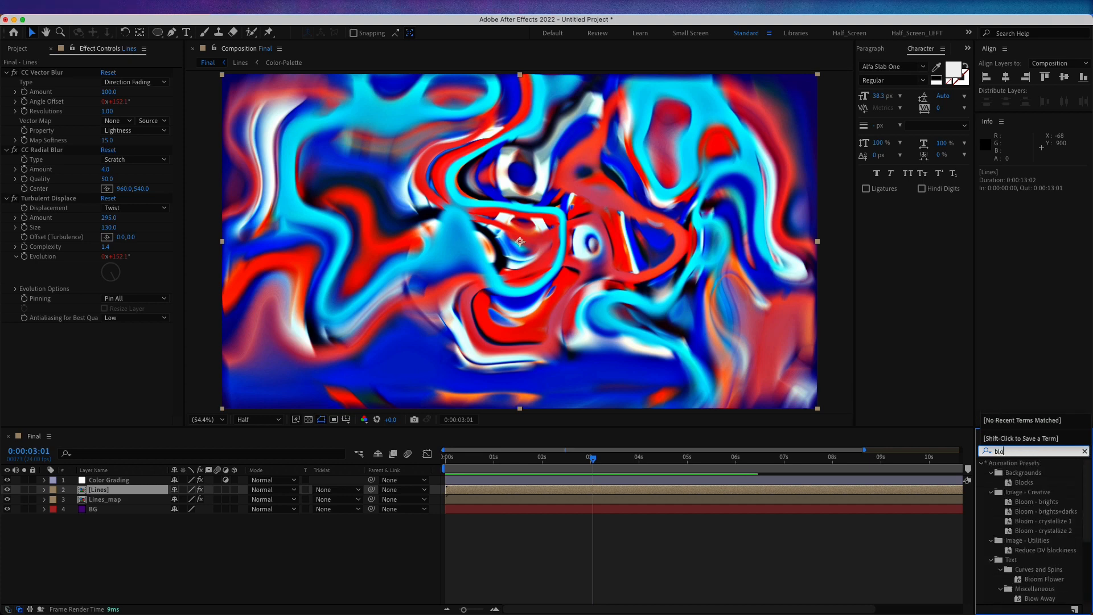
pyautogui.write('blob')
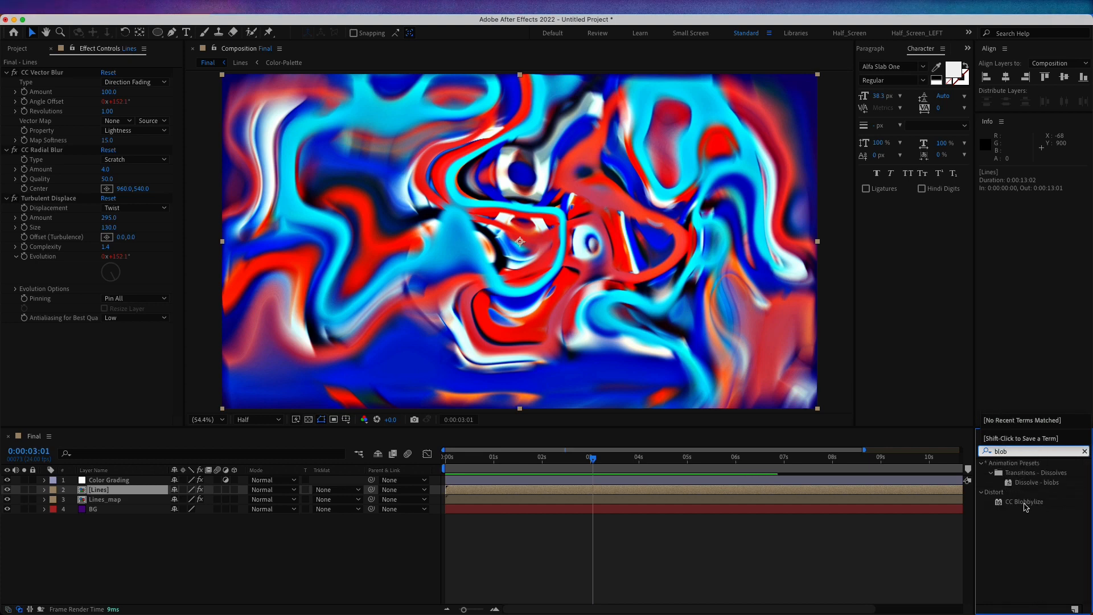
pyautogui.doubleClick(1023, 501)
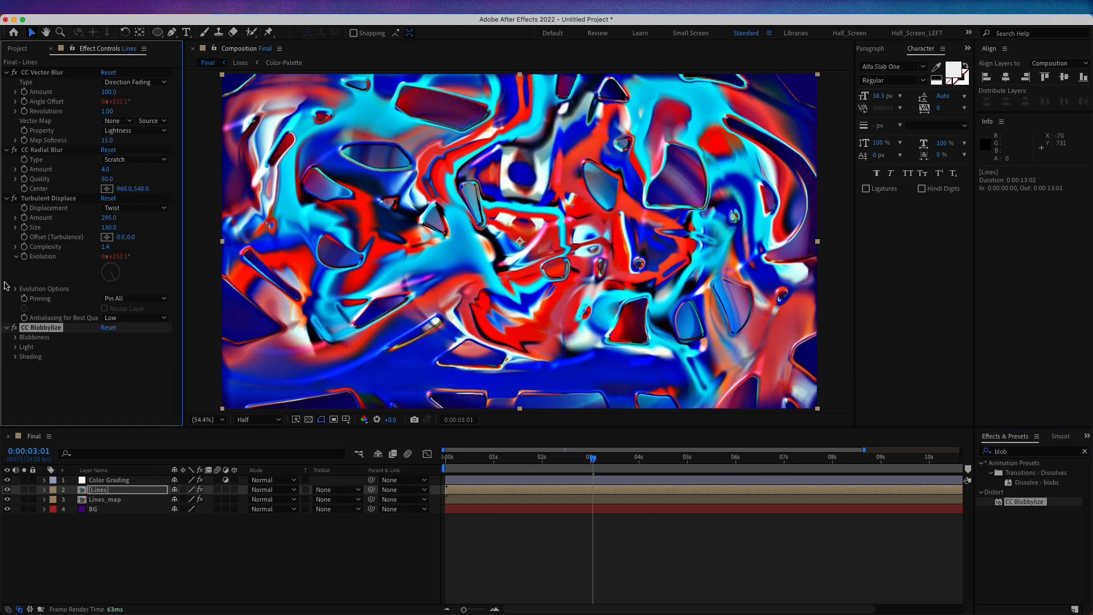
# - Source the blobs from Lines with Effects & Masks, softness 16.1, cut away 44
pyautogui.click(15, 337)
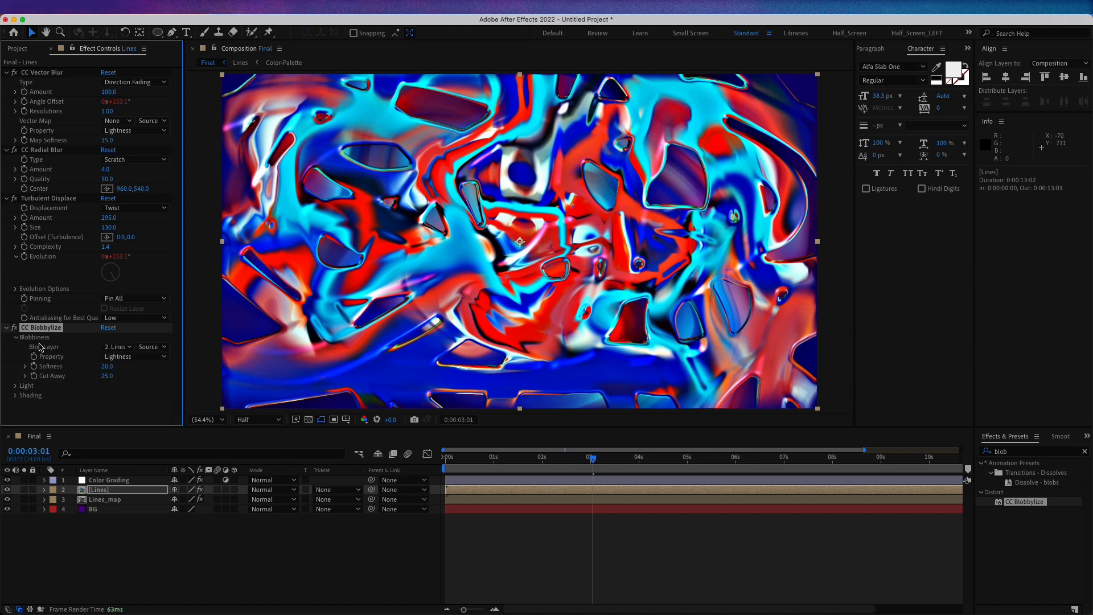
pyautogui.click(117, 346)
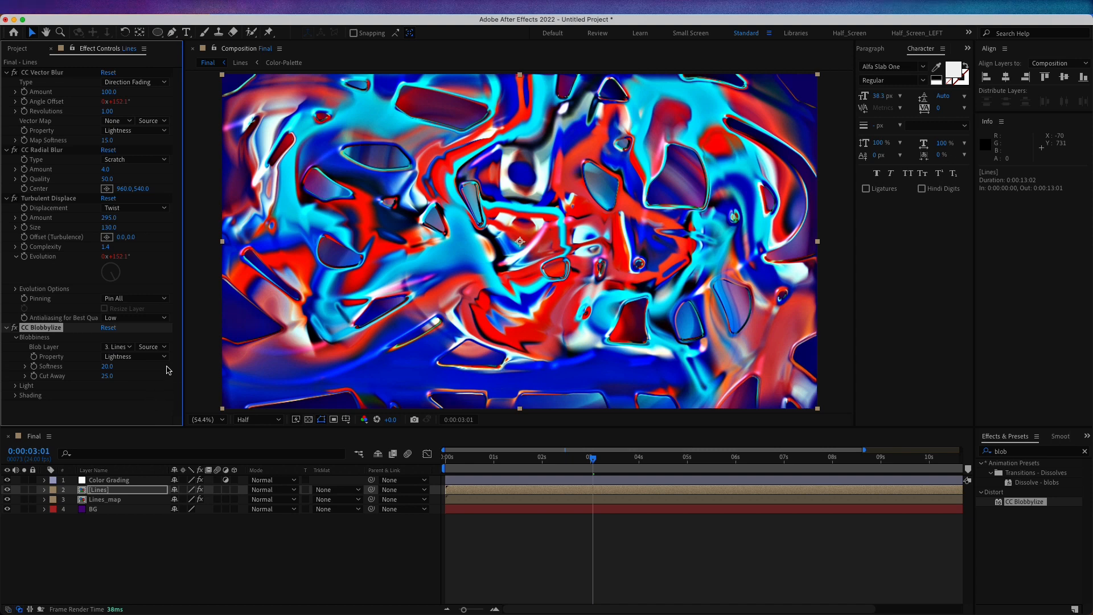
pyautogui.click(135, 356)
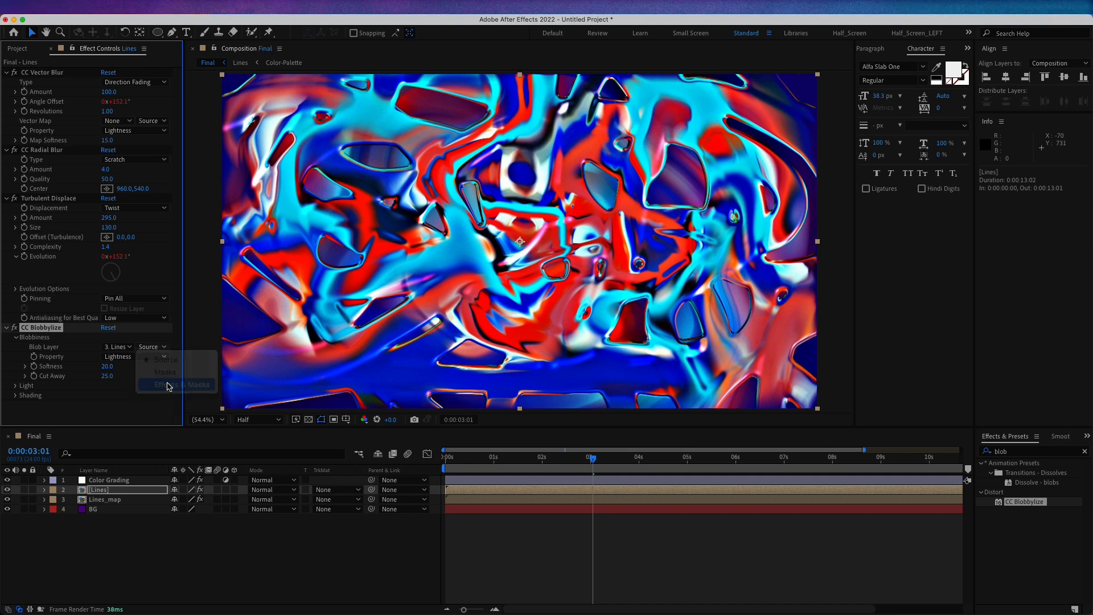
pyautogui.click(178, 385)
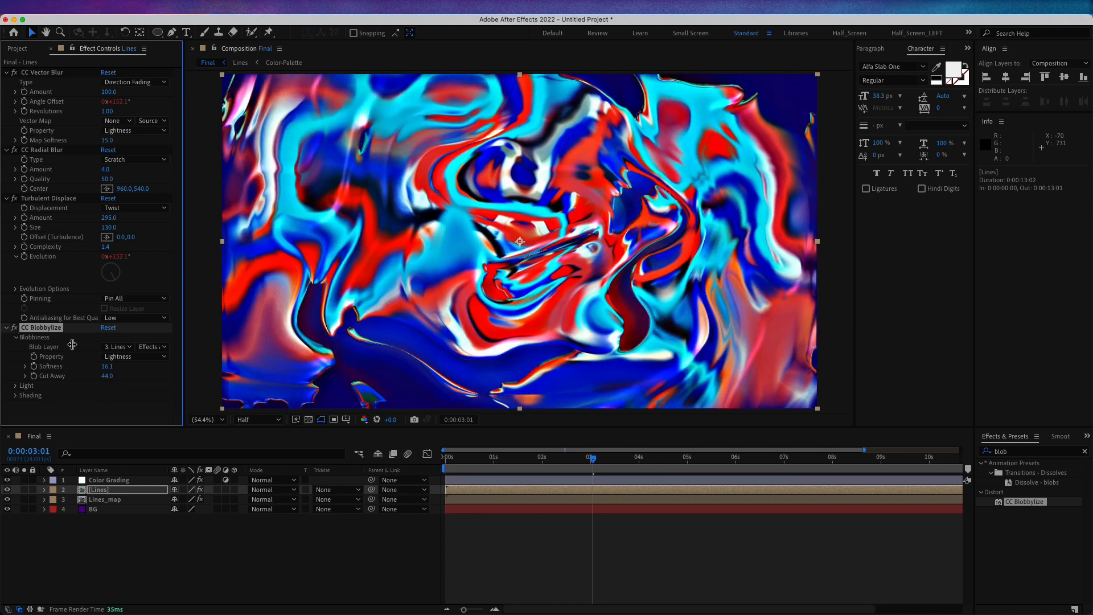
pyautogui.moveTo(568, 464)
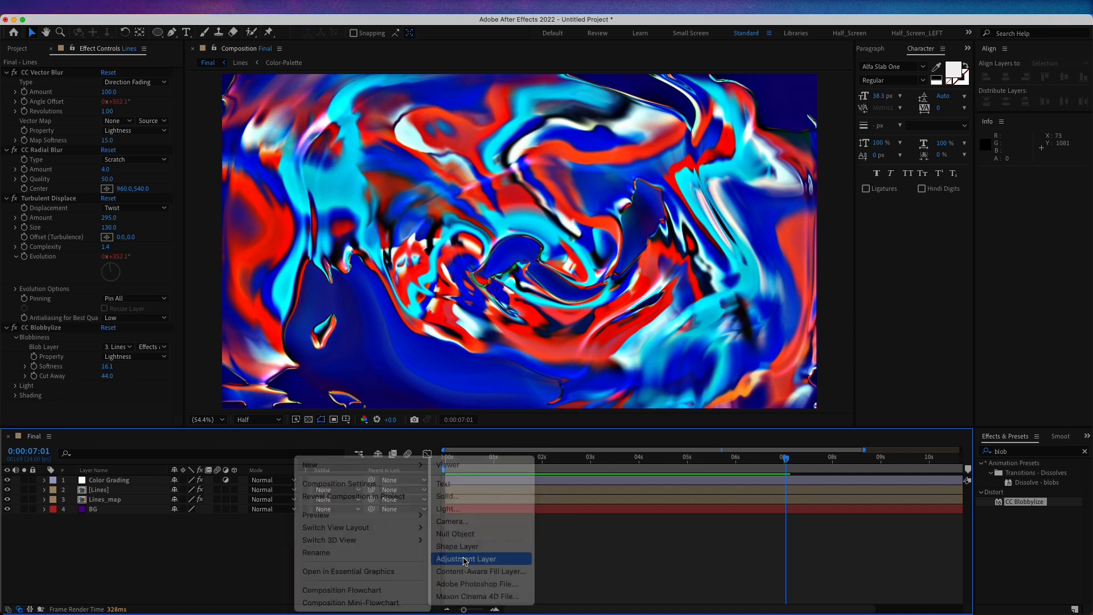
# - Add a Noise layer with Noise HLS Auto set to Squared at 20% lightness
pyautogui.click(467, 558)
pyautogui.write('noise h')
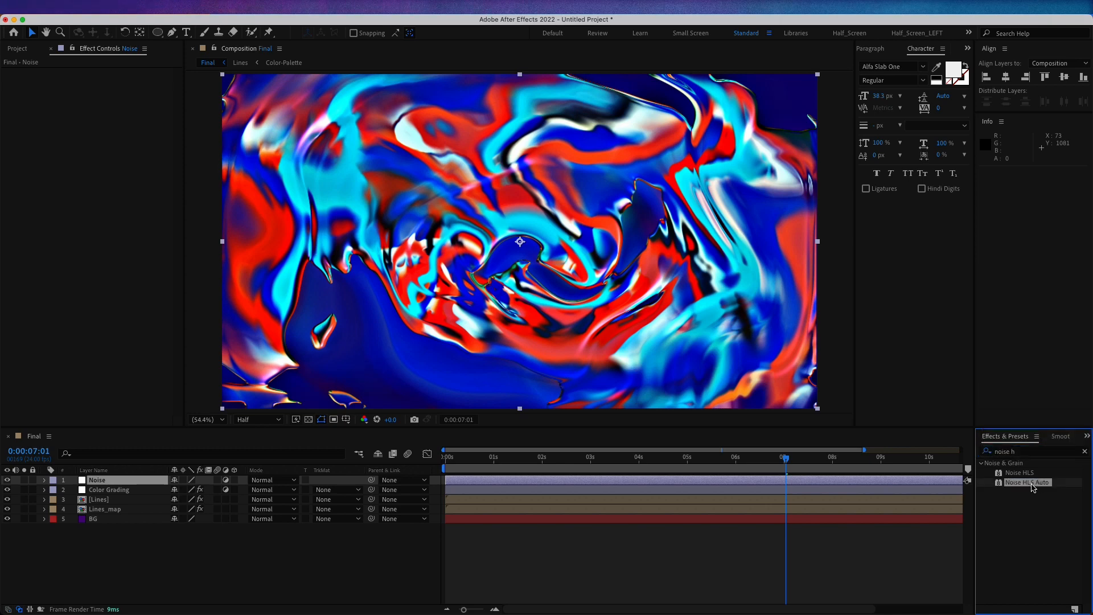
pyautogui.doubleClick(1026, 482)
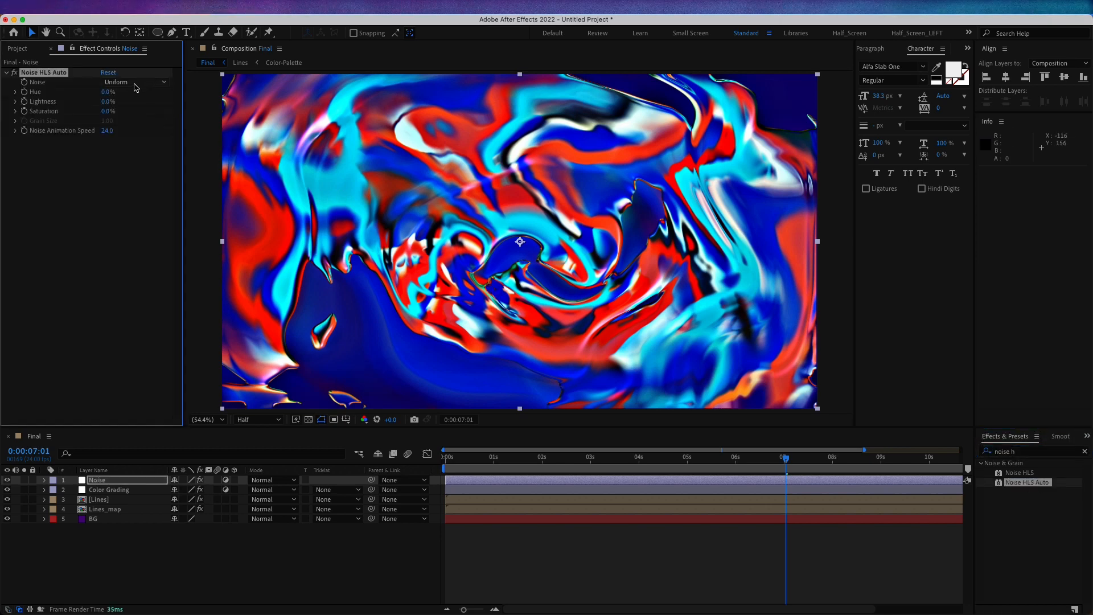
pyautogui.click(136, 82)
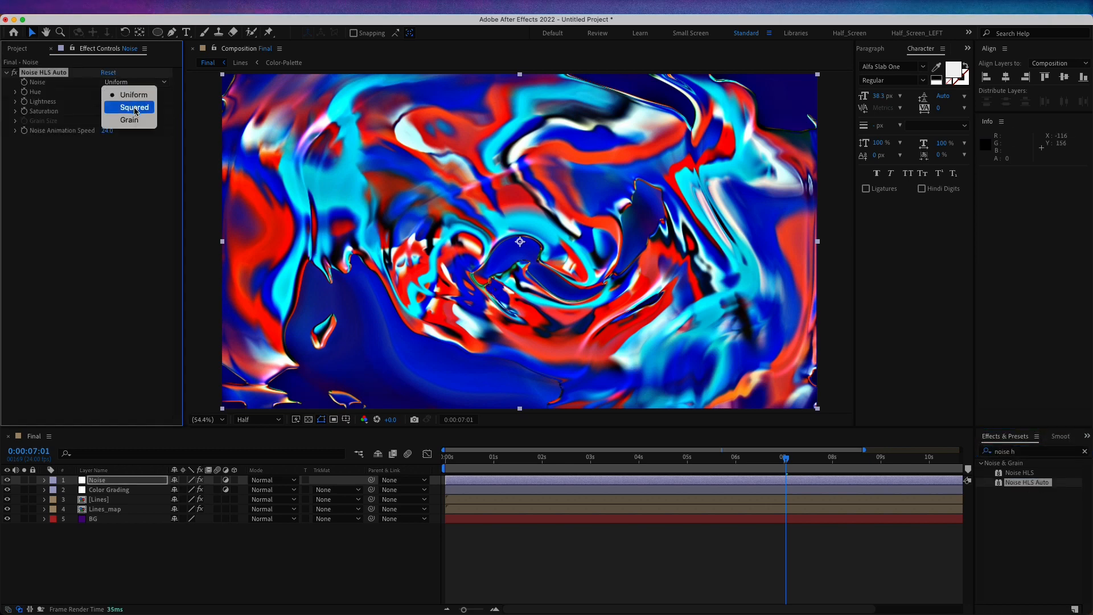
pyautogui.click(132, 107)
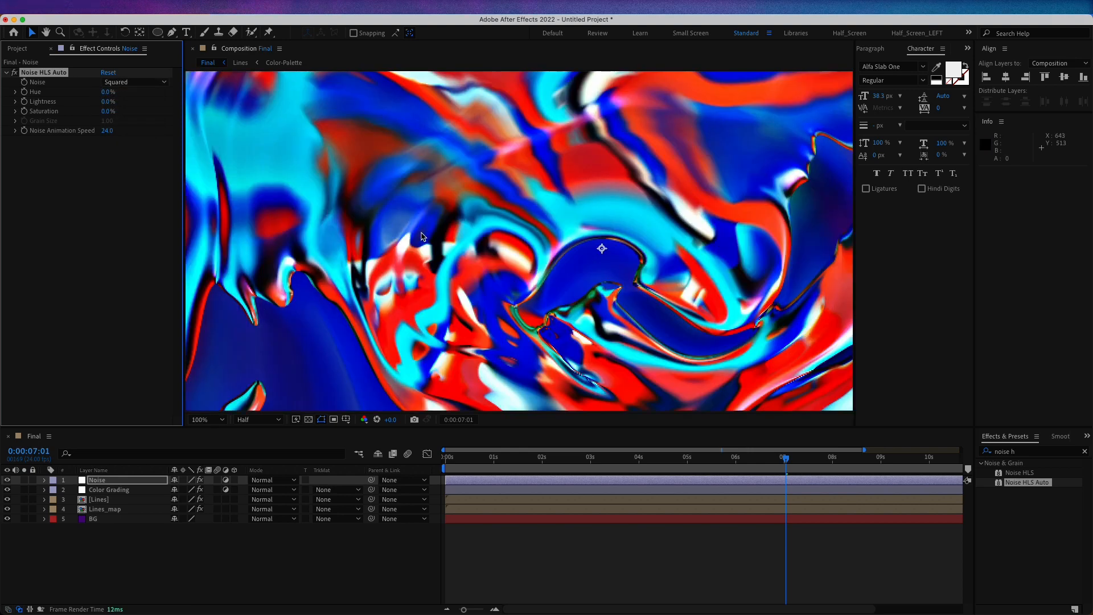
pyautogui.moveTo(223, 138)
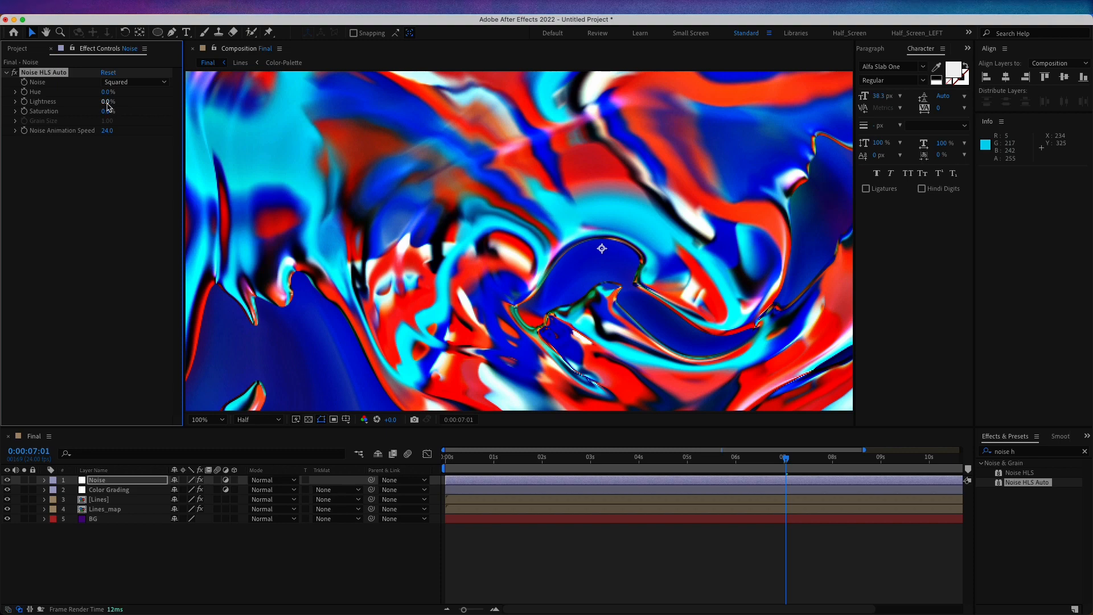
pyautogui.moveTo(106, 102); pyautogui.dragTo(117, 101)
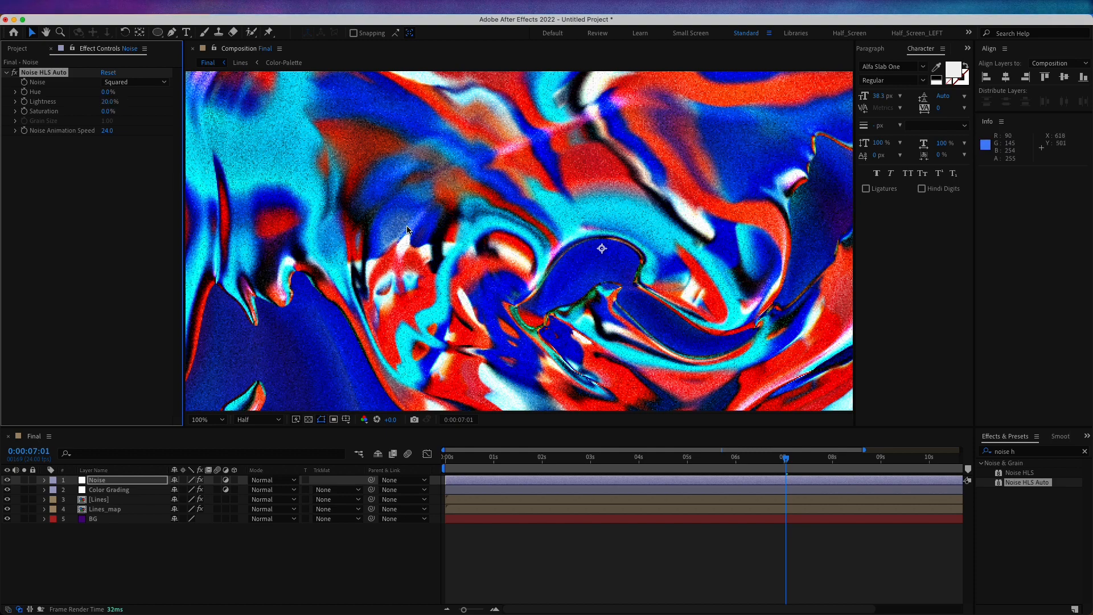
pyautogui.moveTo(352, 375)
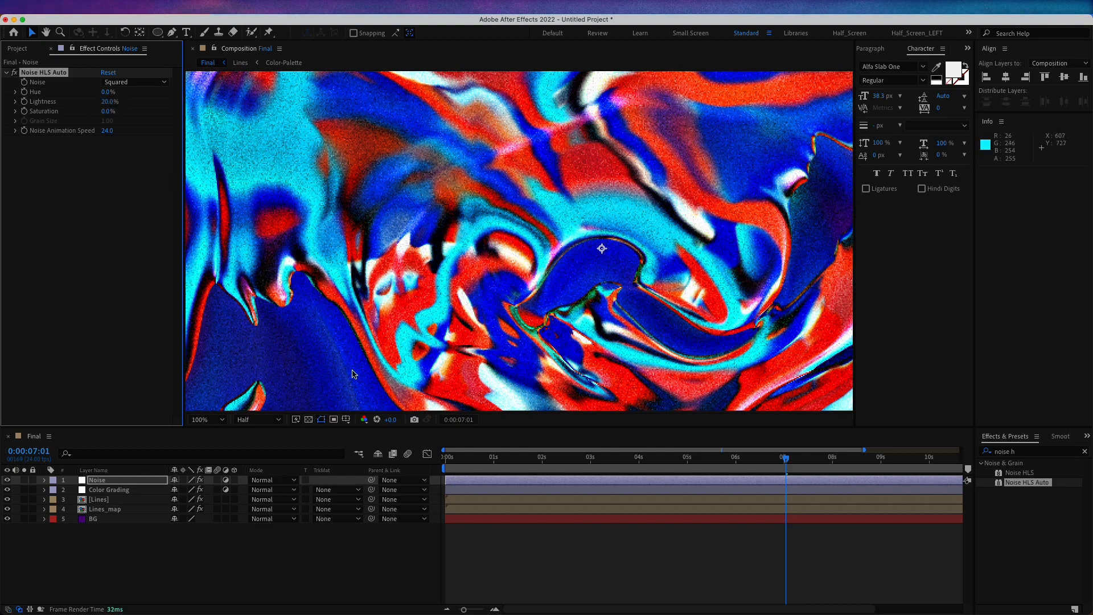
# - Set the preview resolution to Full
pyautogui.click(256, 419)
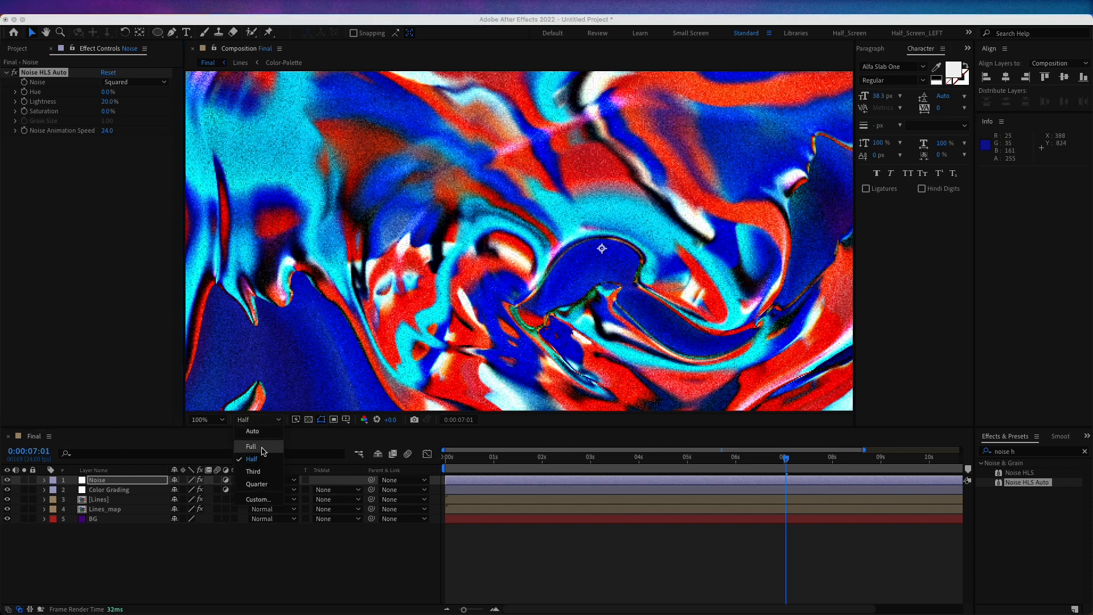
pyautogui.click(250, 446)
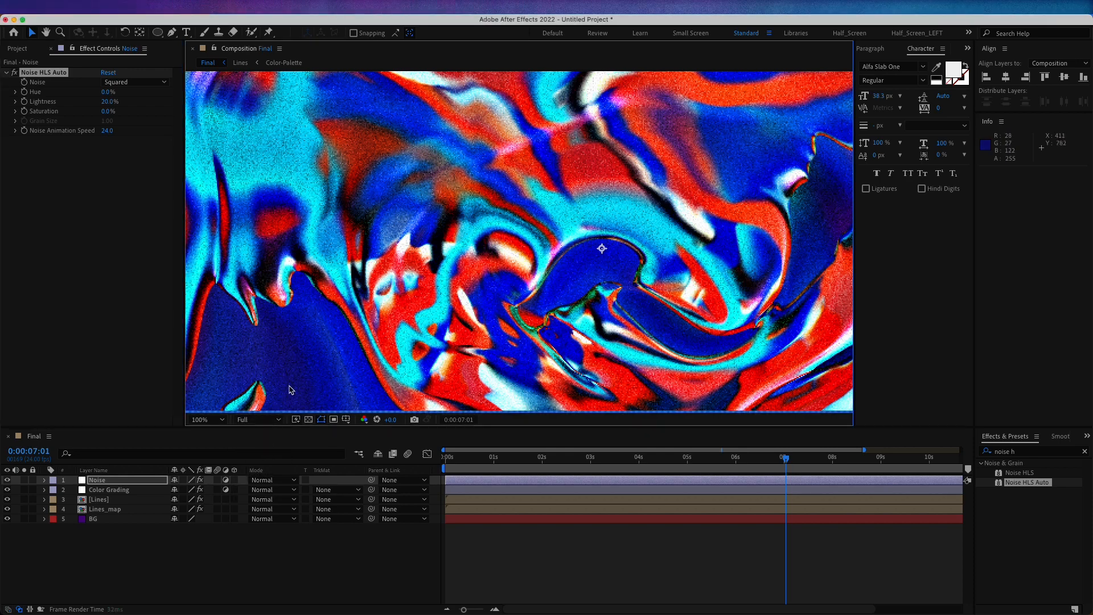
pyautogui.moveTo(467, 316)
pyautogui.write('time*50')
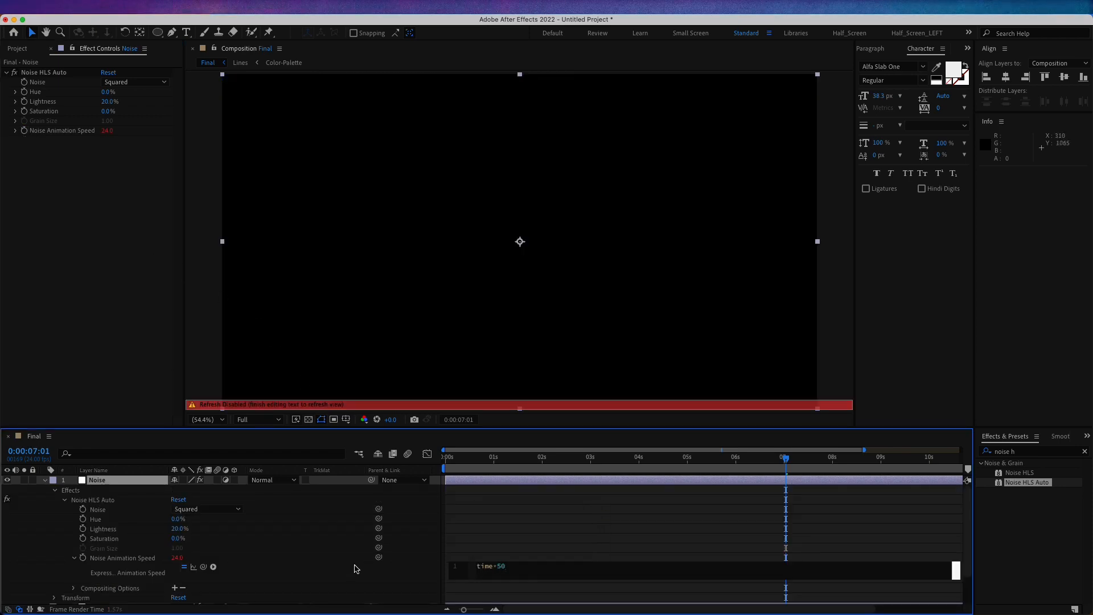
# - Confirm the time*50 Animation Speed expression, return preview to Half resolution and play back the grain
pyautogui.click(257, 419)
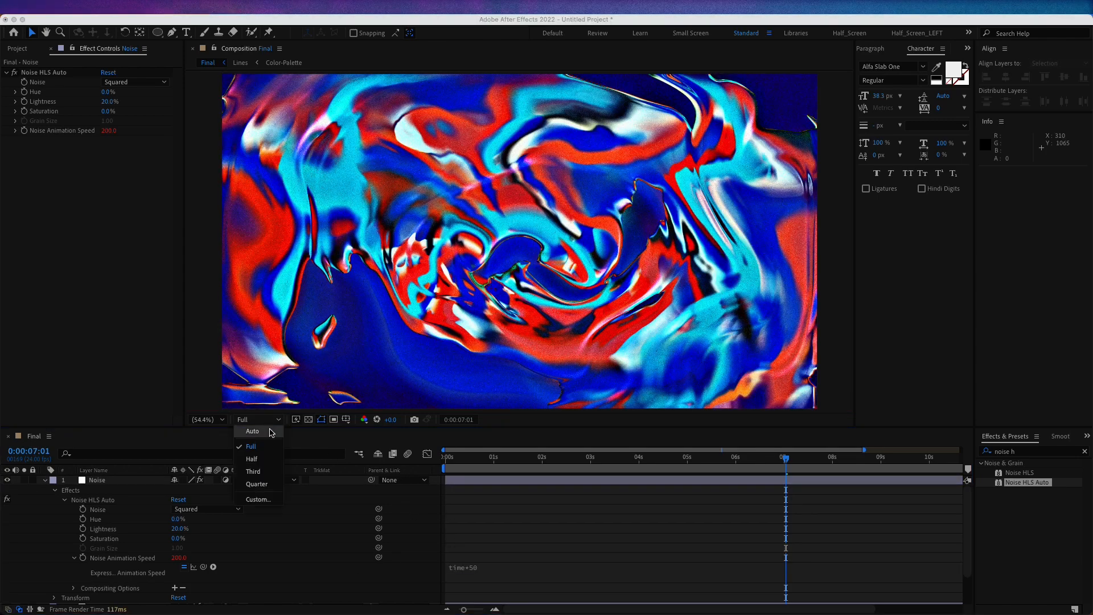
pyautogui.click(250, 459)
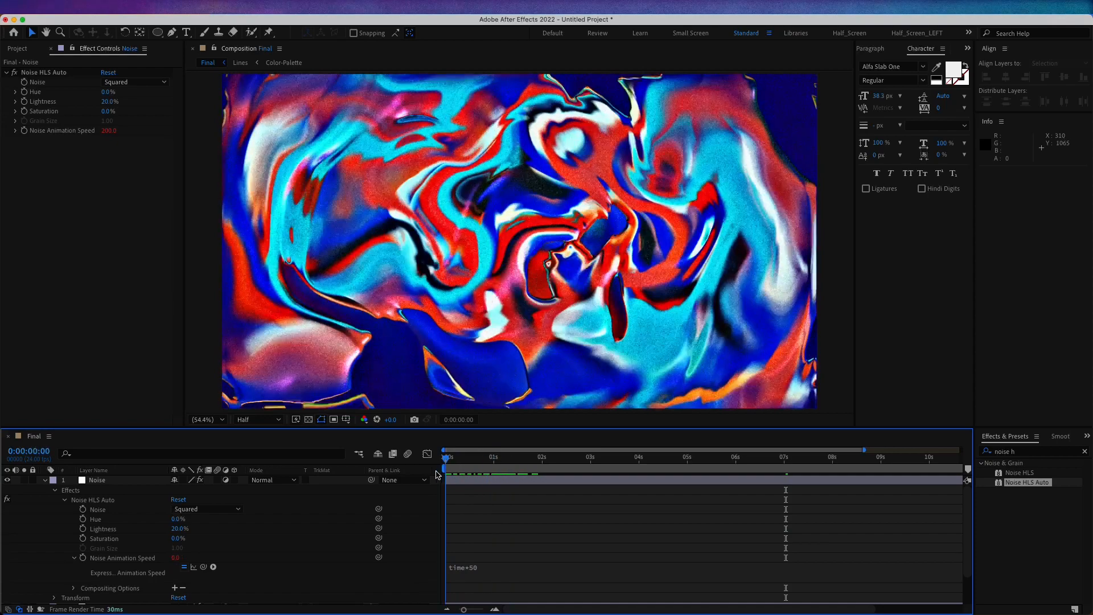
pyautogui.press('Space')
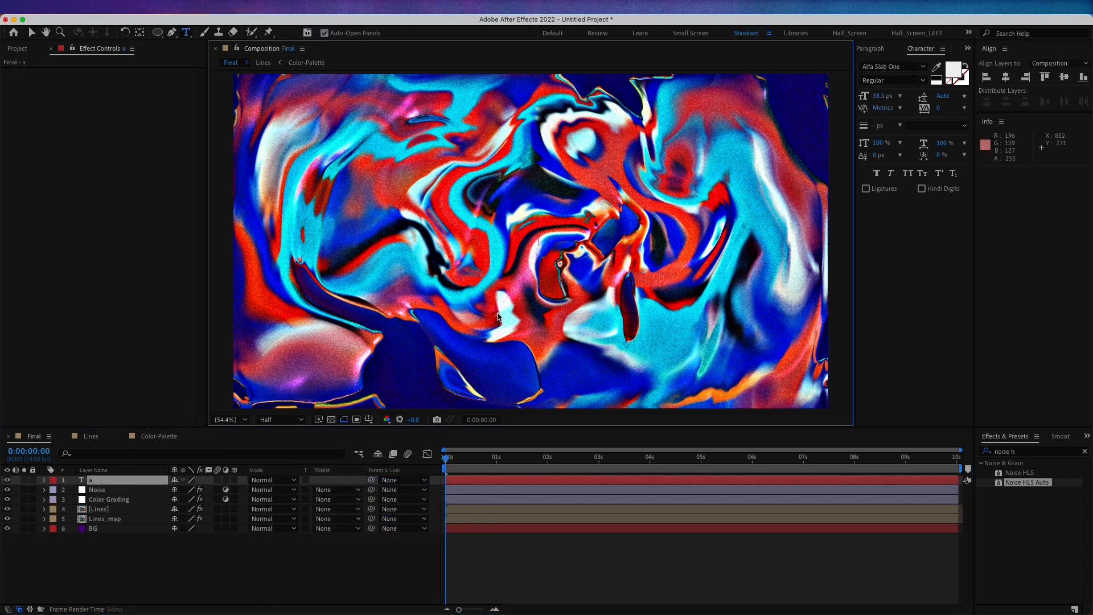
# - Create the white title text 'aksndrv' in the Composition viewer and commit it
pyautogui.write('aksndrv')
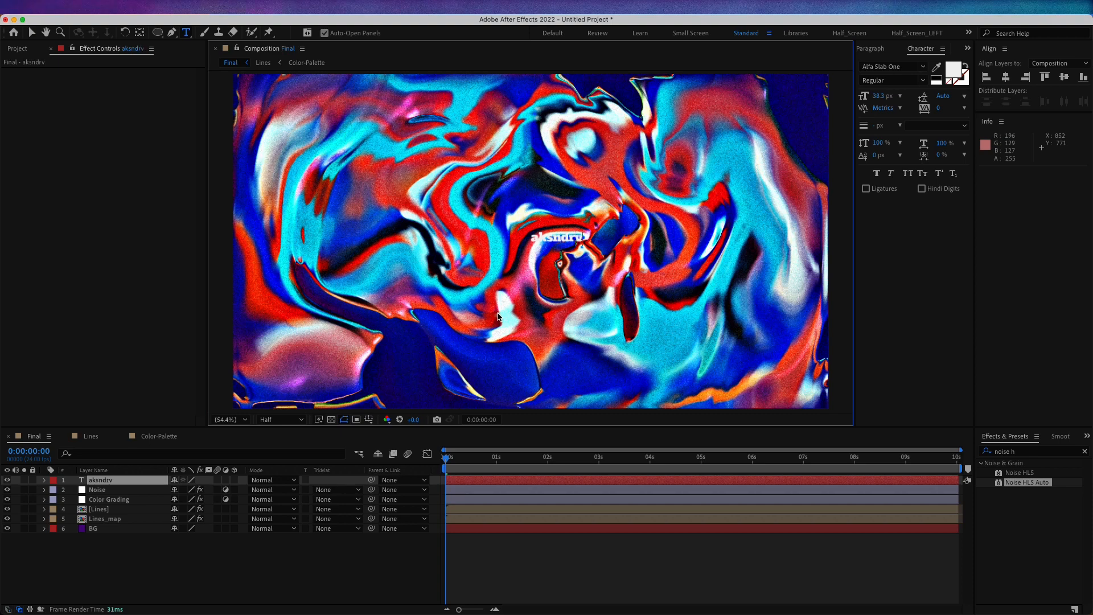
pyautogui.click(32, 32)
pyautogui.write('blob')
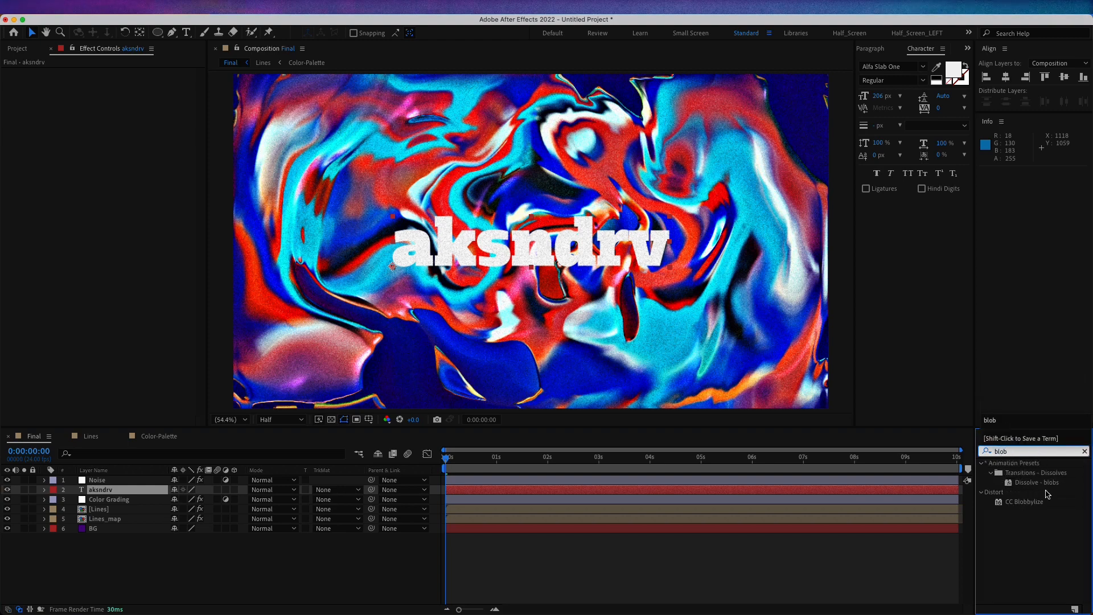
# - Apply CC Blobbylize to the text with the Lines layer (Effects & Masks) as blob source
pyautogui.doubleClick(1024, 501)
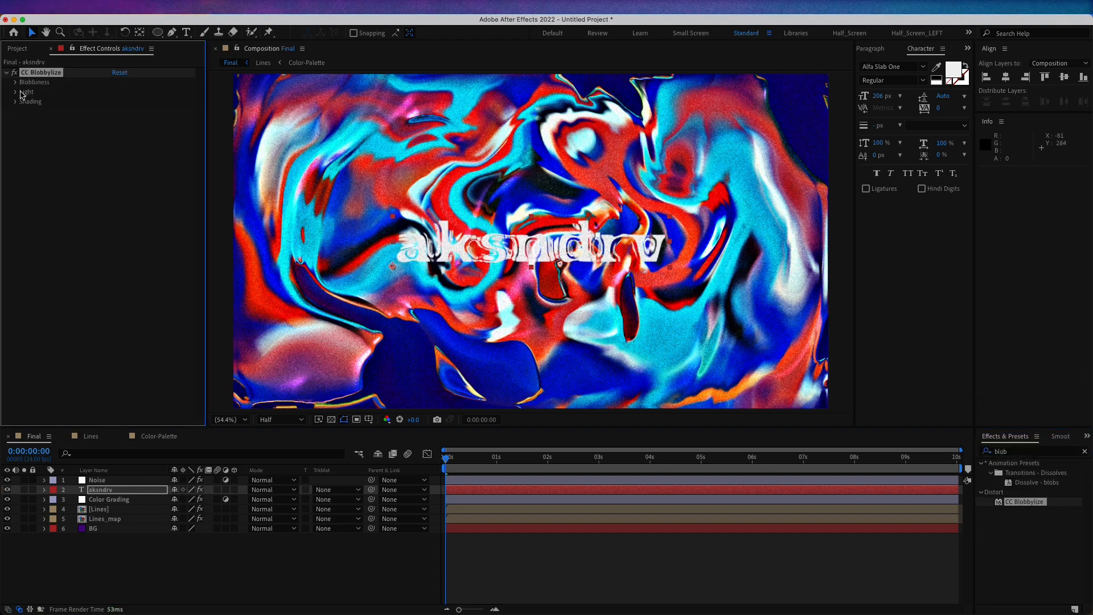
pyautogui.click(130, 91)
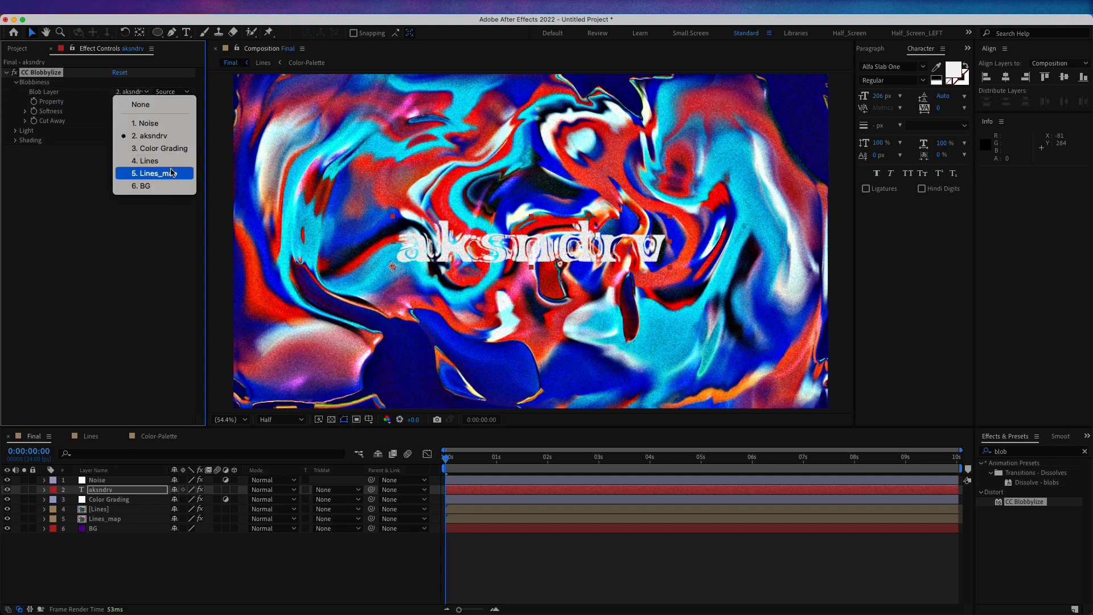
pyautogui.moveTo(148, 161)
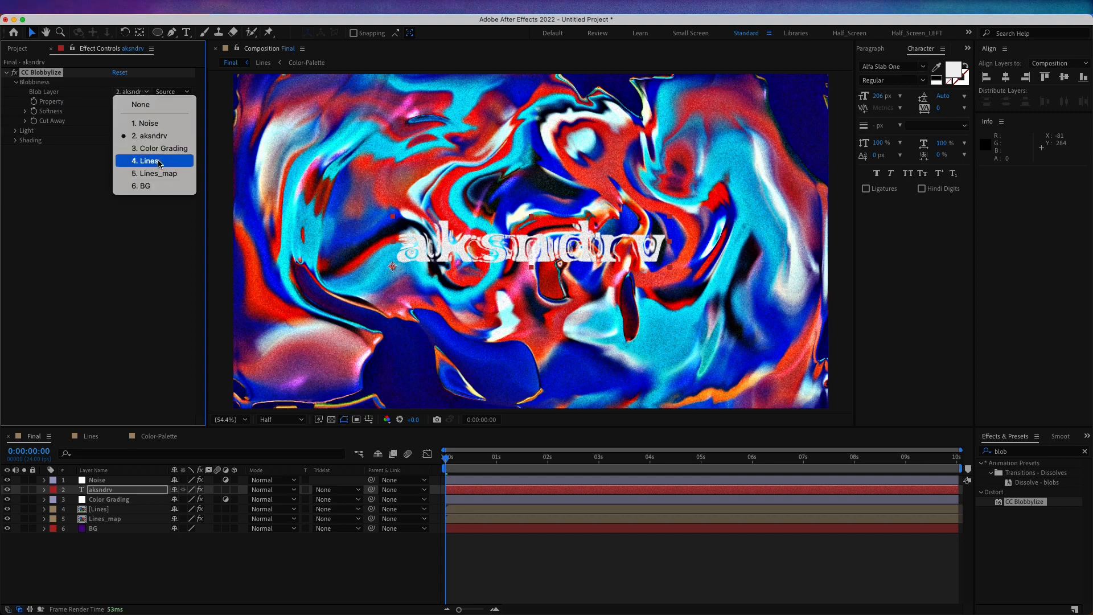
pyautogui.click(147, 161)
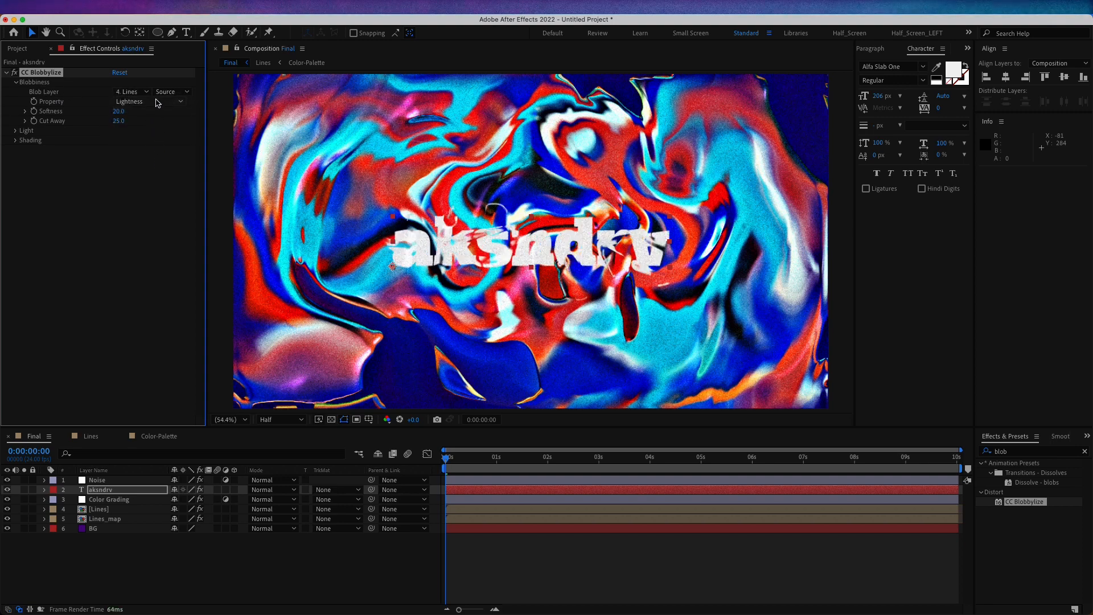
pyautogui.click(171, 91)
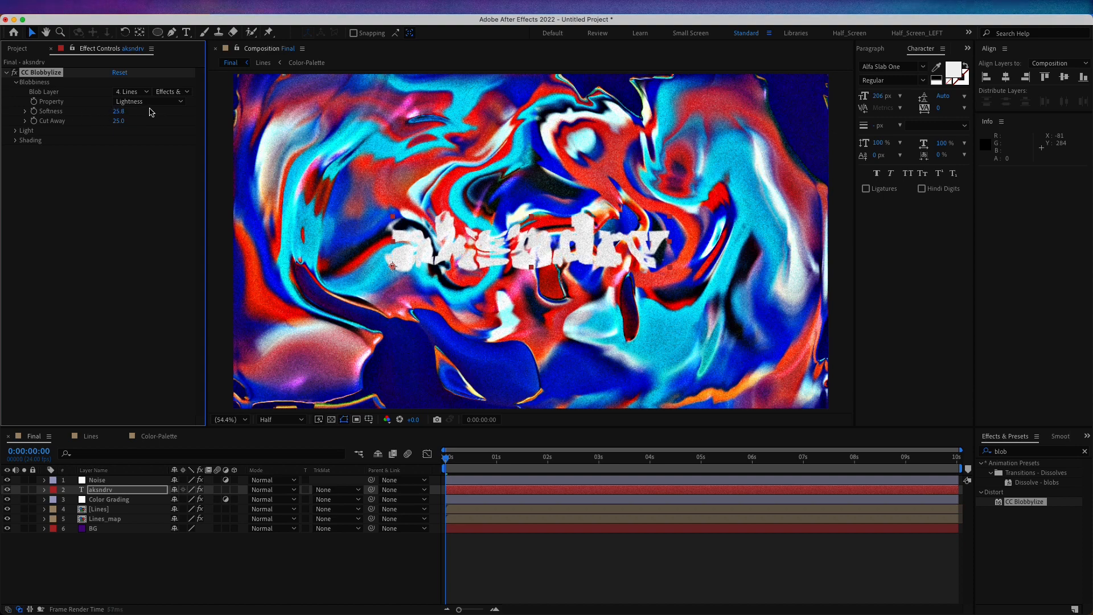
# - Set Softness around 30, Cut Away 7, drive blobs from Alpha, and preview the melting text
pyautogui.moveTo(118, 110); pyautogui.dragTo(139, 111)
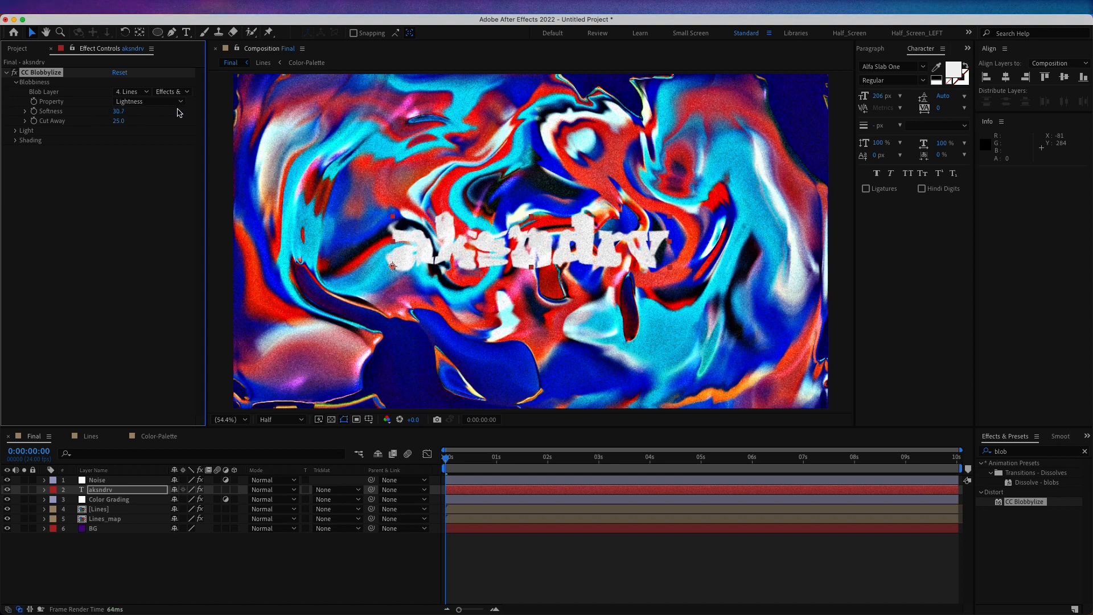
pyautogui.moveTo(118, 121); pyautogui.dragTo(125, 125)
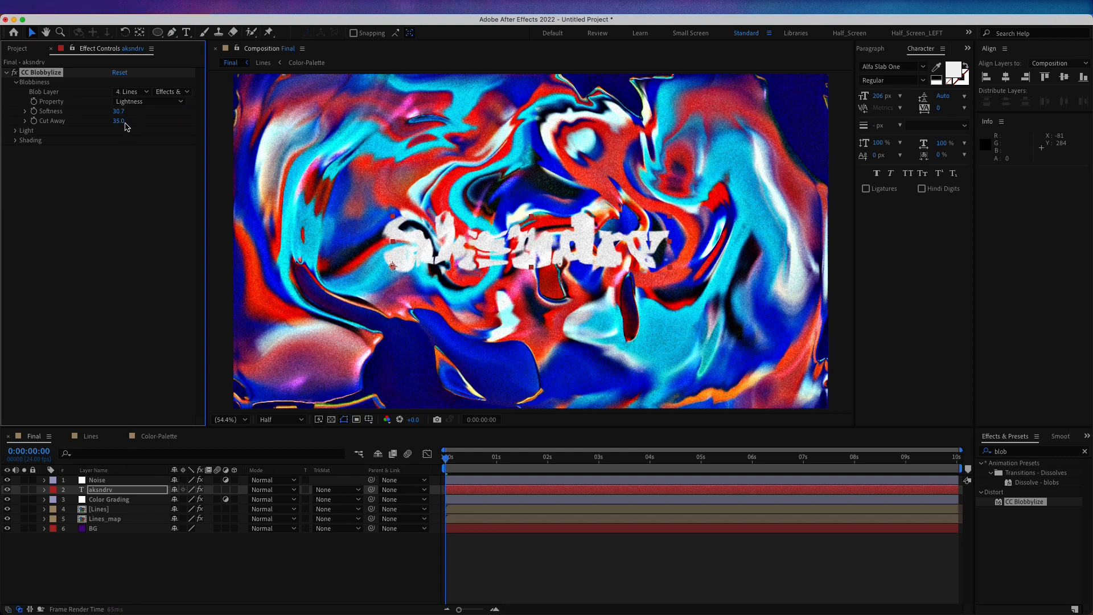
pyautogui.moveTo(126, 120); pyautogui.dragTo(120, 120)
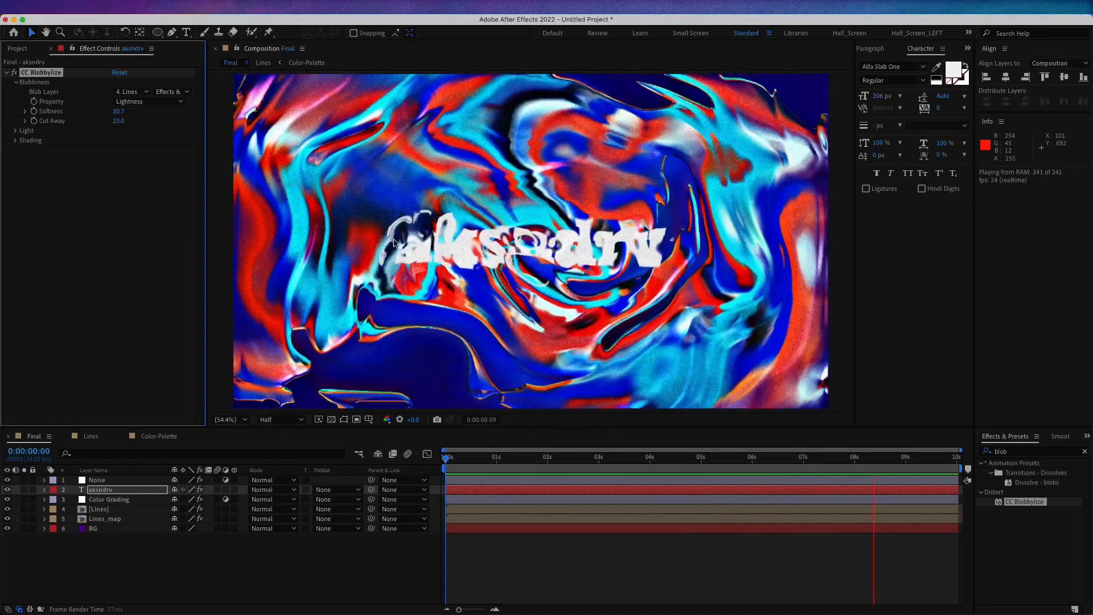
pyautogui.click(148, 101)
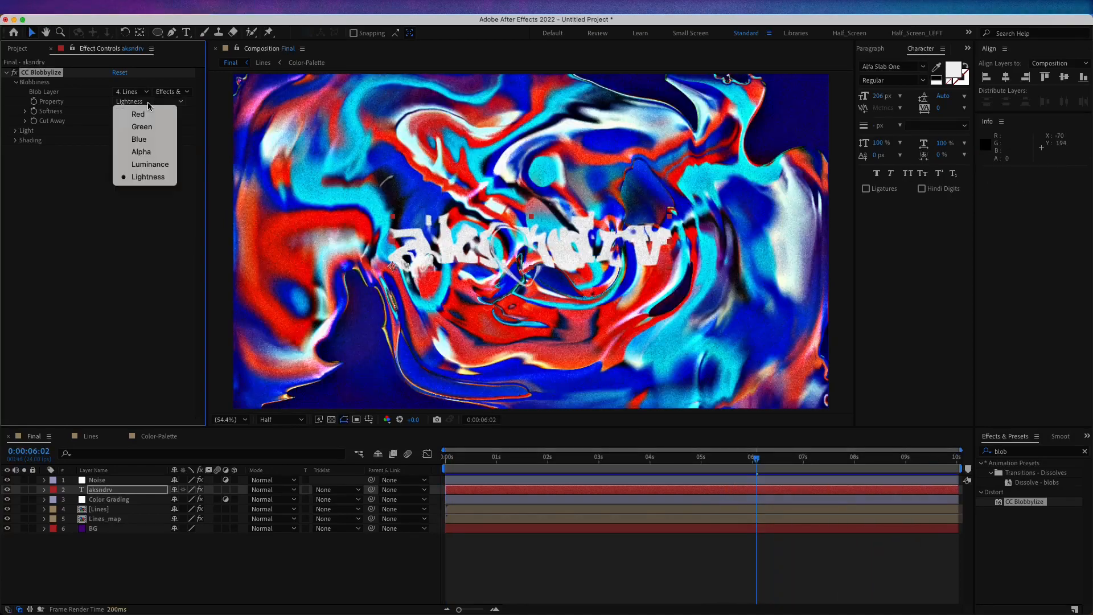
pyautogui.moveTo(150, 164)
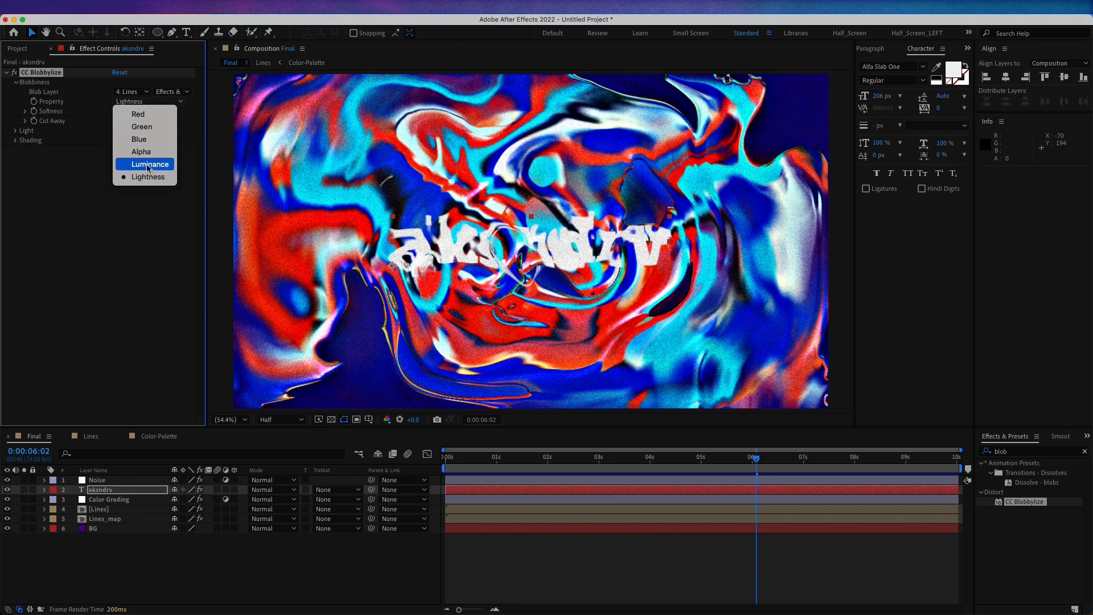
pyautogui.click(141, 151)
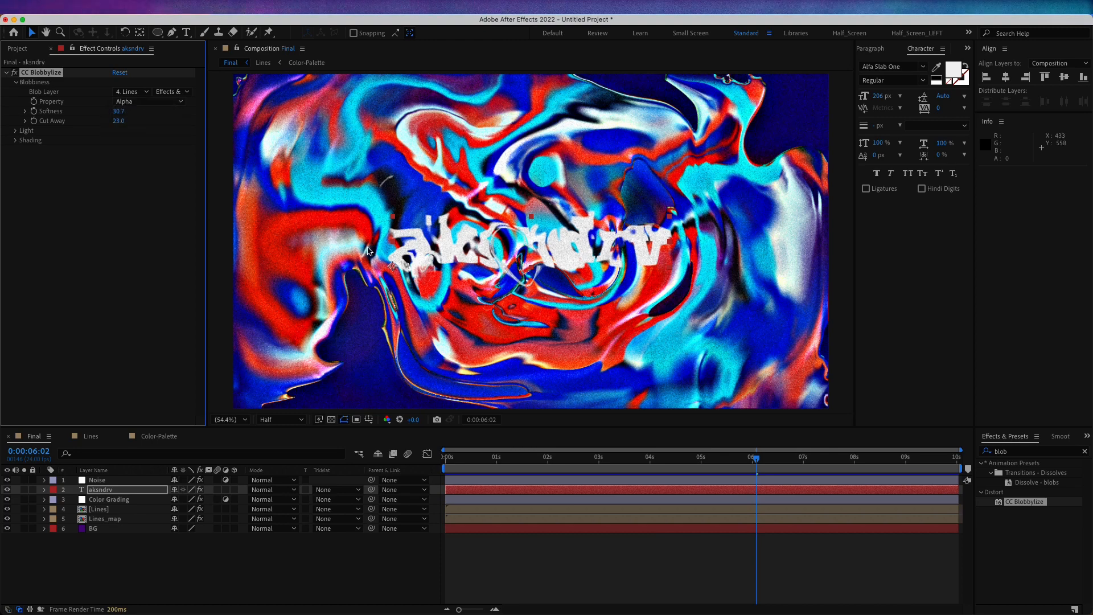
pyautogui.press('space')
pyautogui.write('drop sha')
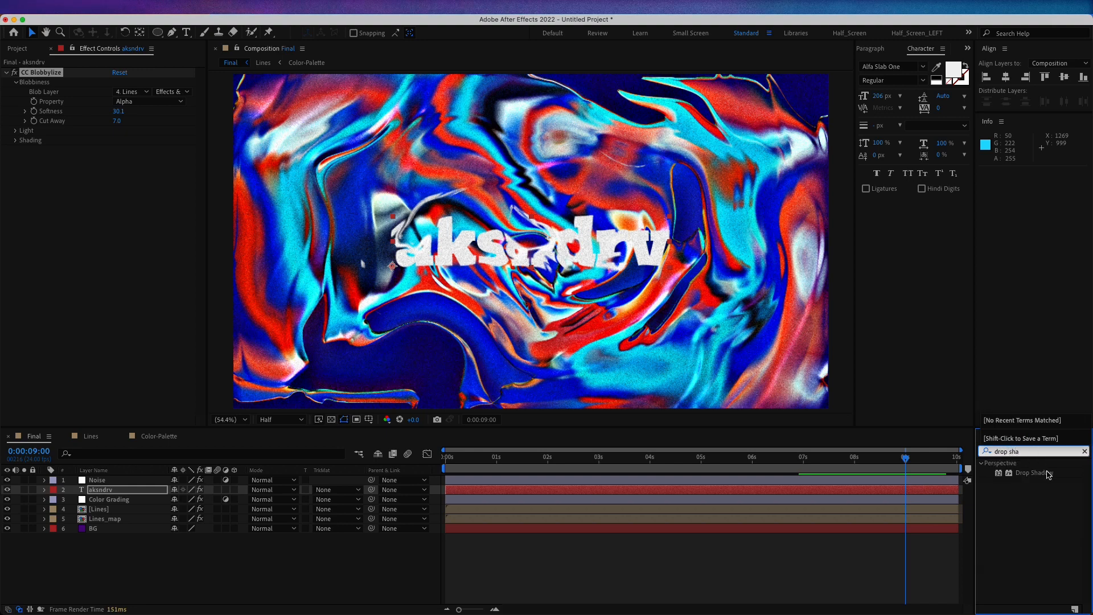
# - Apply a Drop Shadow to the blobbylized title and play the finished animation
pyautogui.doubleClick(1033, 473)
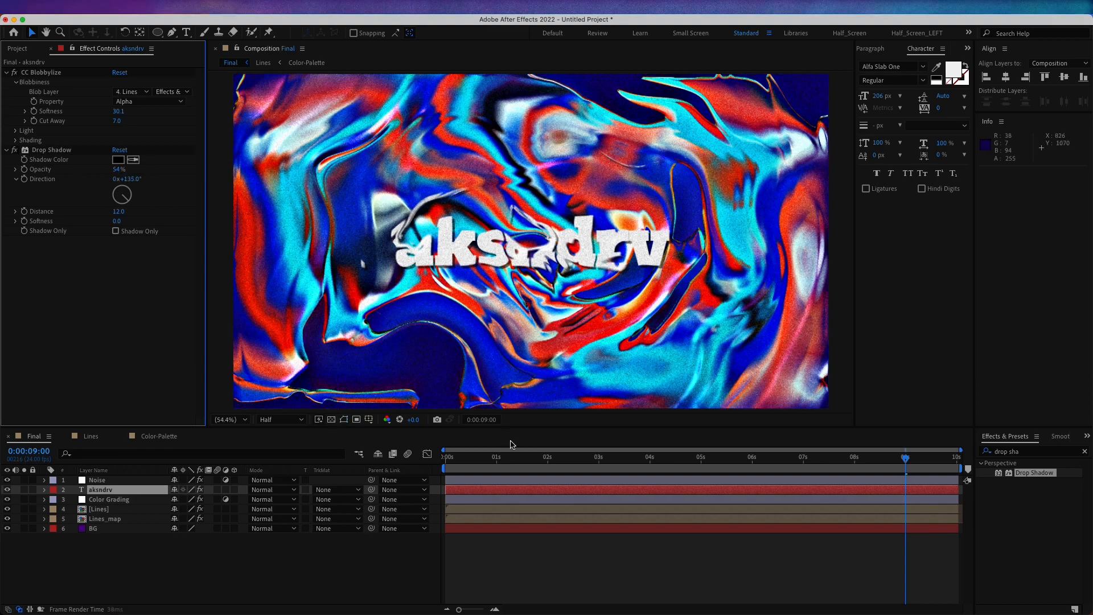
pyautogui.press('space')
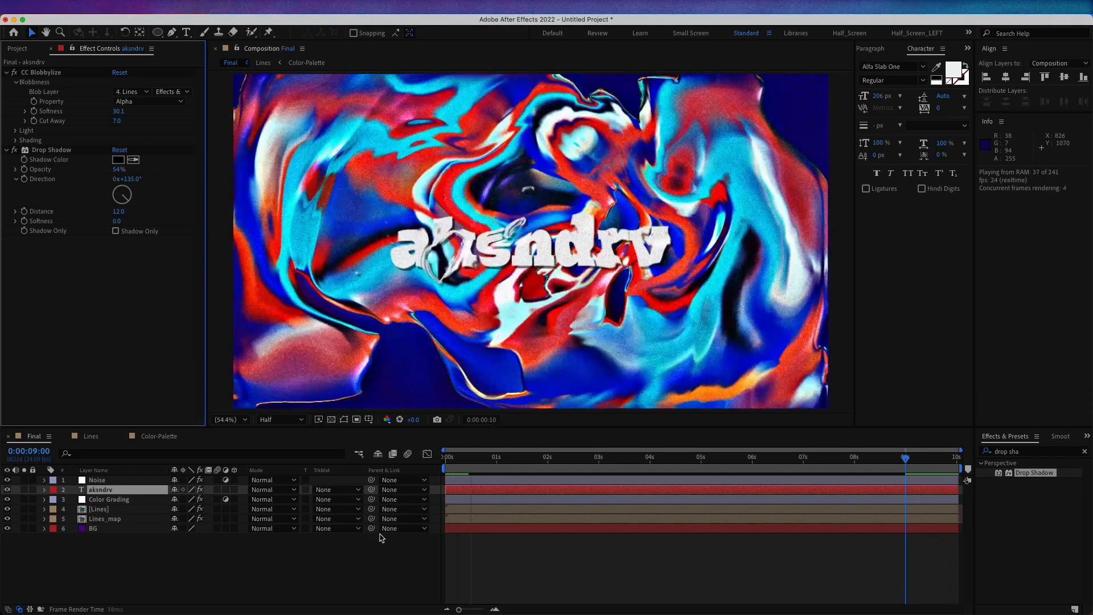